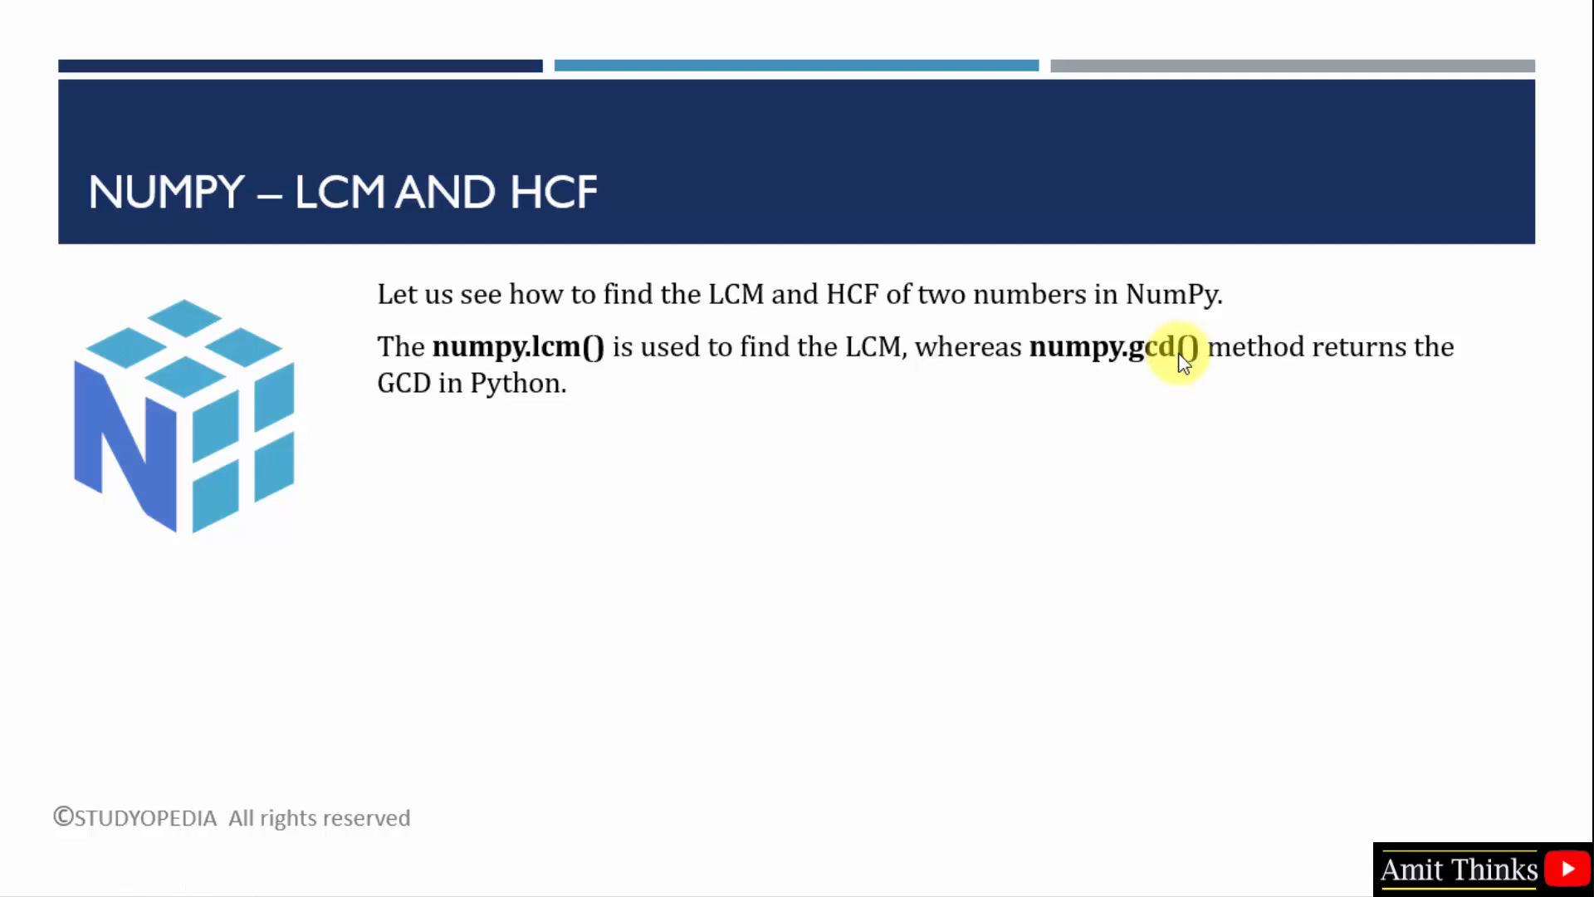
mouse_move(882, 252)
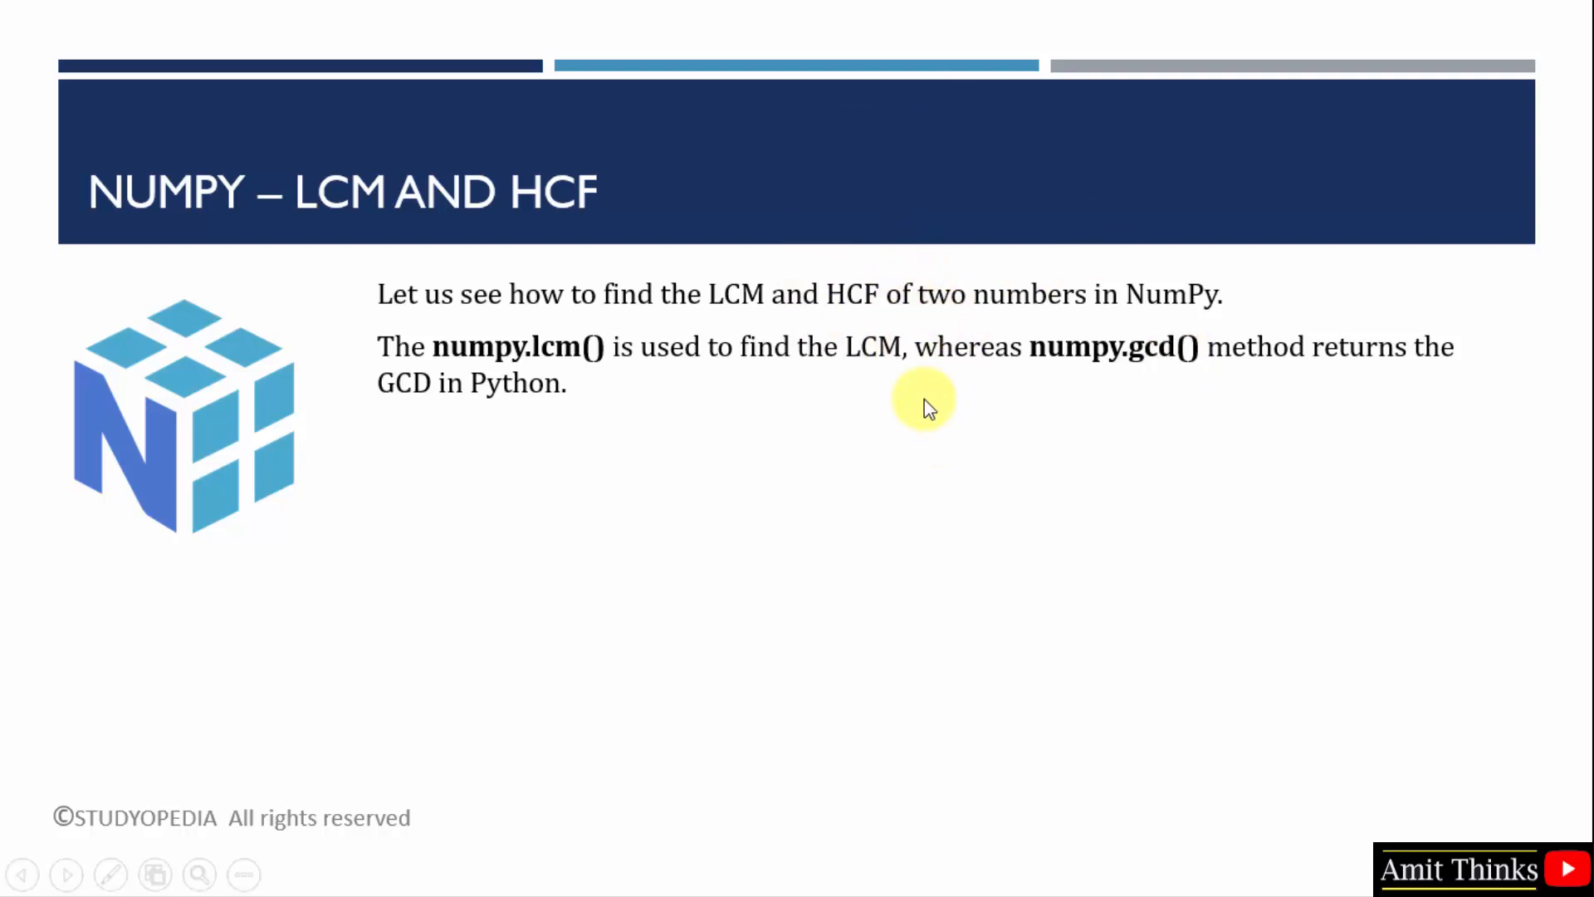
Step: Create a new Python file named Demo1 in the NumpyLCM&HCF project
left_click(1013, 869)
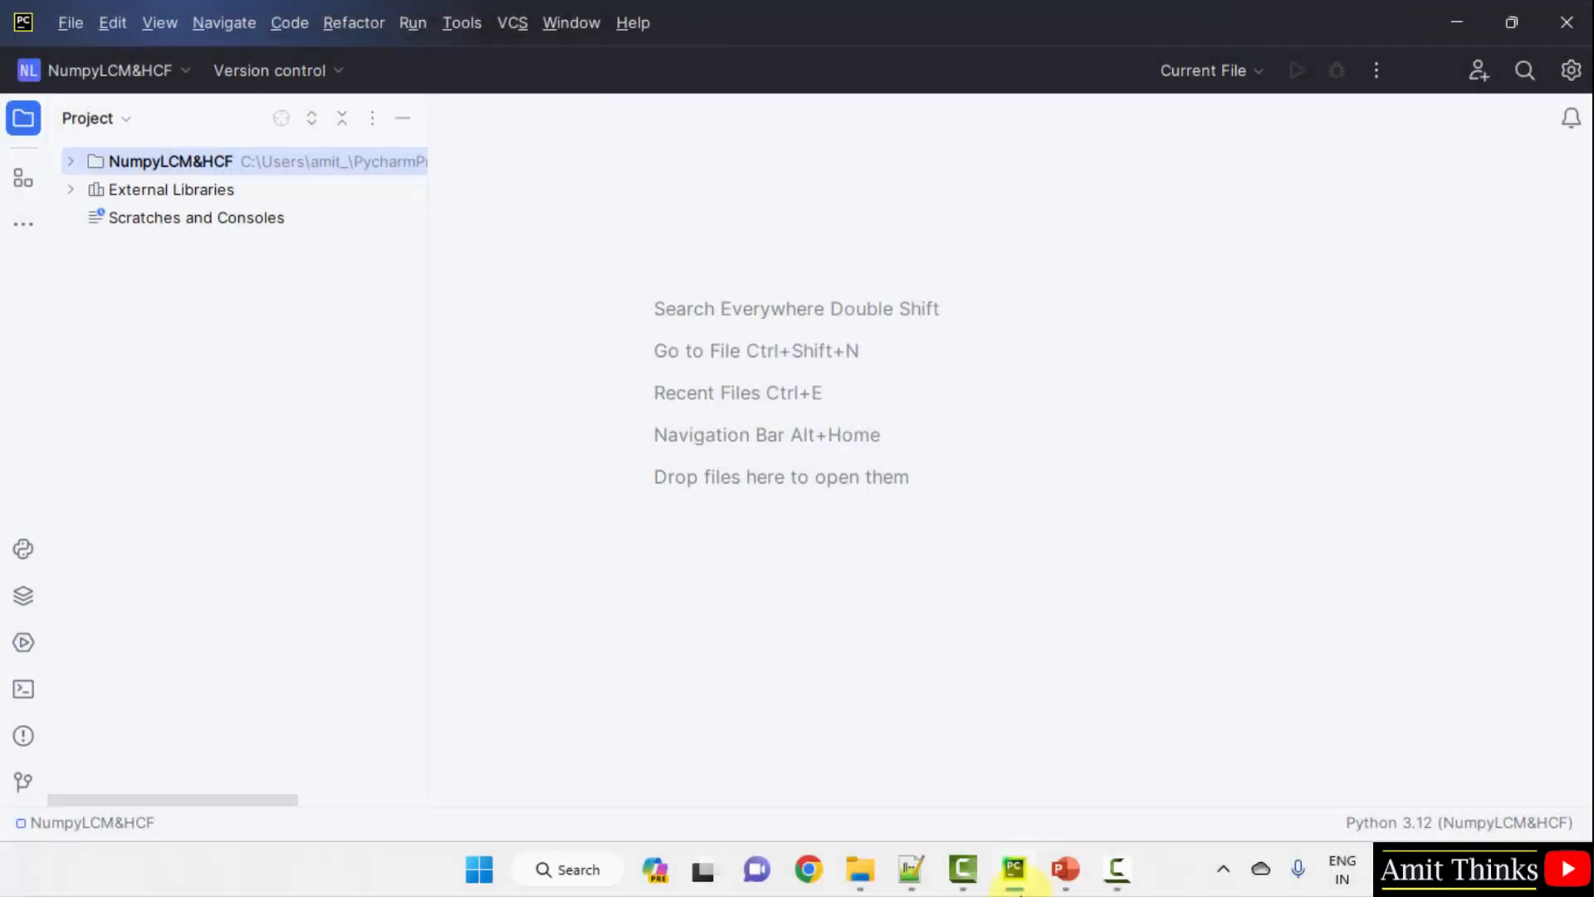
mouse_move(1320, 611)
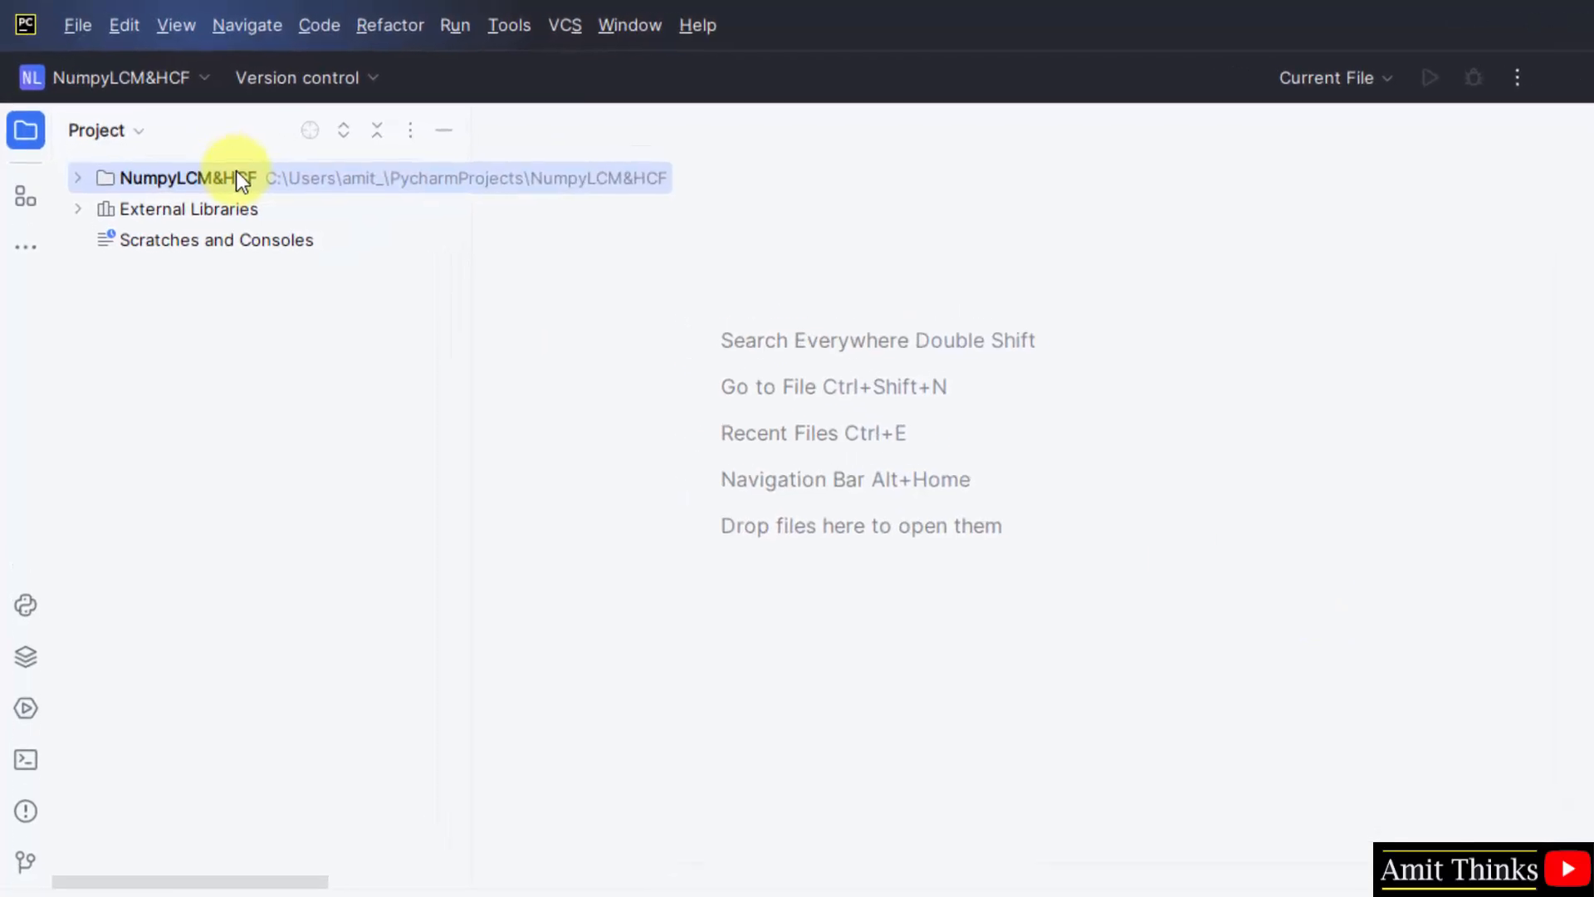
right_click(183, 178)
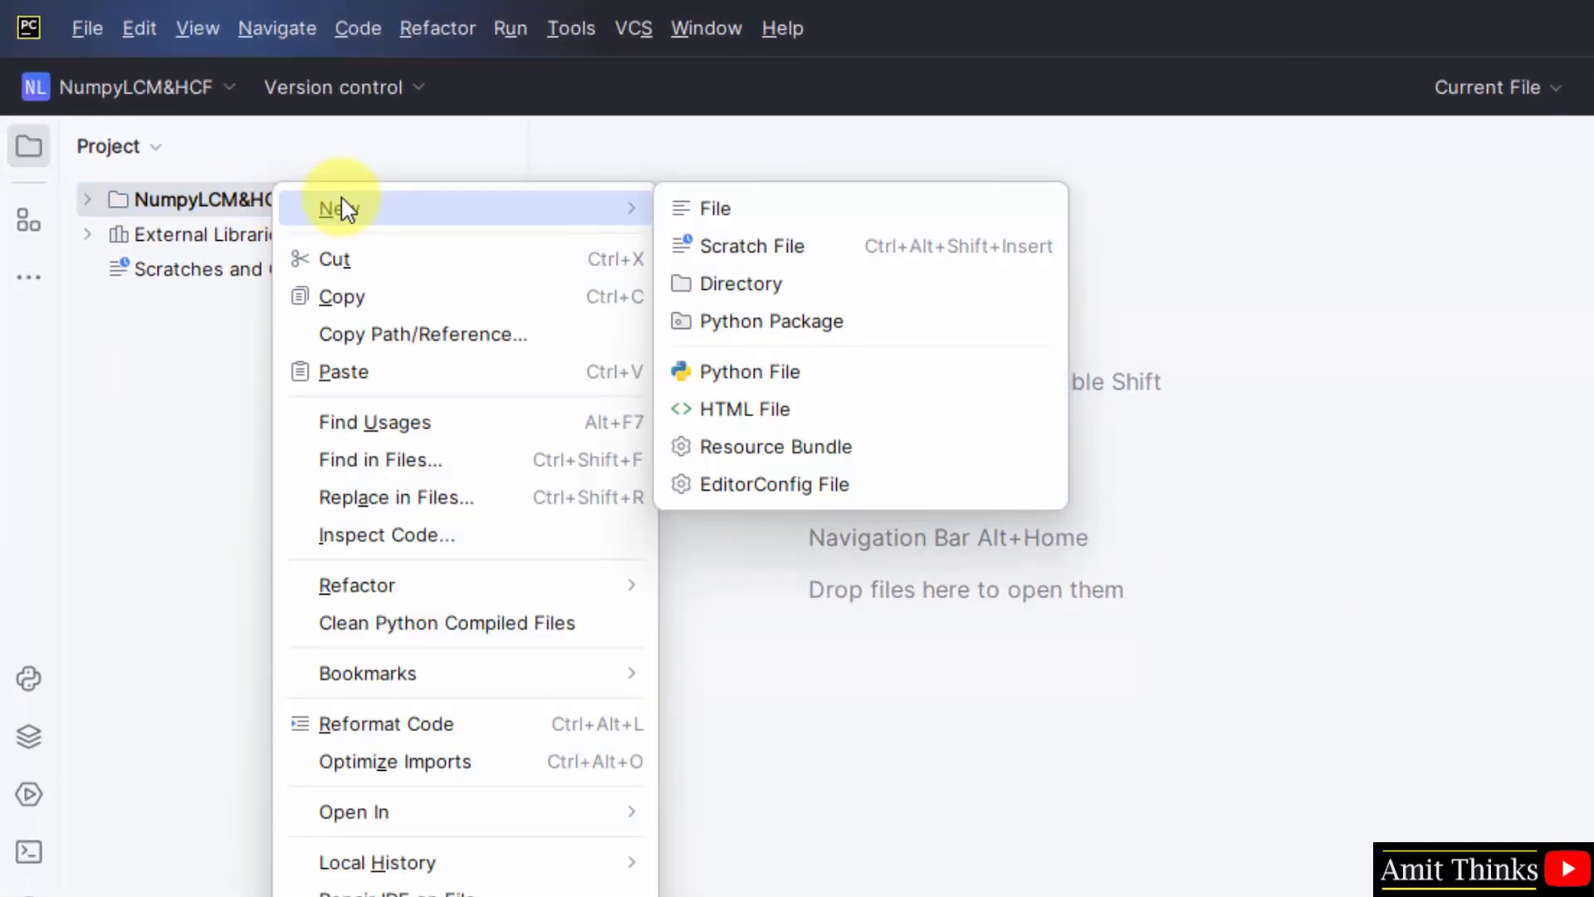
mouse_move(787, 364)
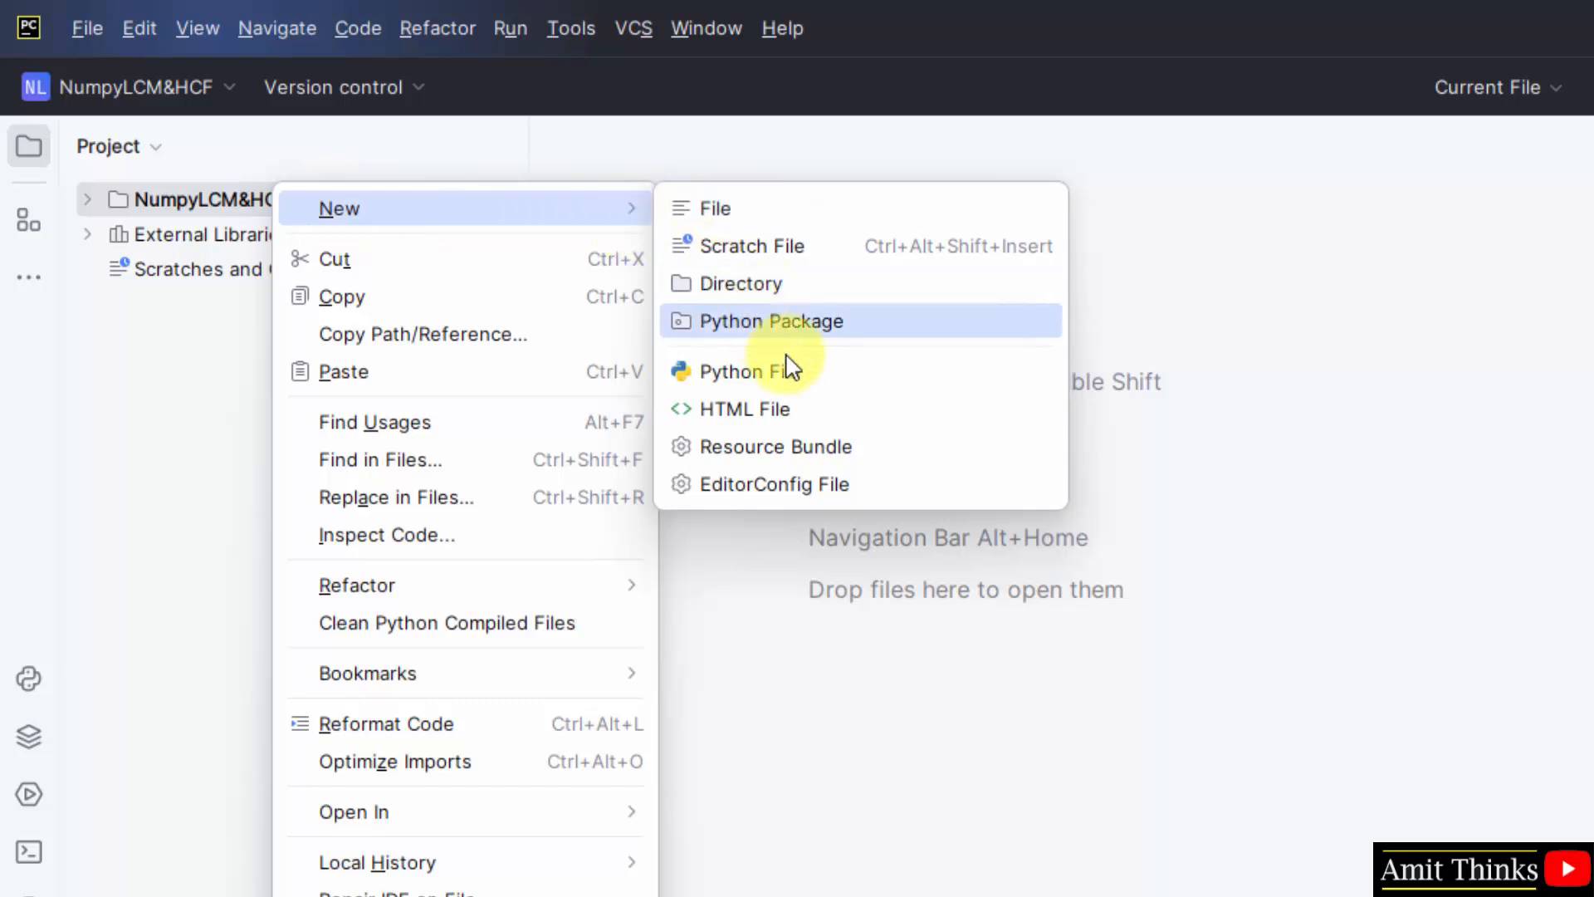
left_click(738, 371)
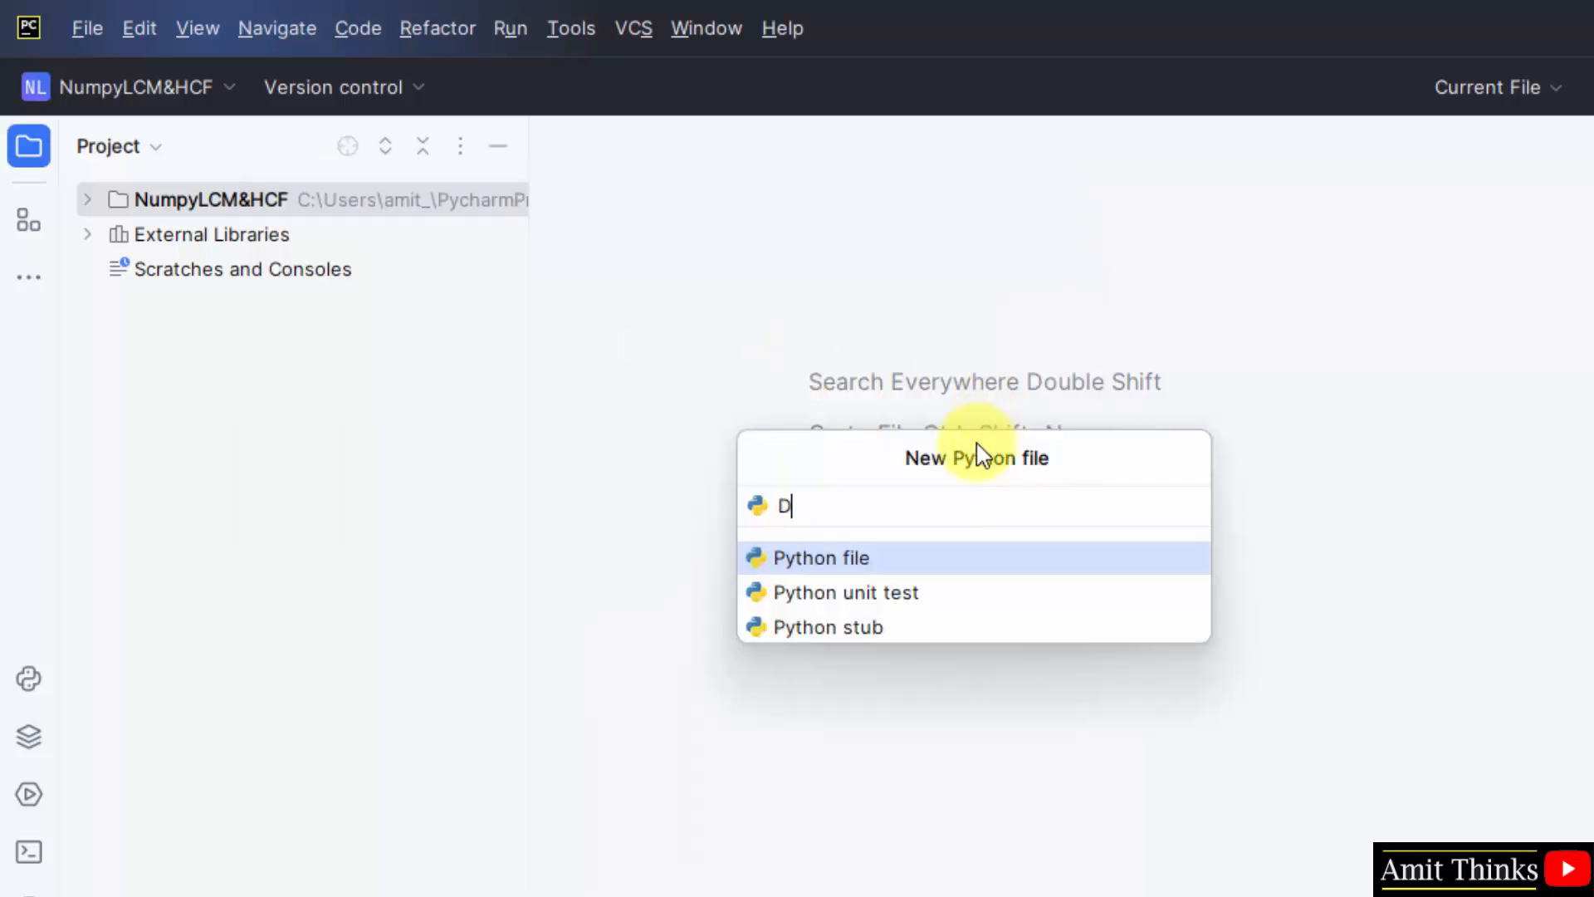
type("emo1")
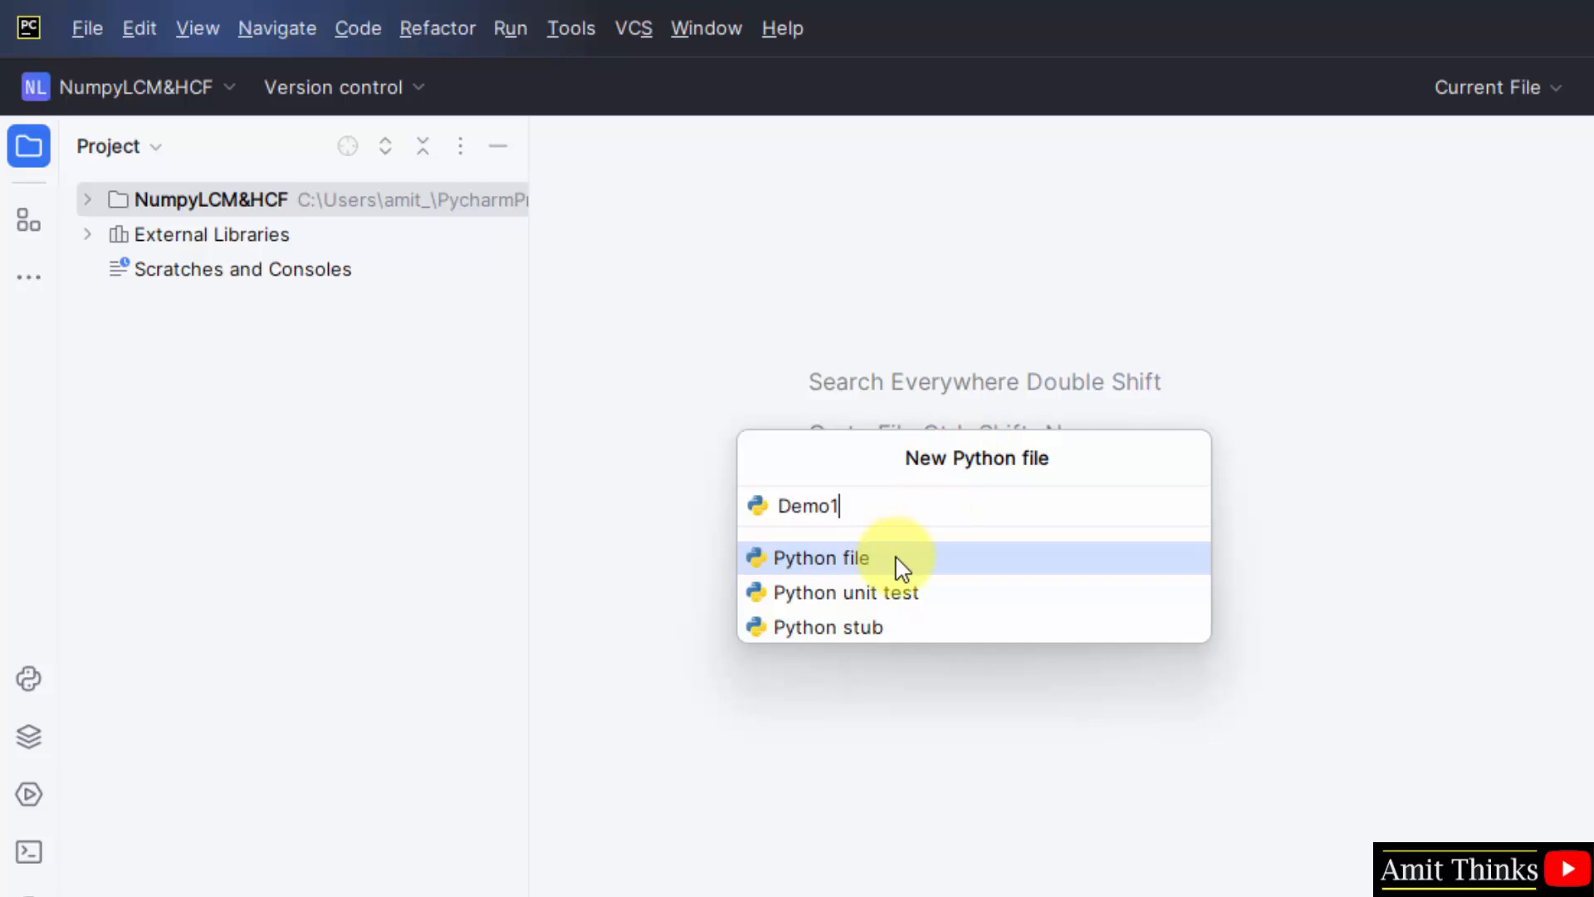
mouse_move(986, 570)
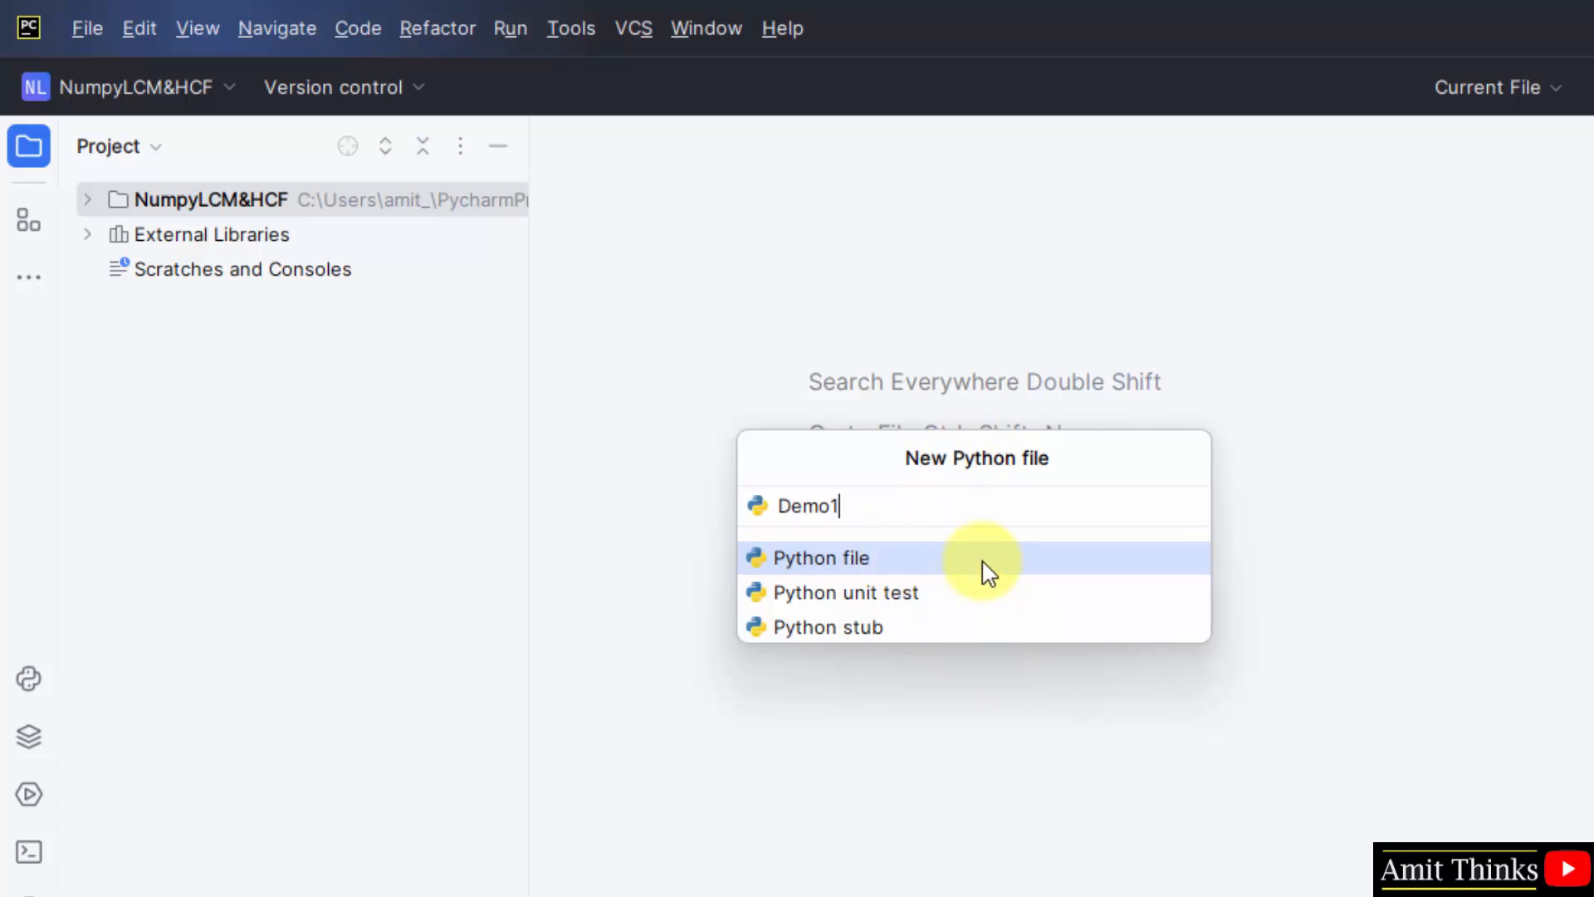
left_click(819, 559)
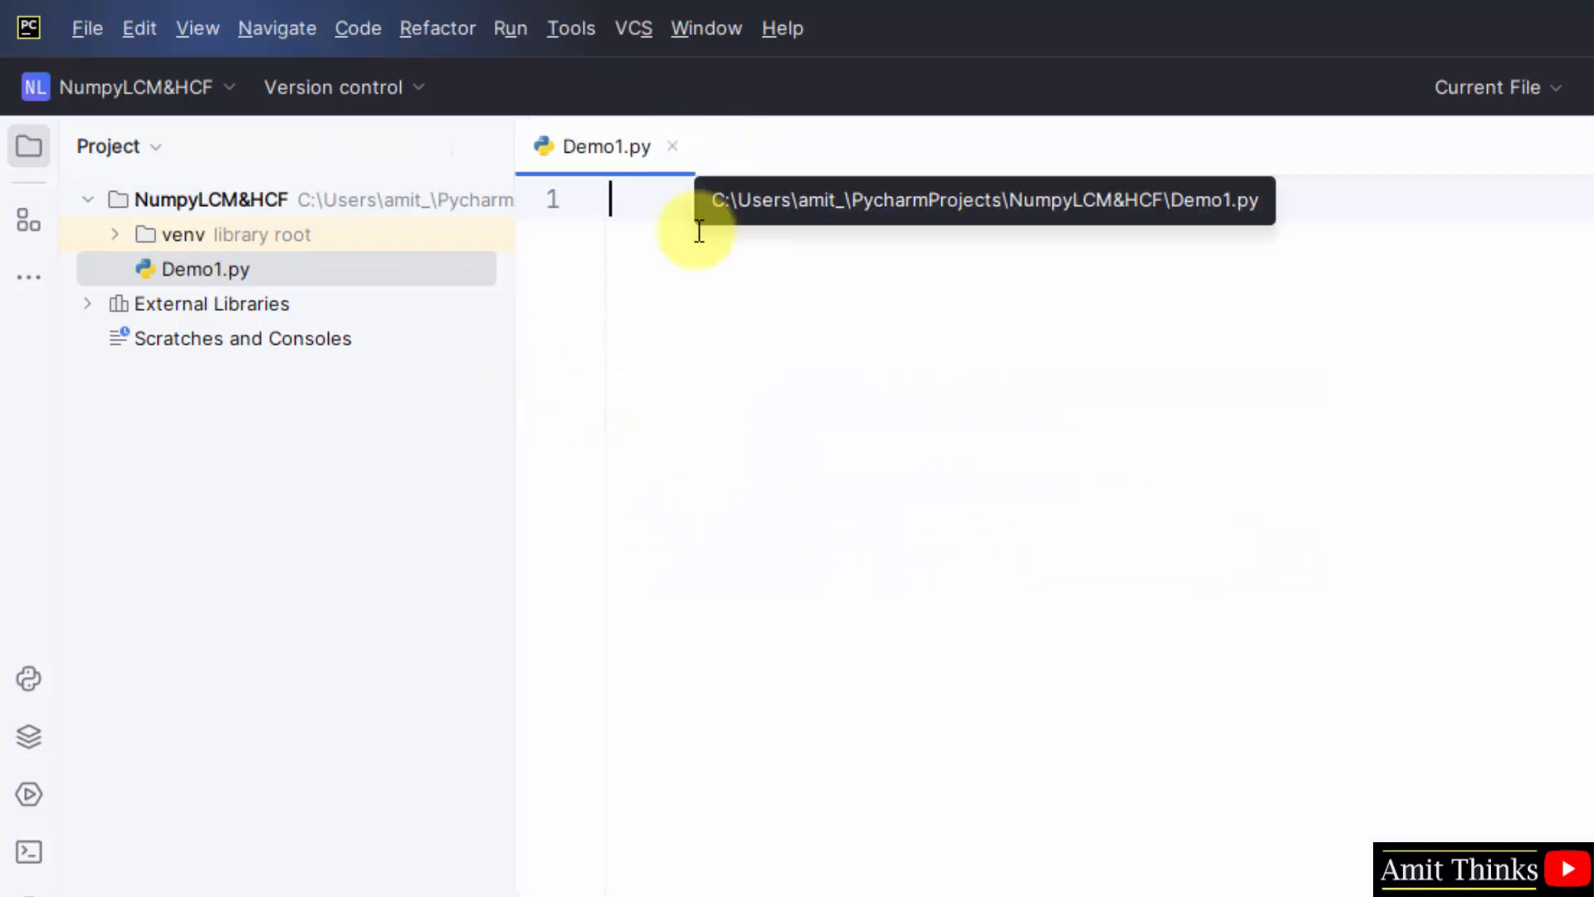
Step: Create a second Python file, Demo2, in the same project folder
right_click(210, 199)
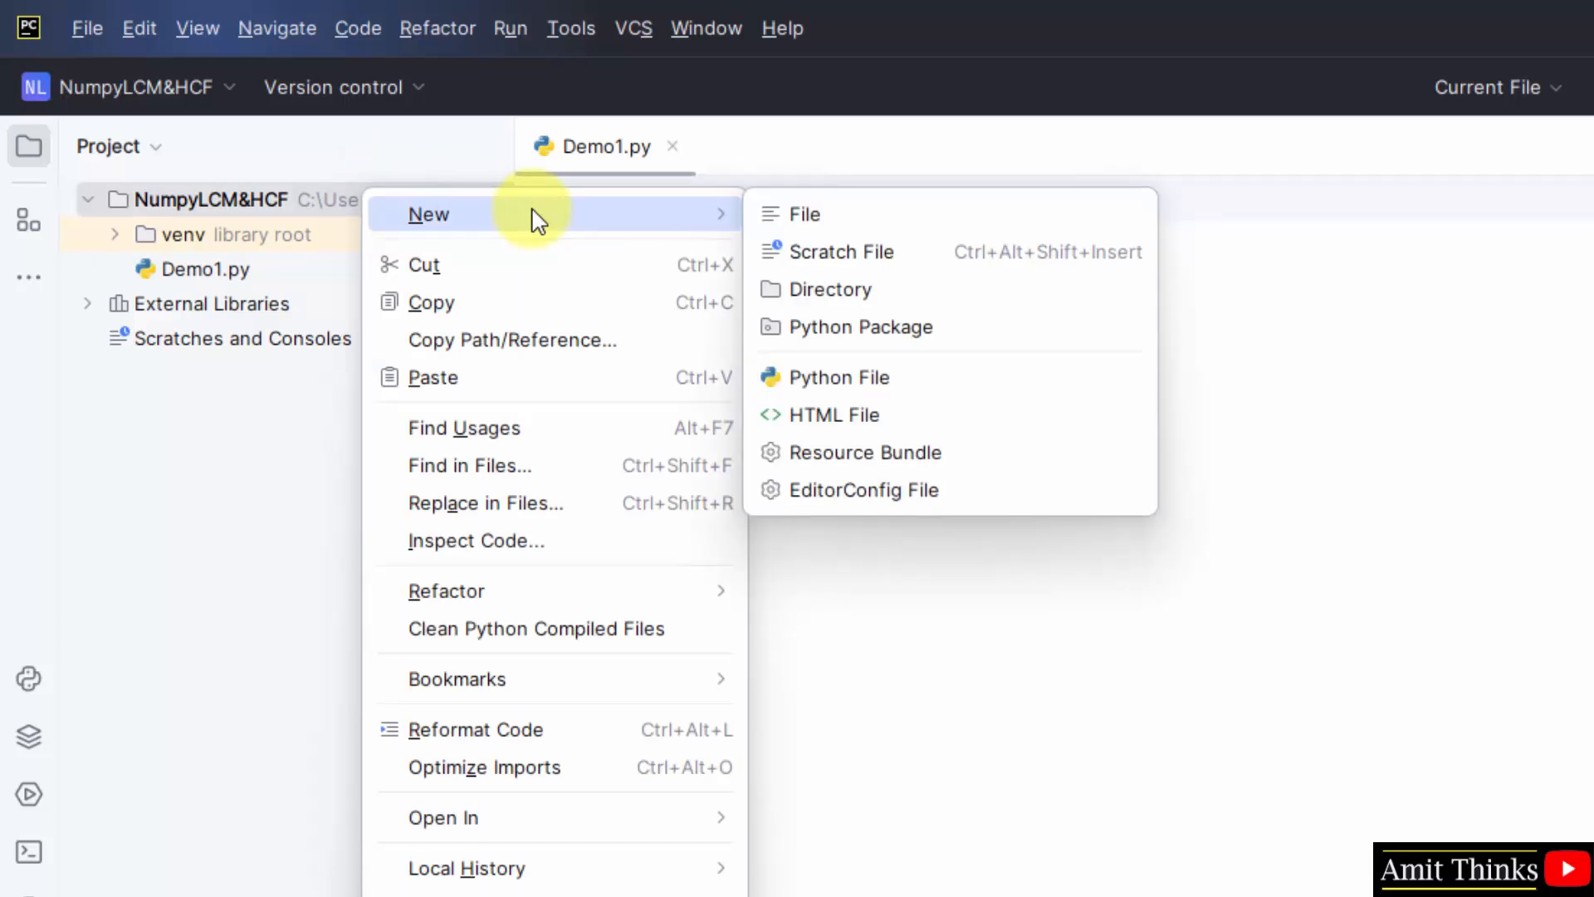
mouse_move(858, 327)
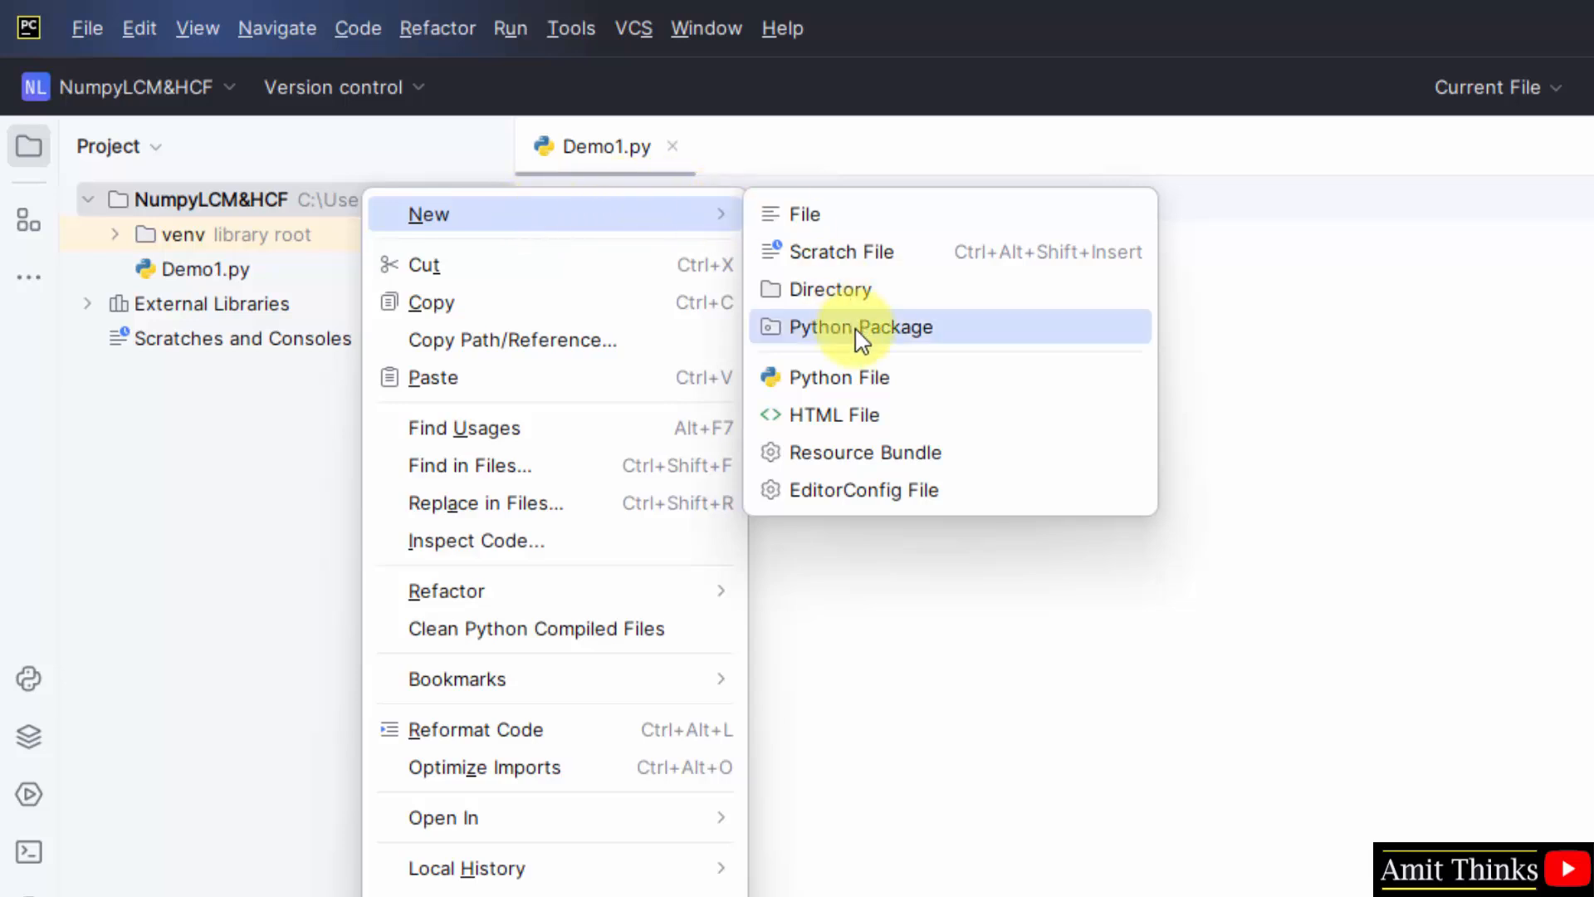
left_click(841, 377)
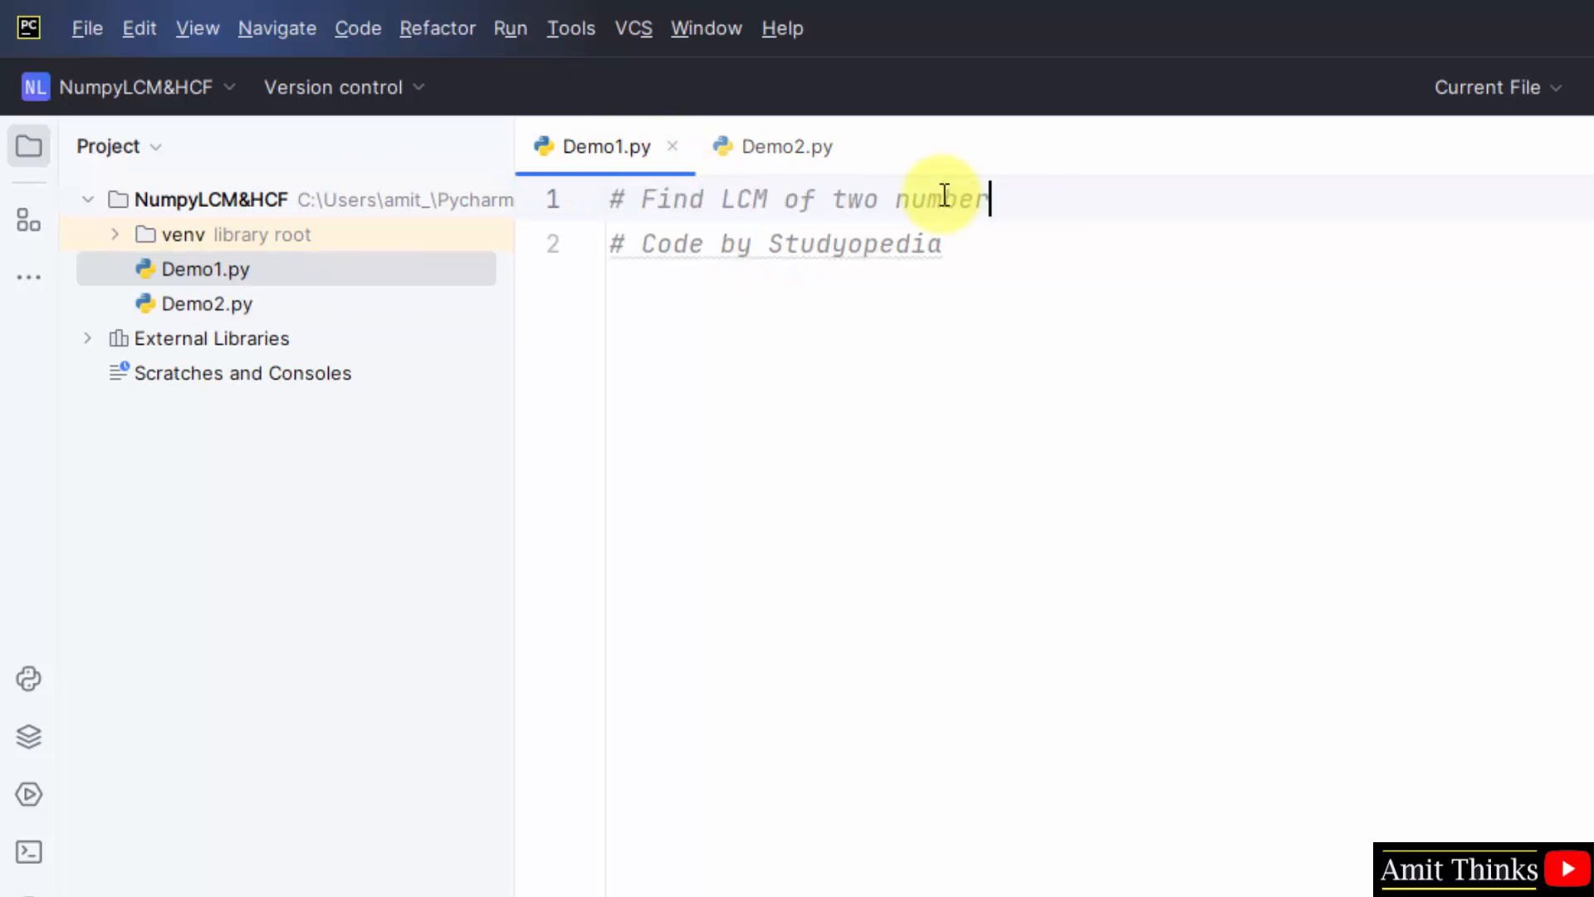
Step: Write import numpy as np, then define a = 3 and b = 12 in Demo1.py
type("s")
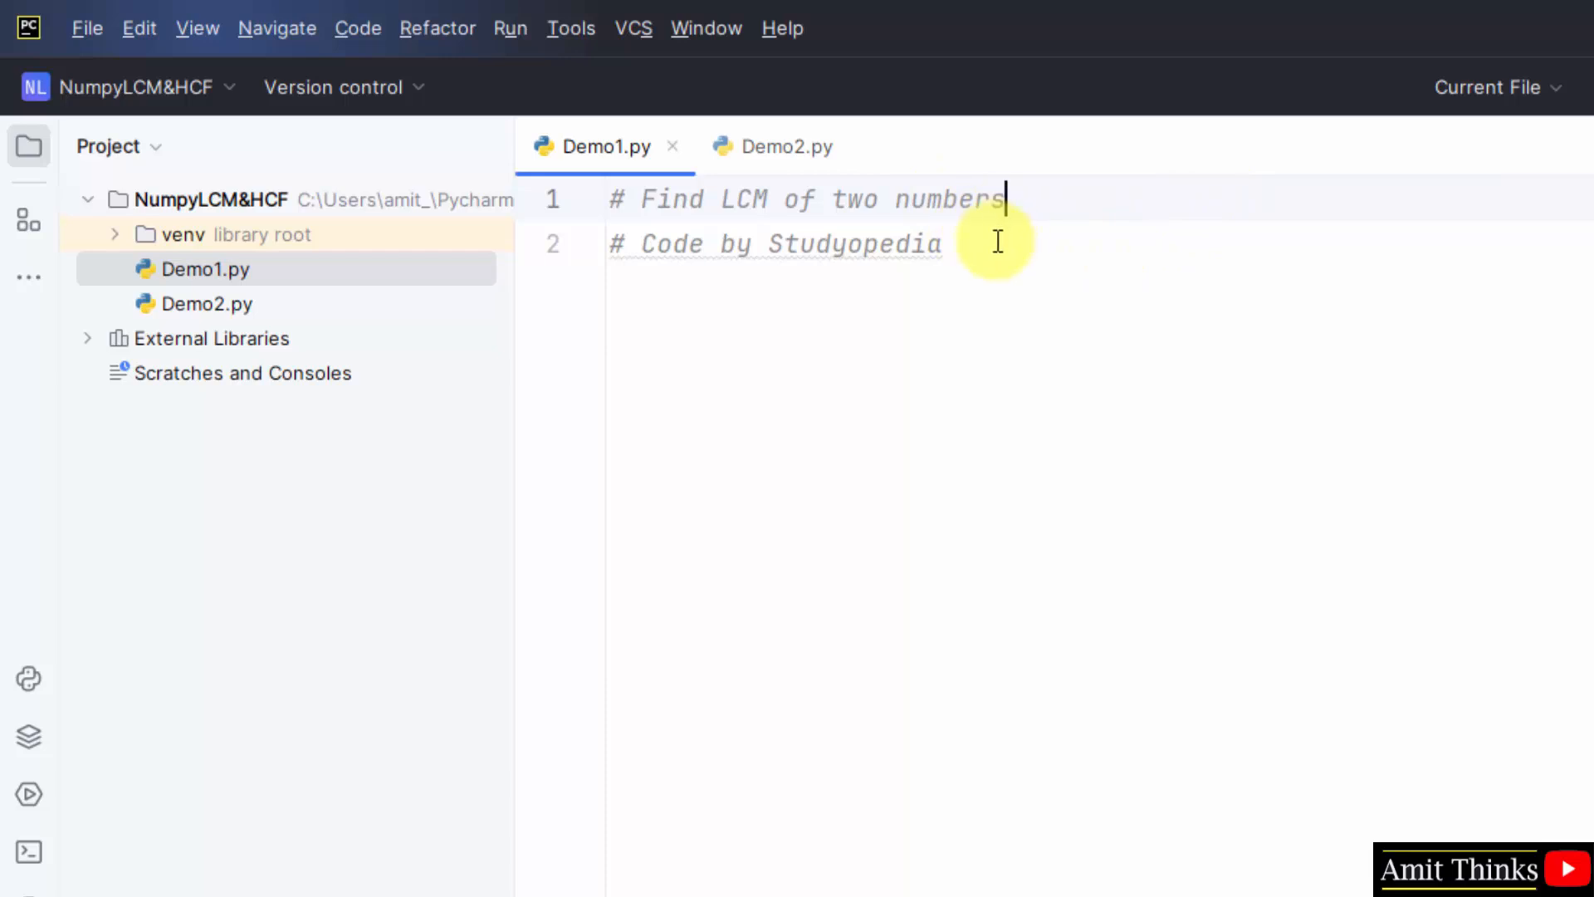
key("enter")
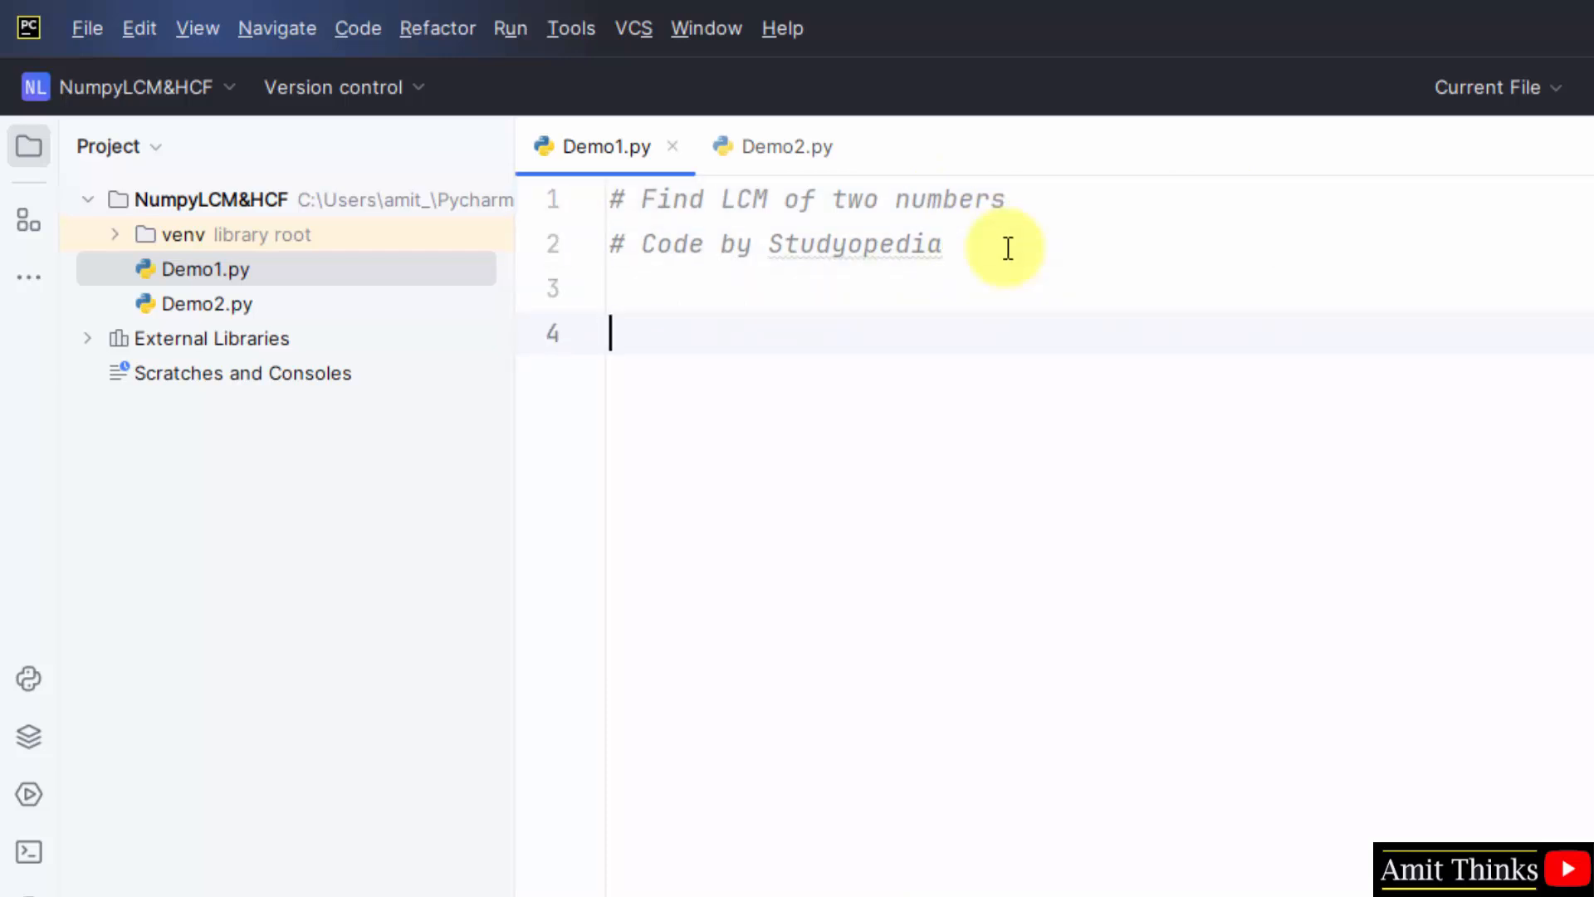
type("import numpy")
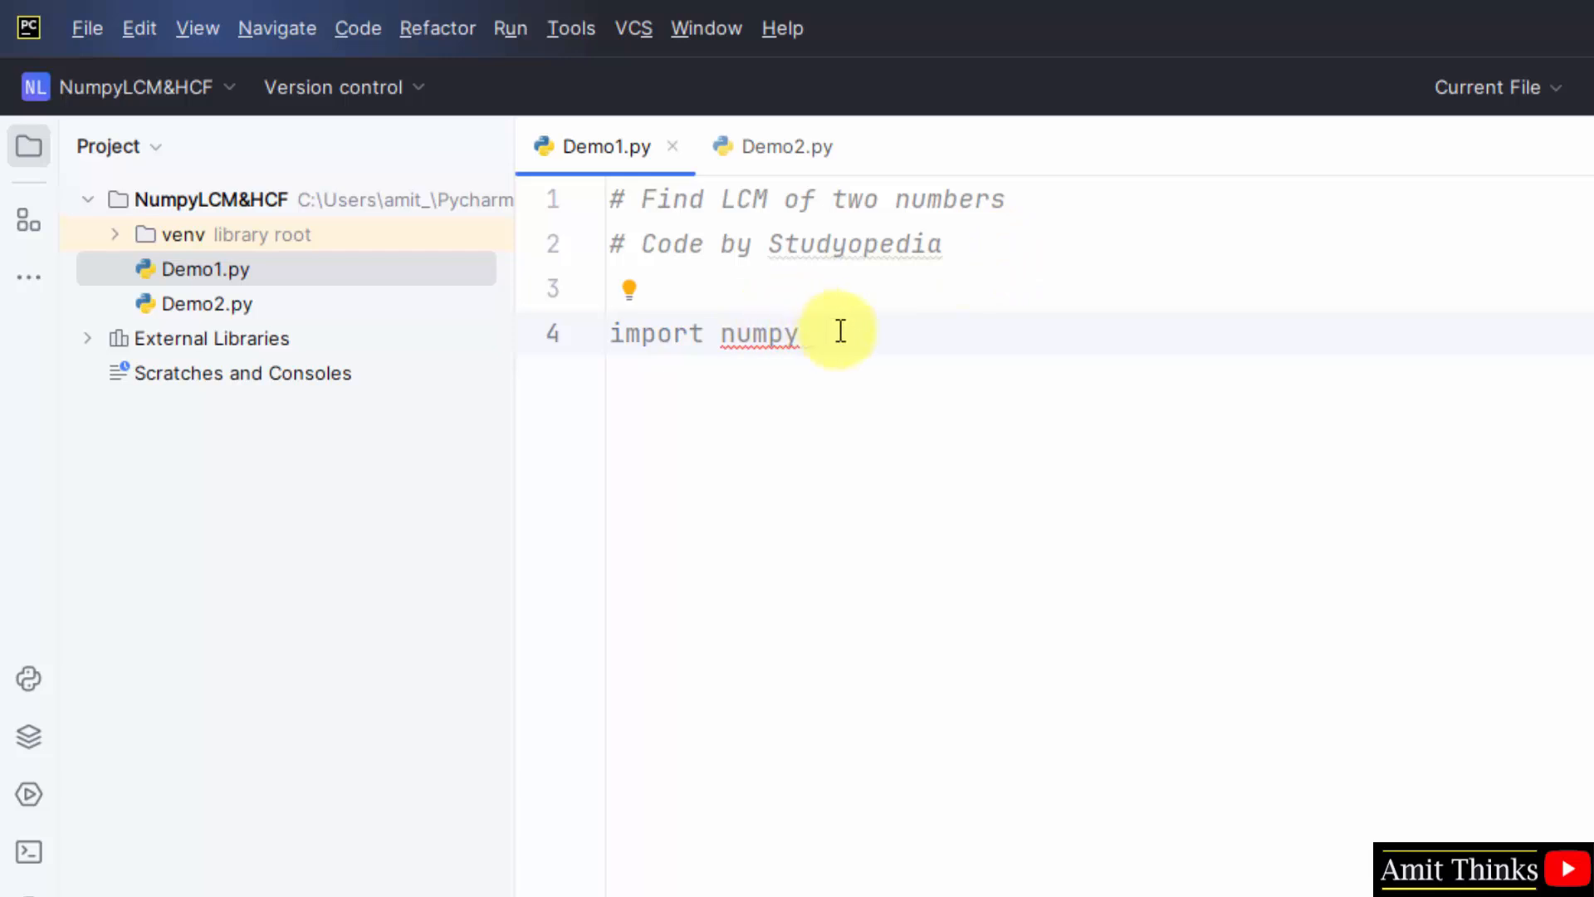
type("as n")
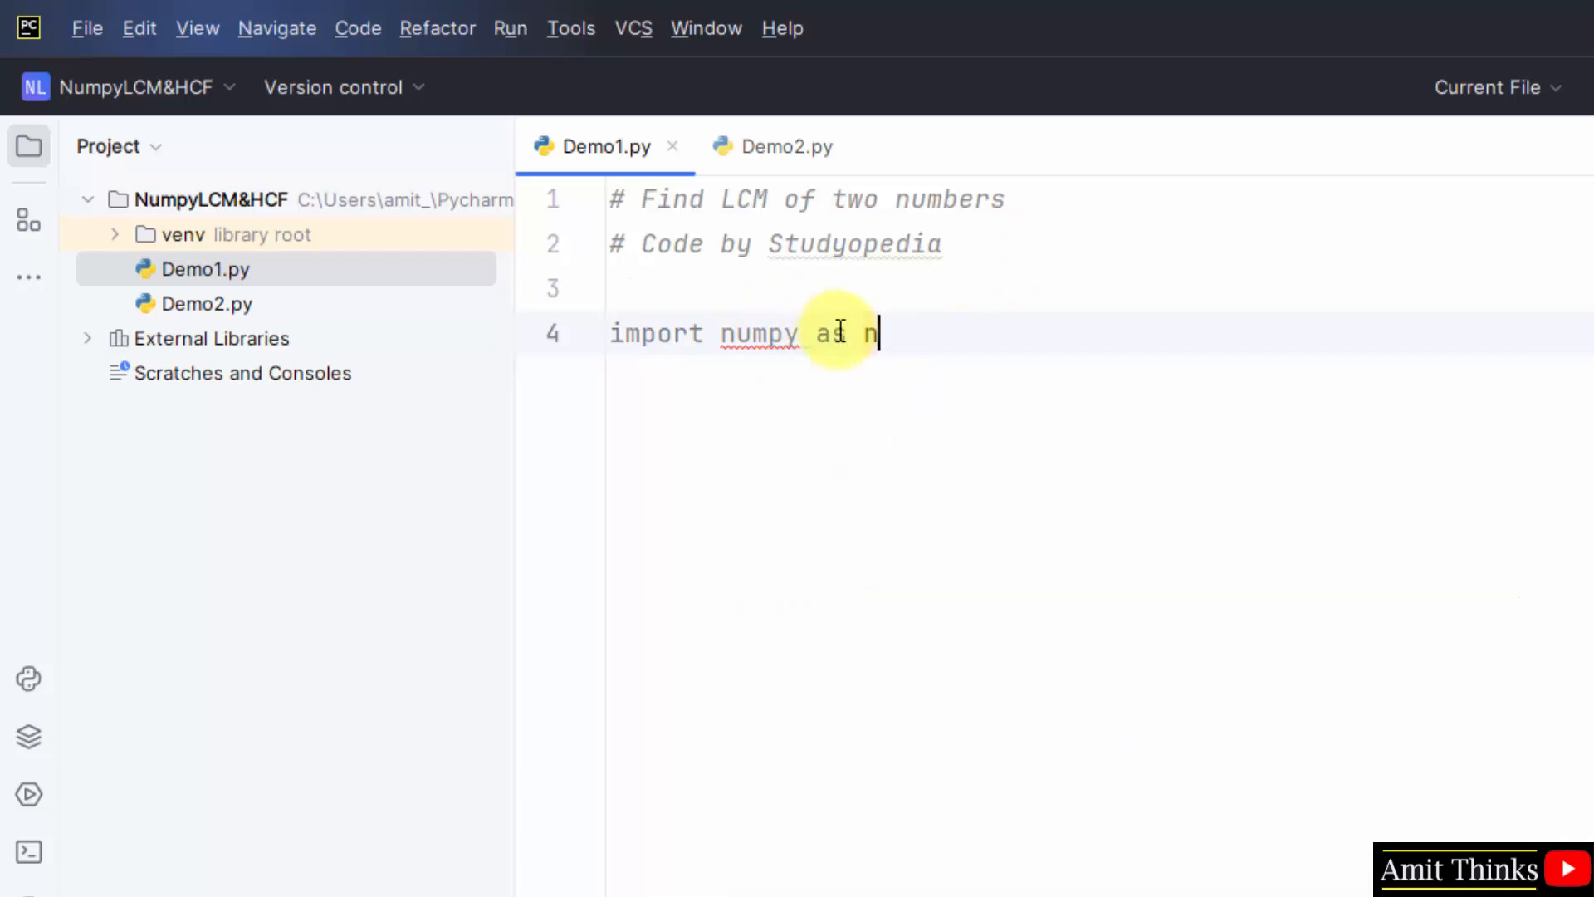
type("p")
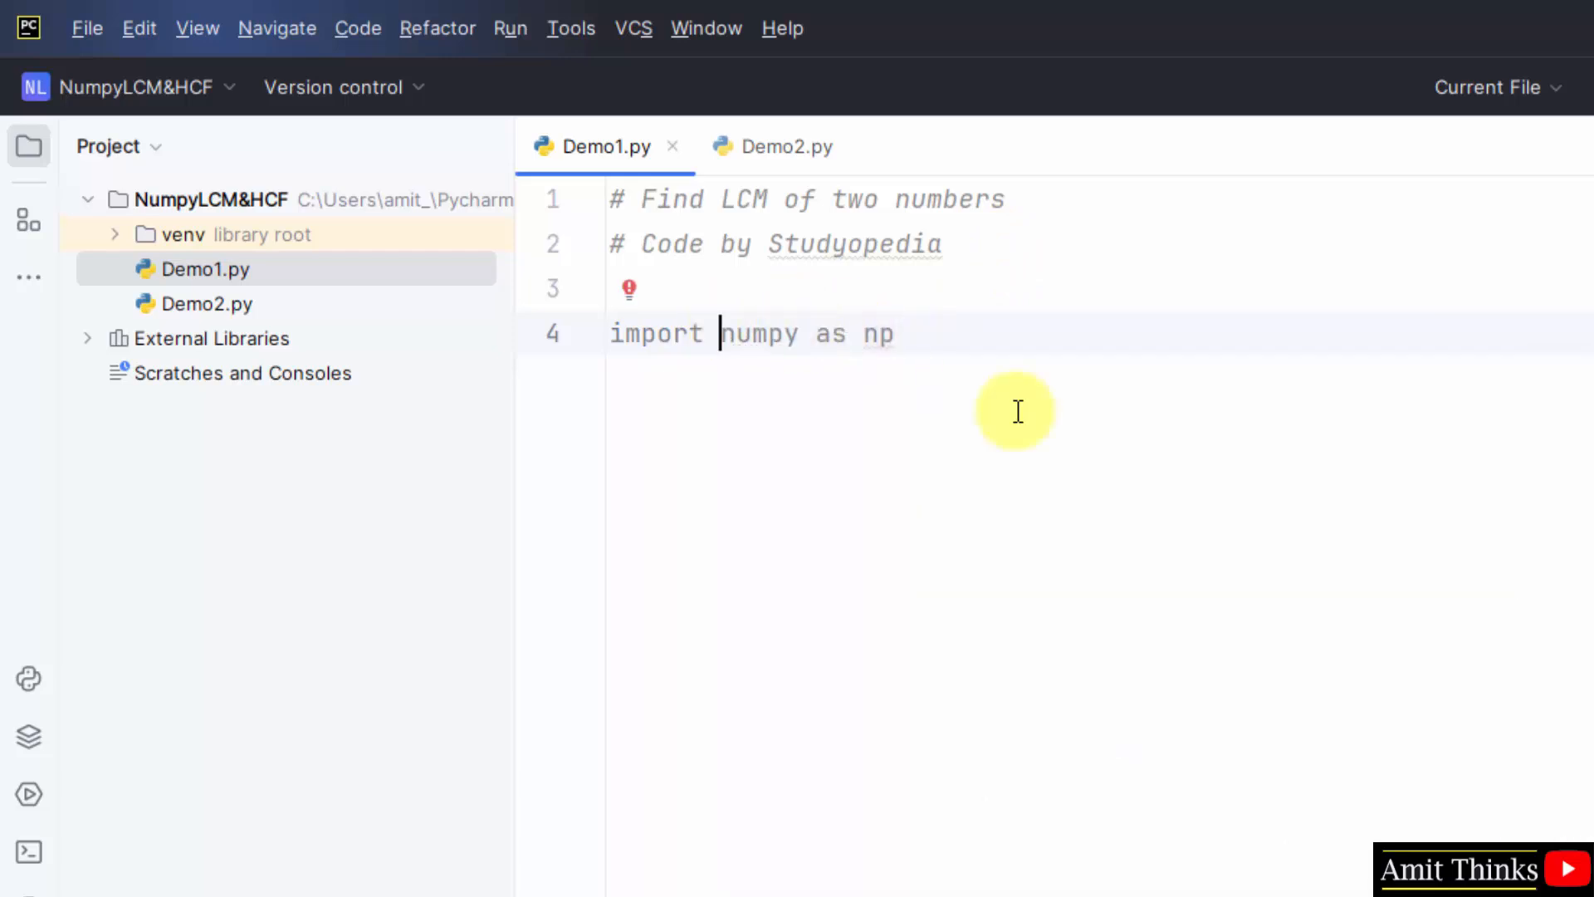
key("enter")
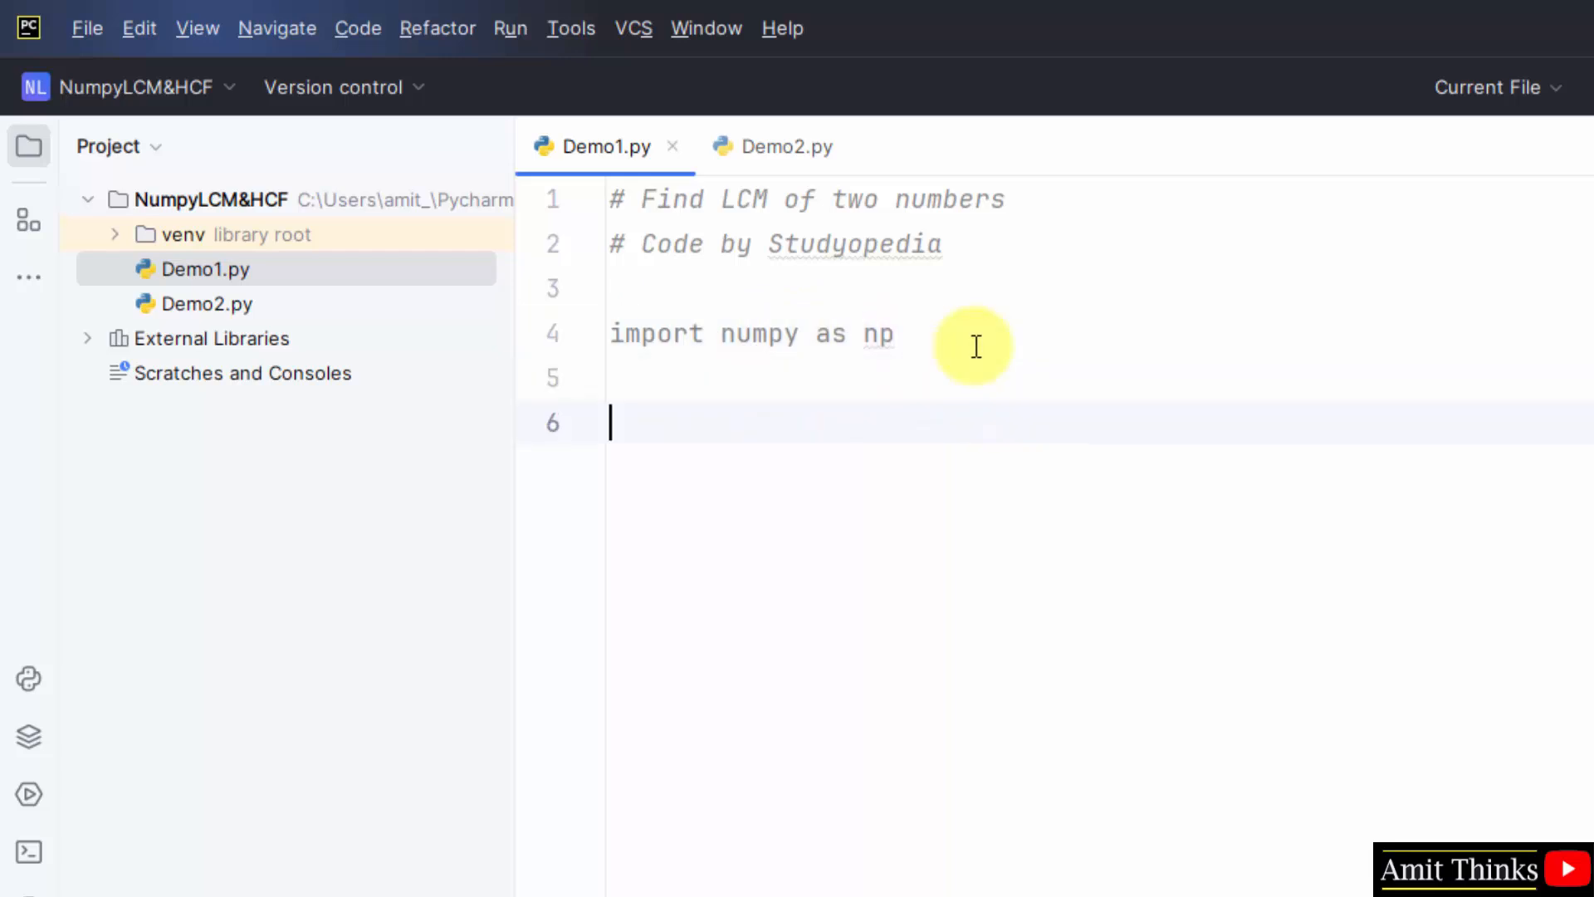
type("a =")
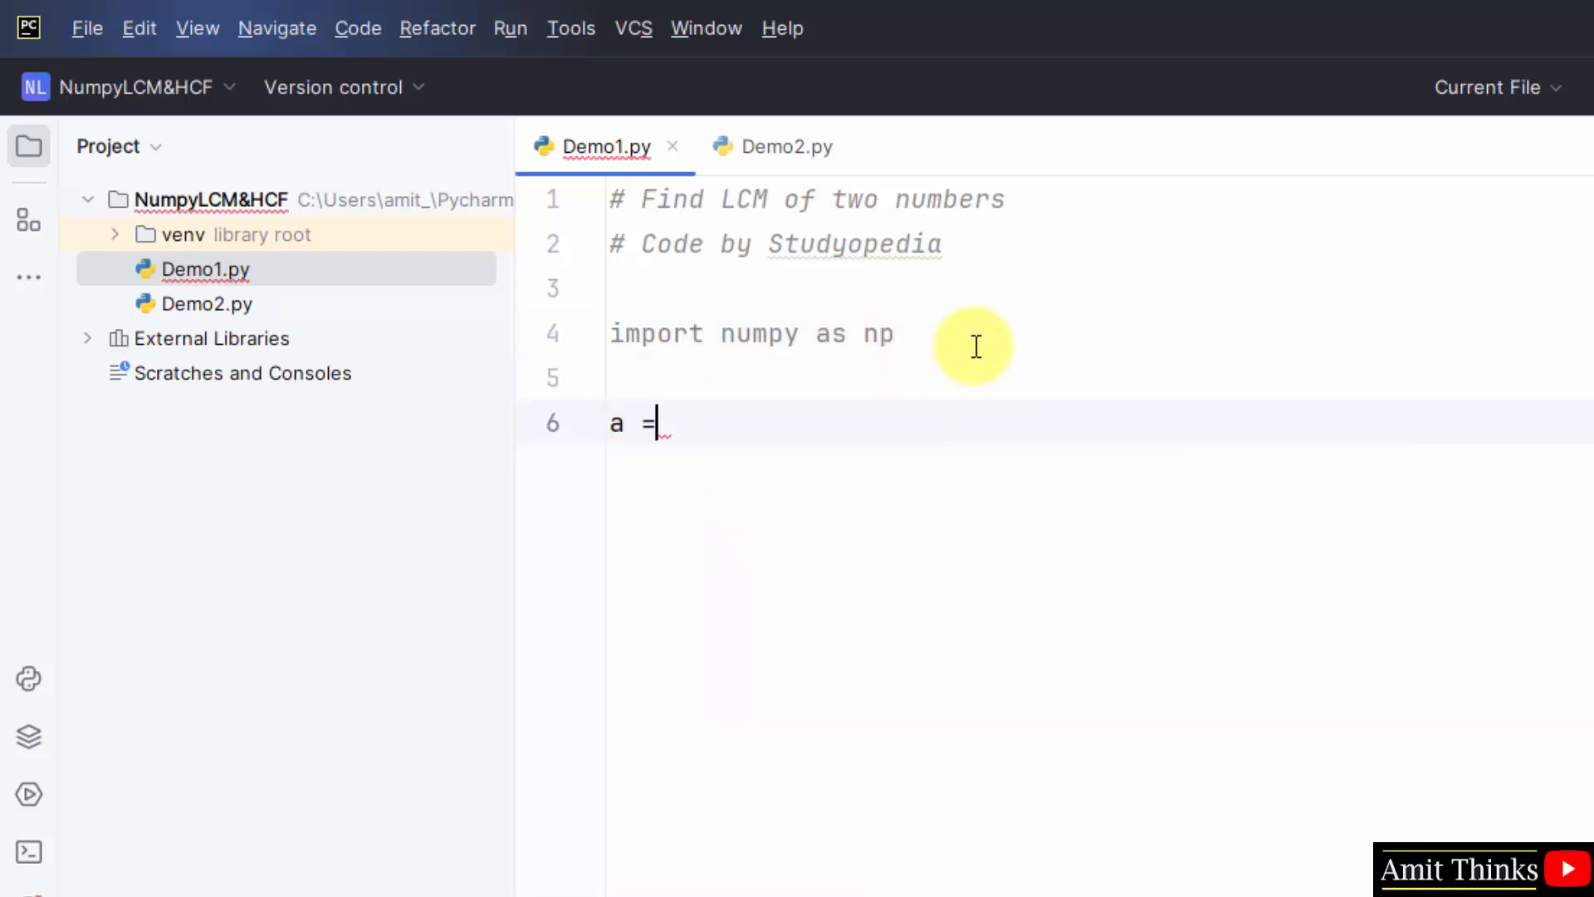
type("3")
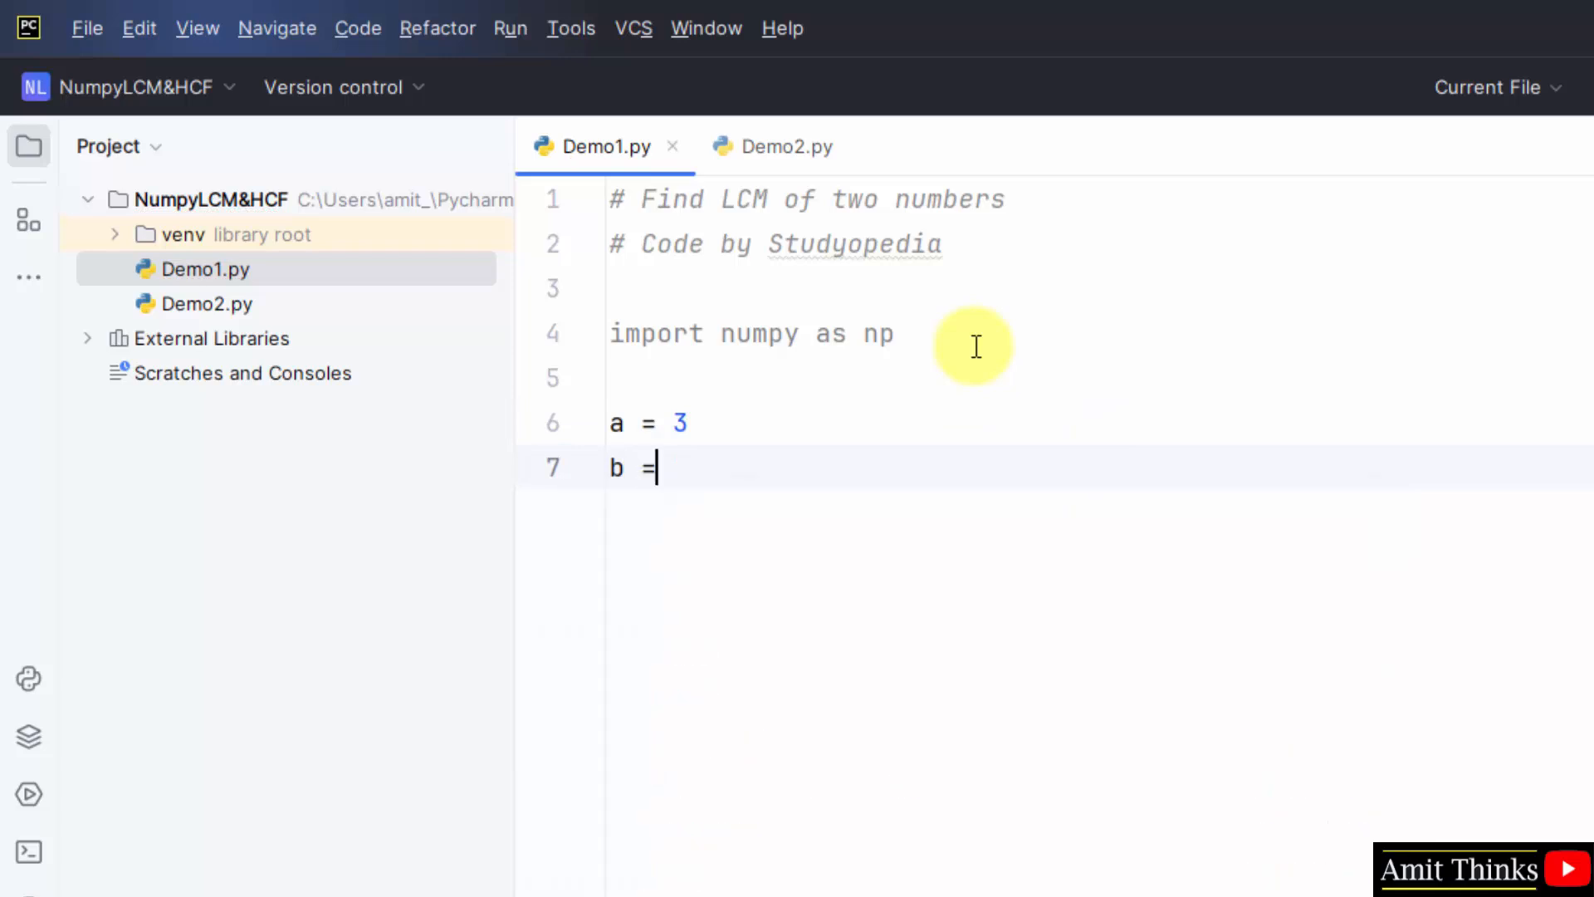
type("12")
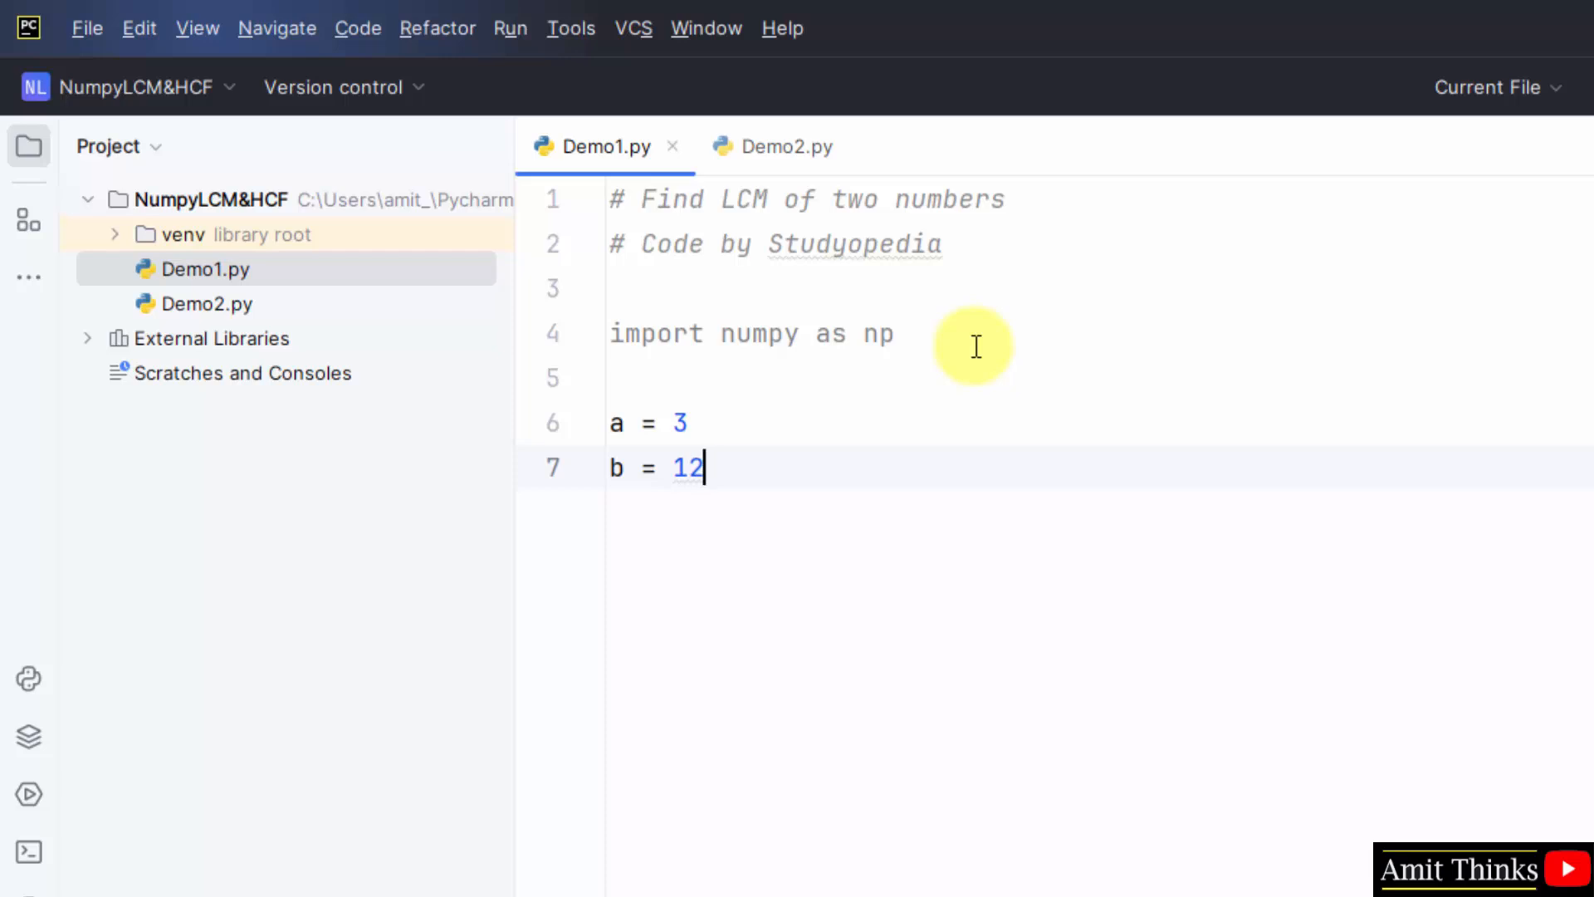
Step: Compute res = np.lcm(a, b) on its own line
type("res =")
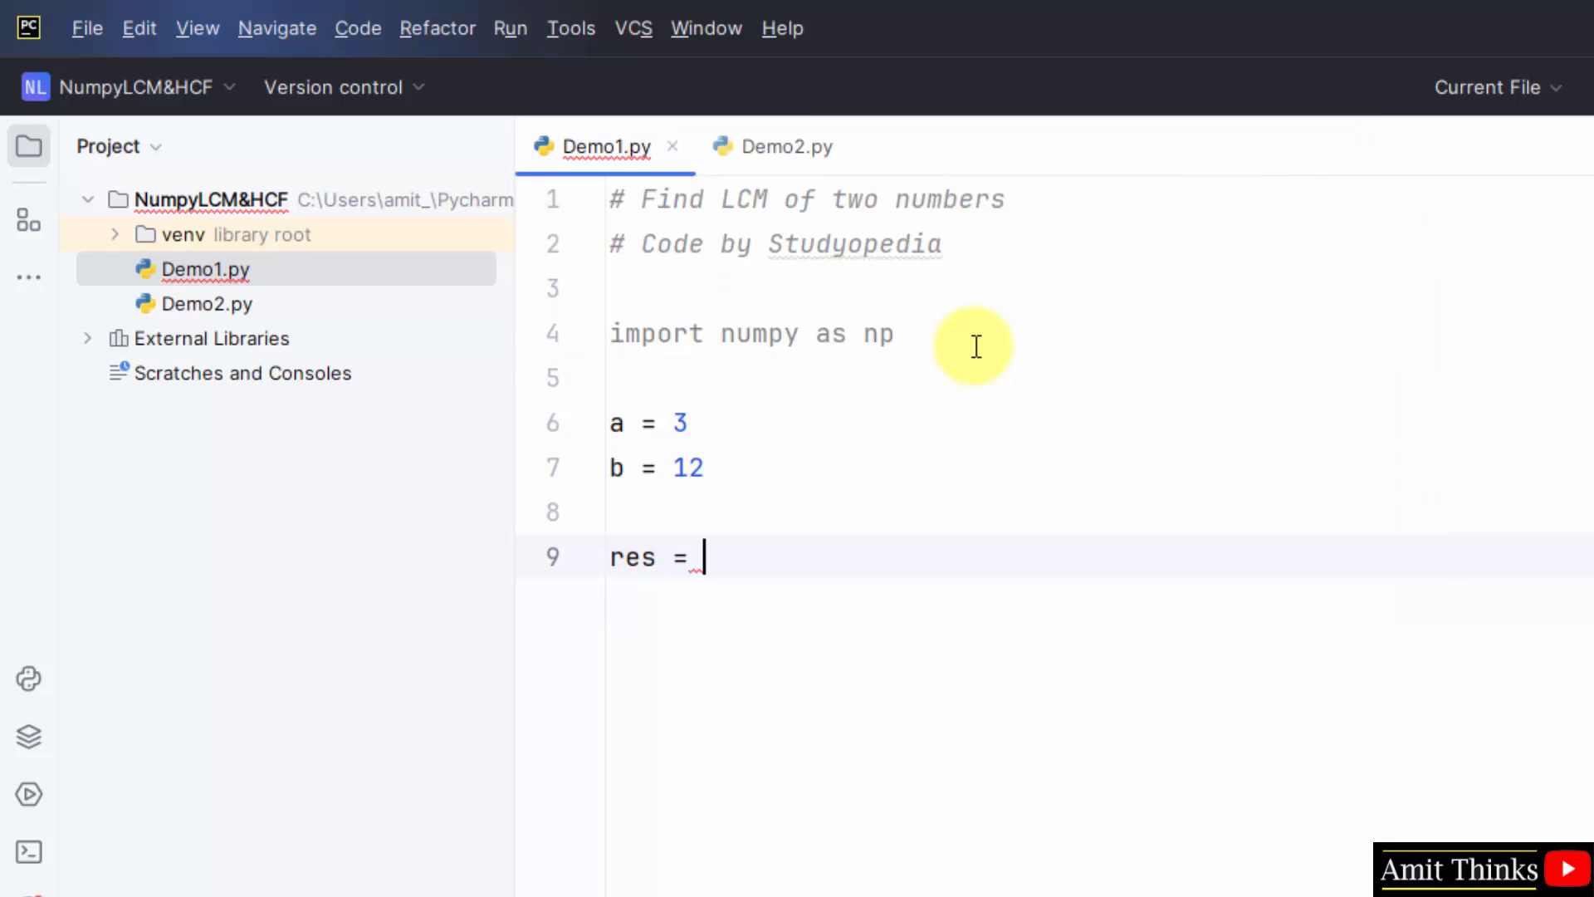
type("n")
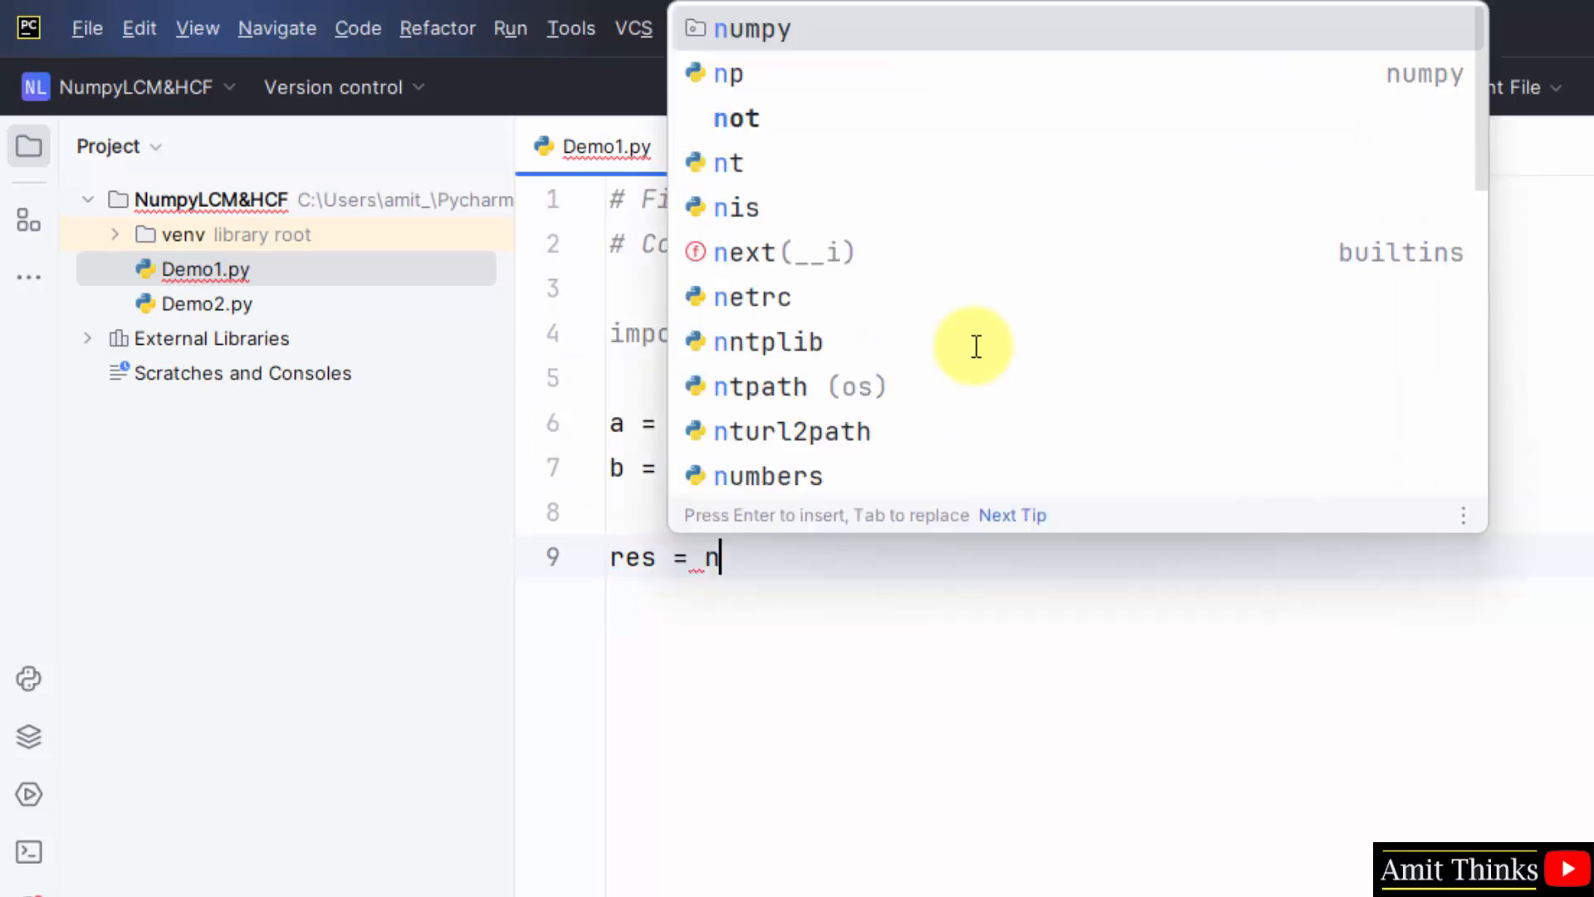
type("p/l")
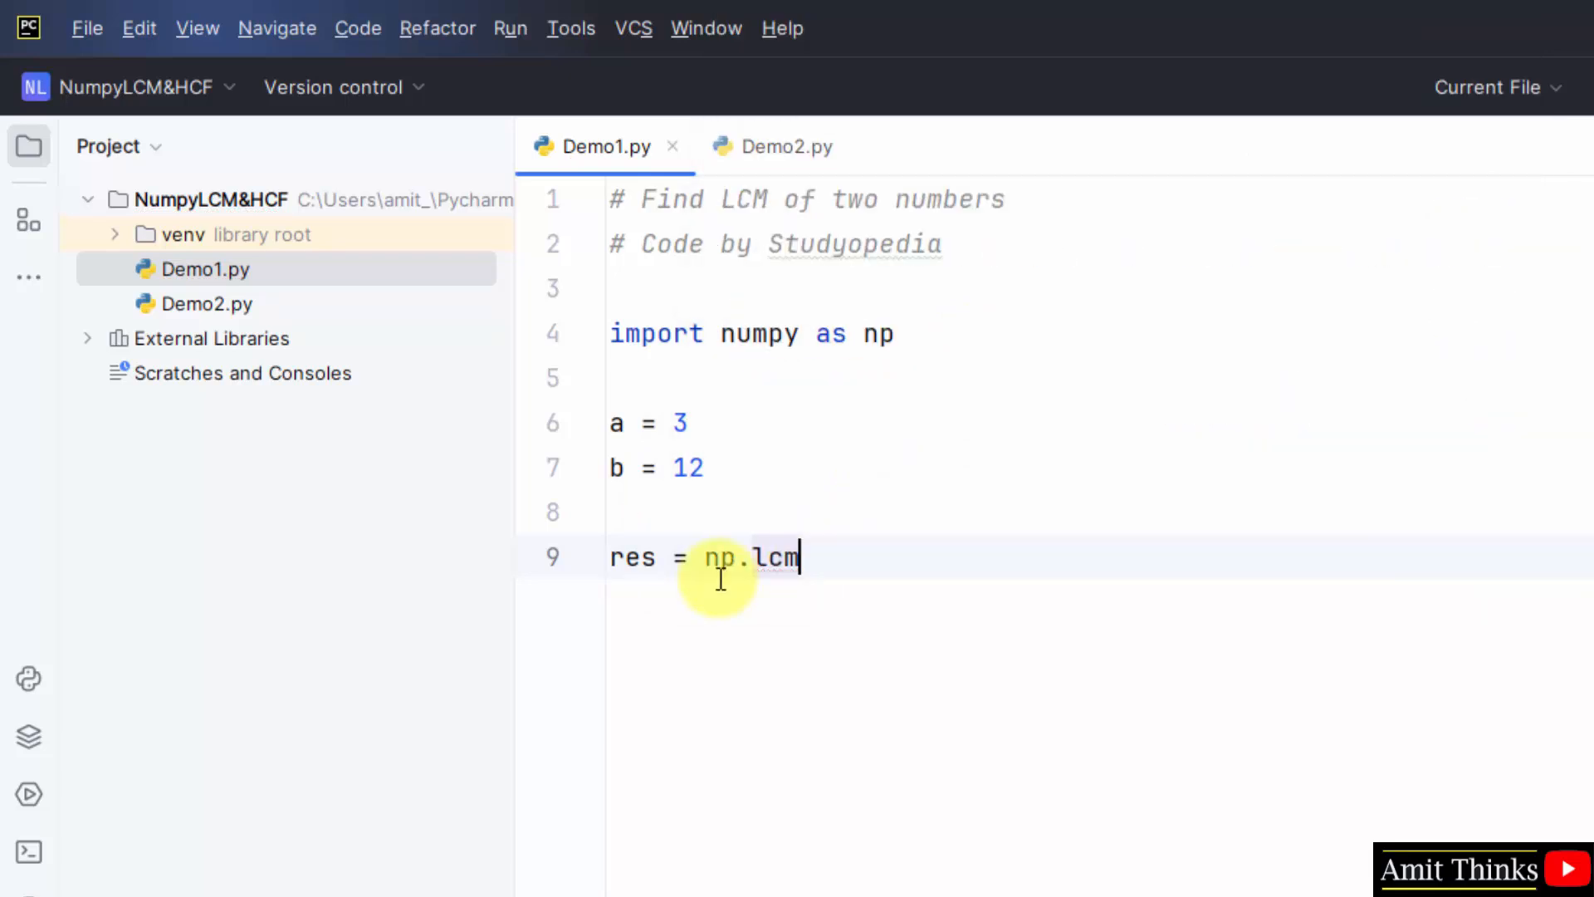
type("(")
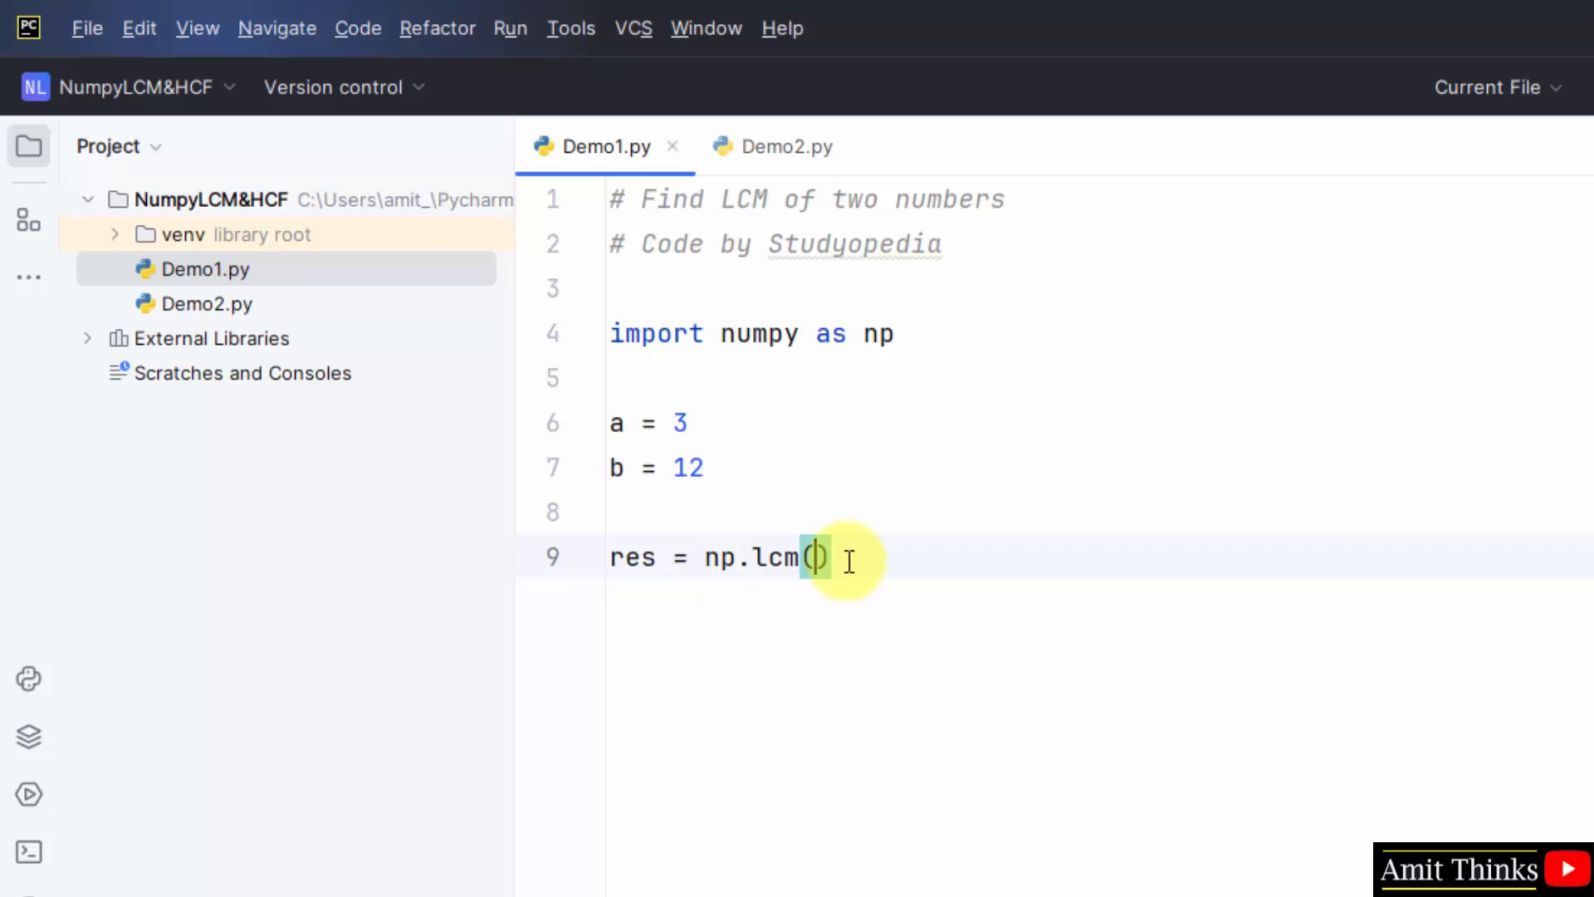
type("a,")
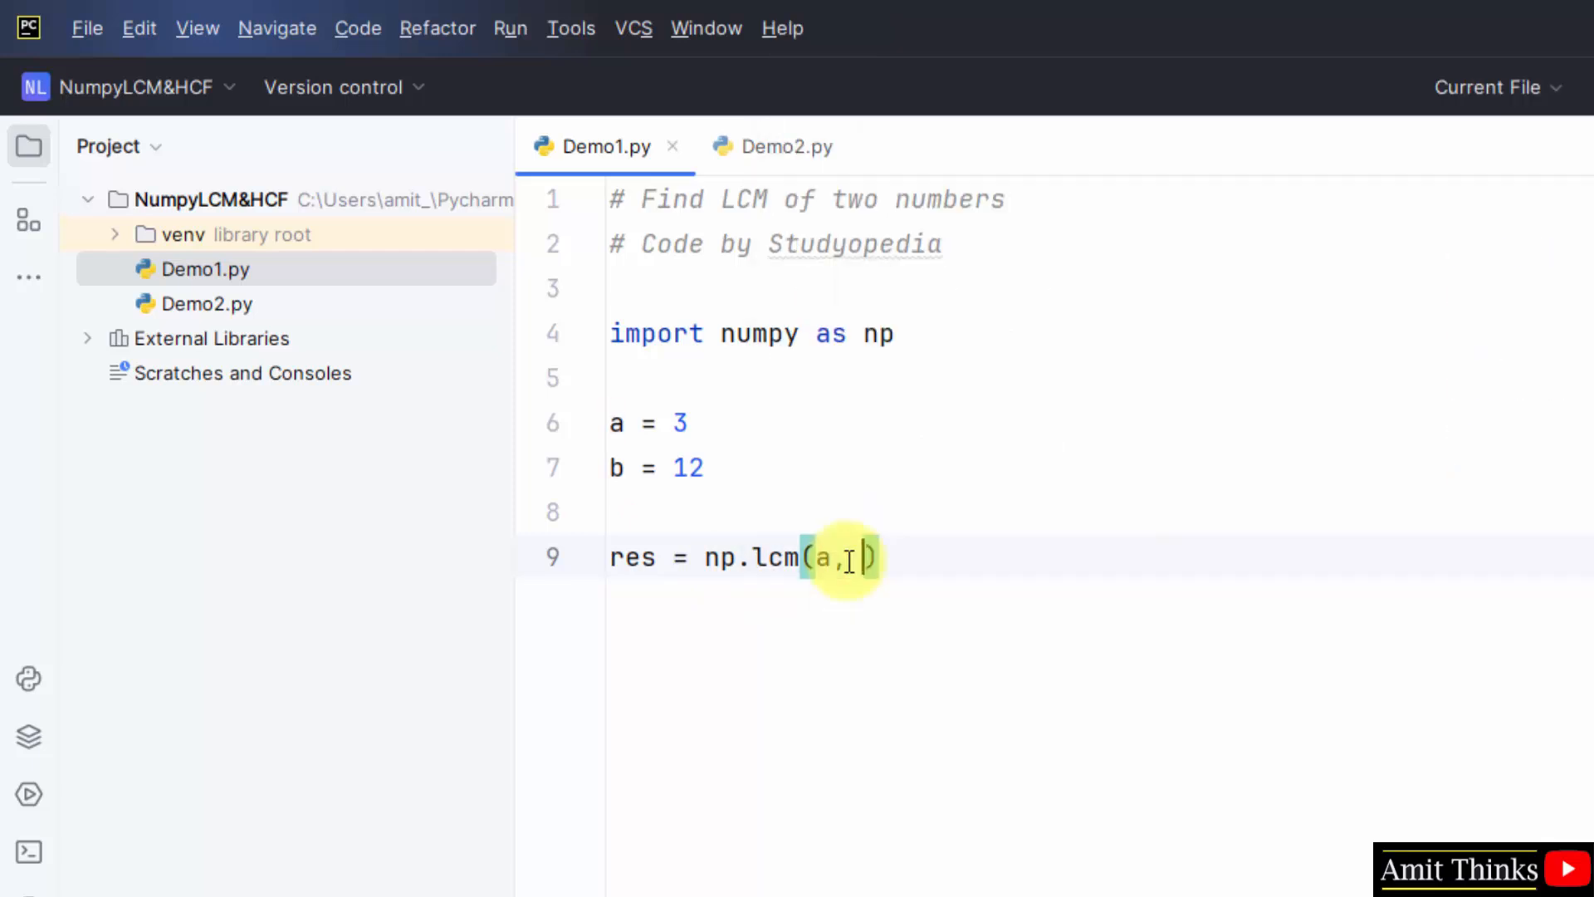
type("b")
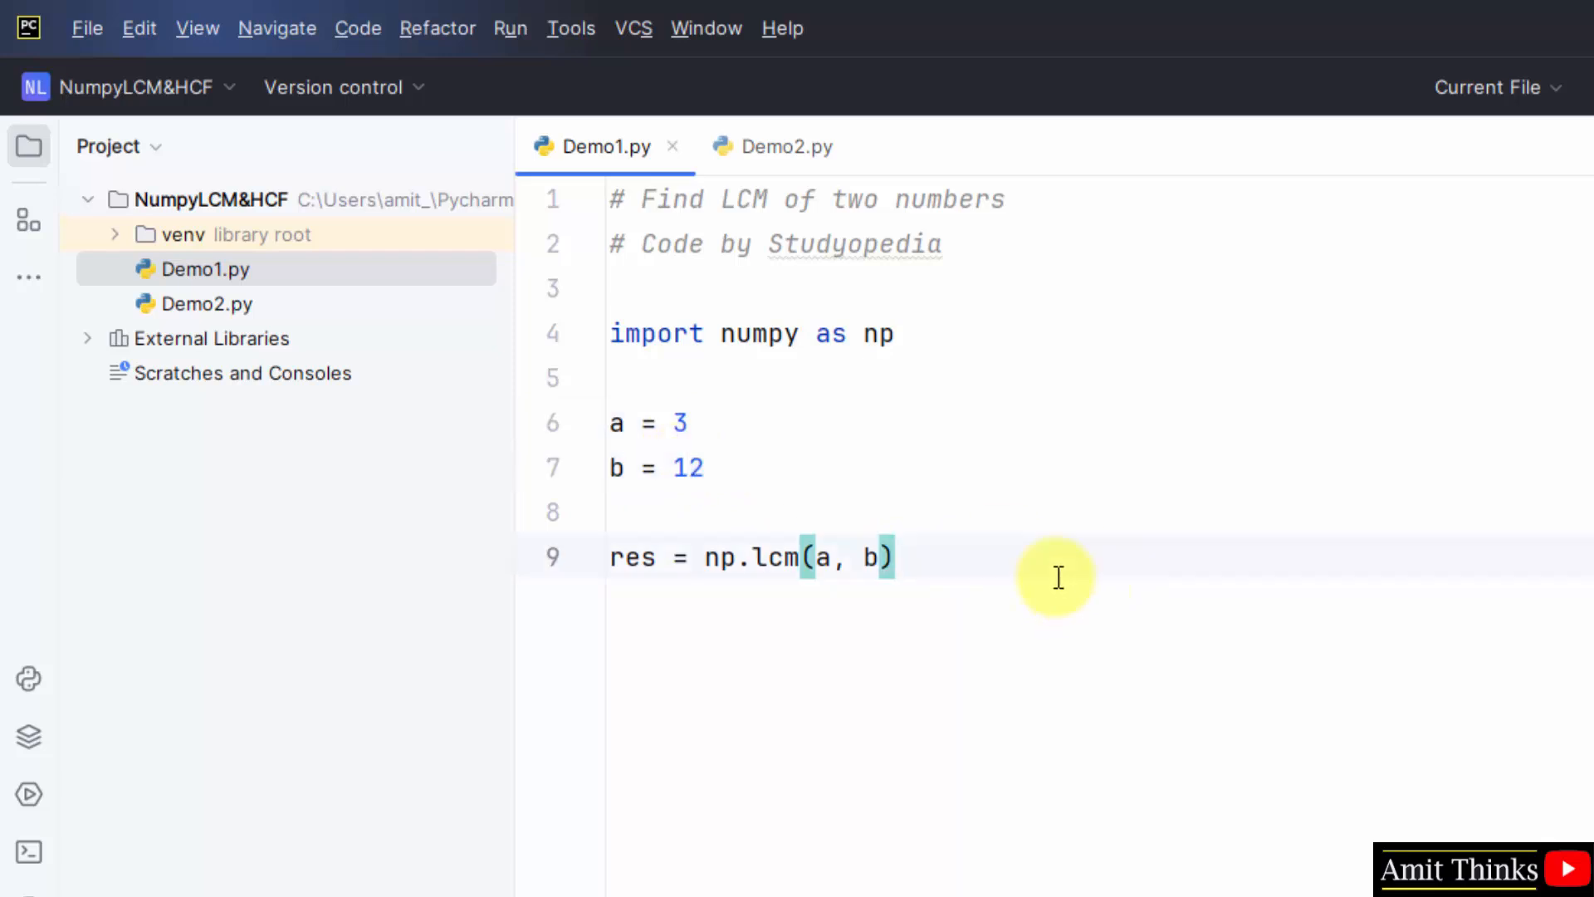
Step: Add print("LCM of two numbers = ", res) to display the result
type("print(")
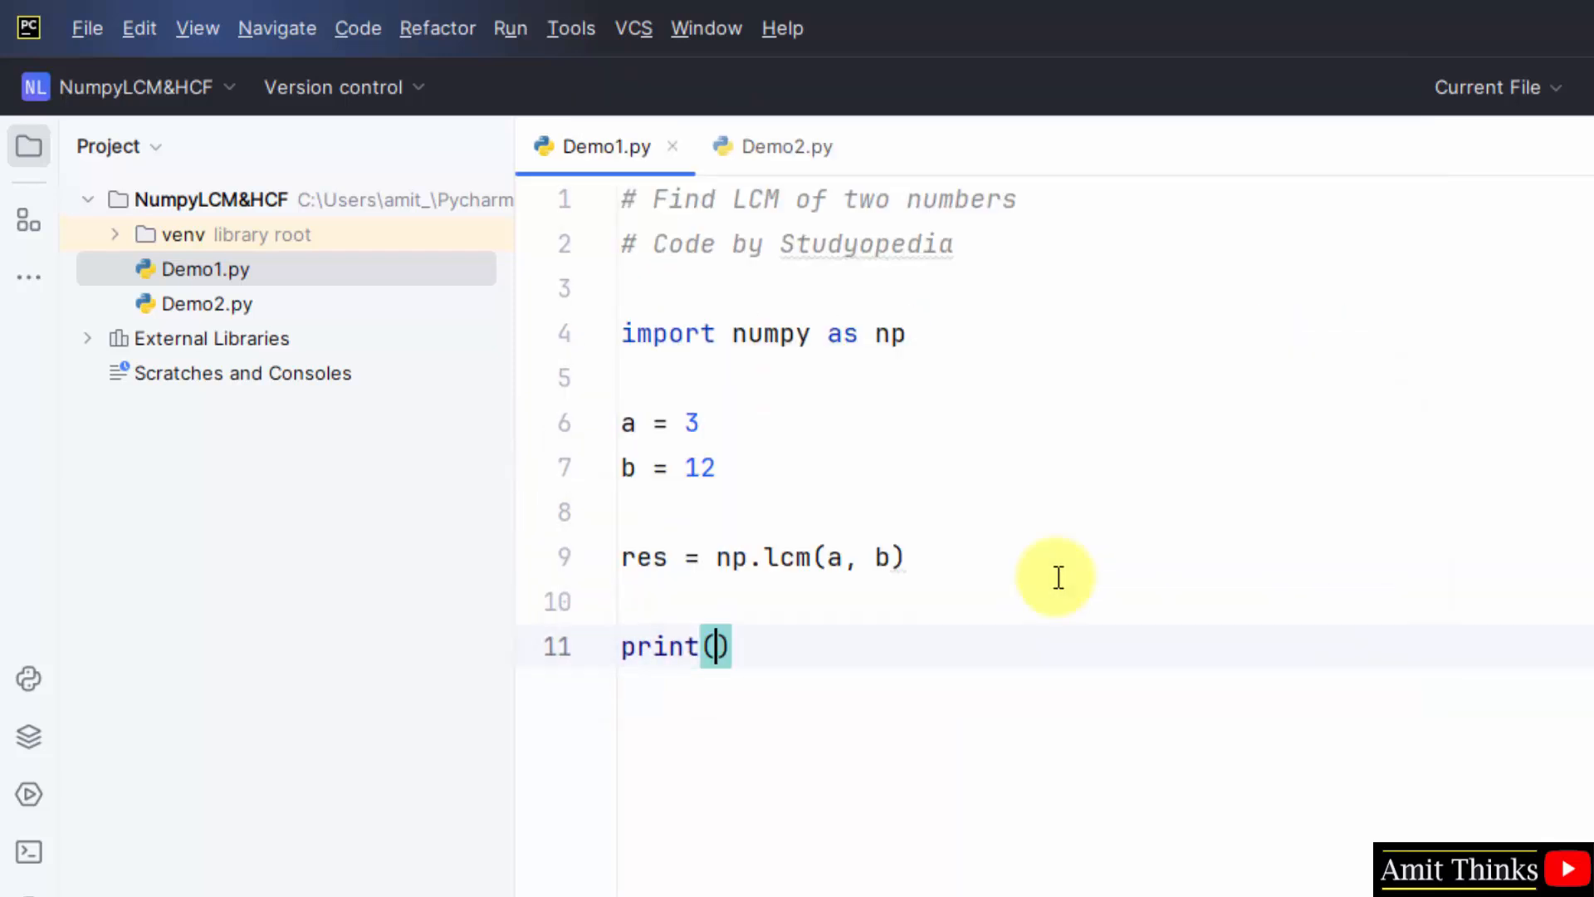
type("\"\",")
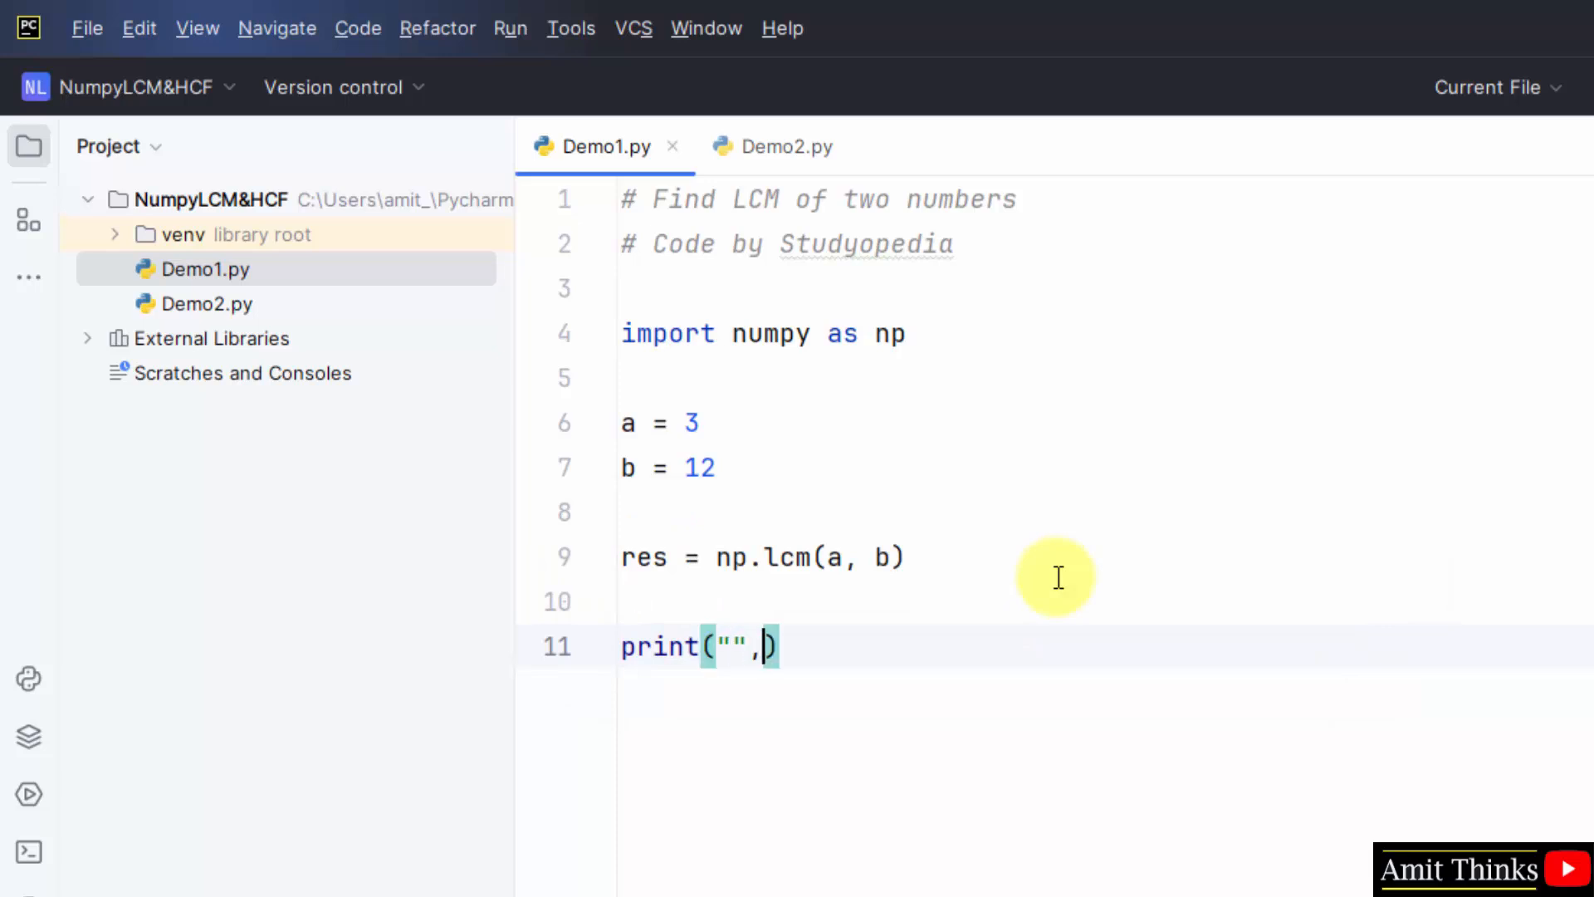
type("LCM of two num")
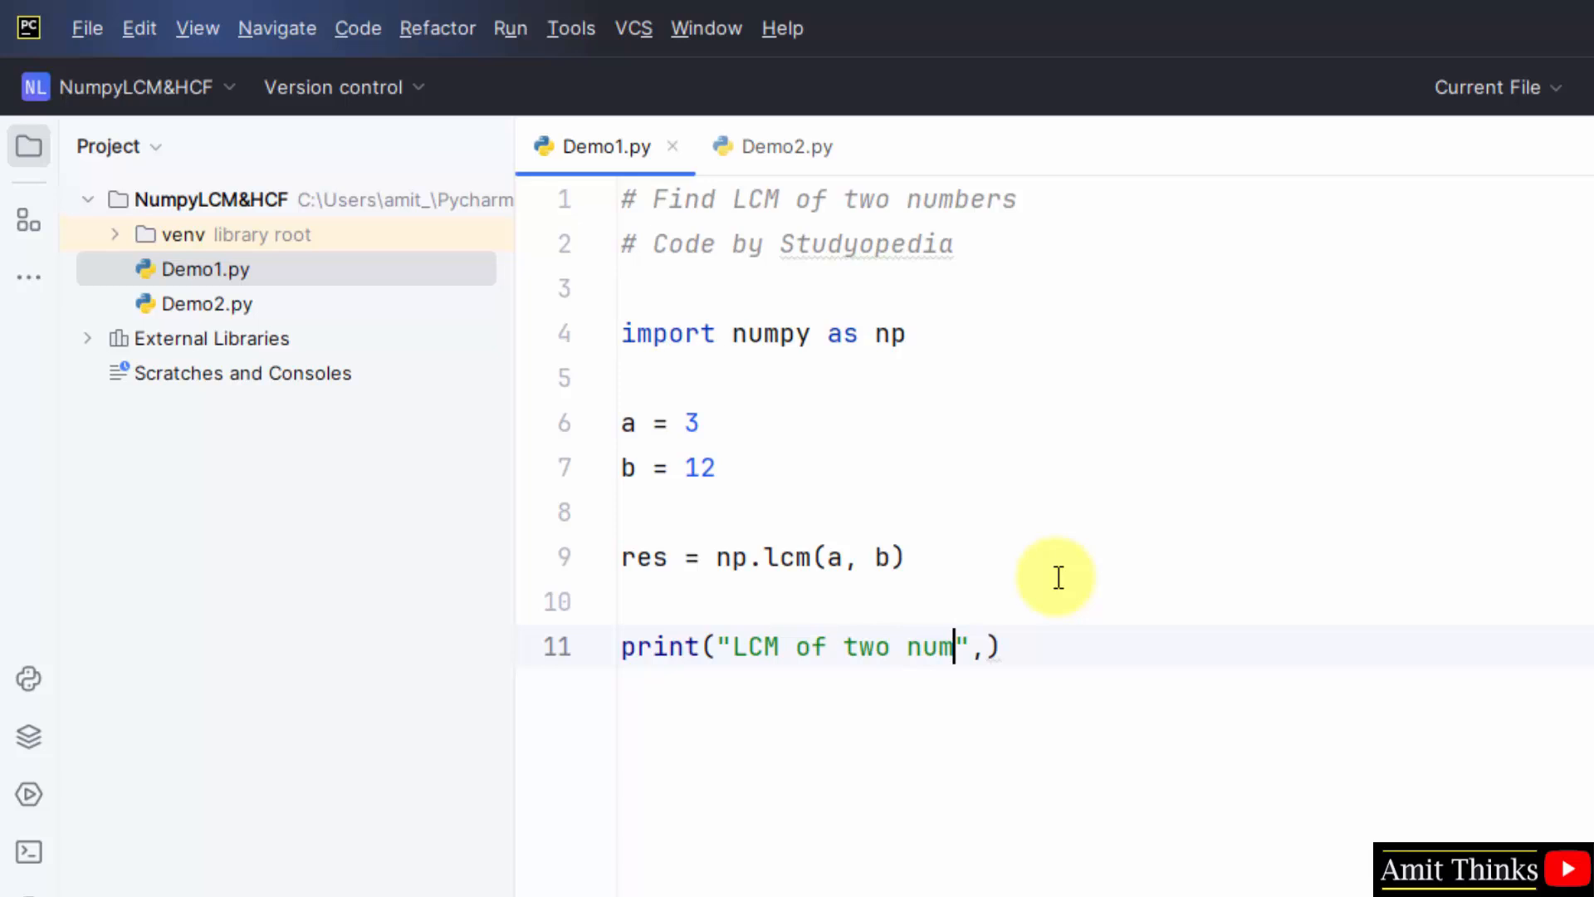
type("bers =")
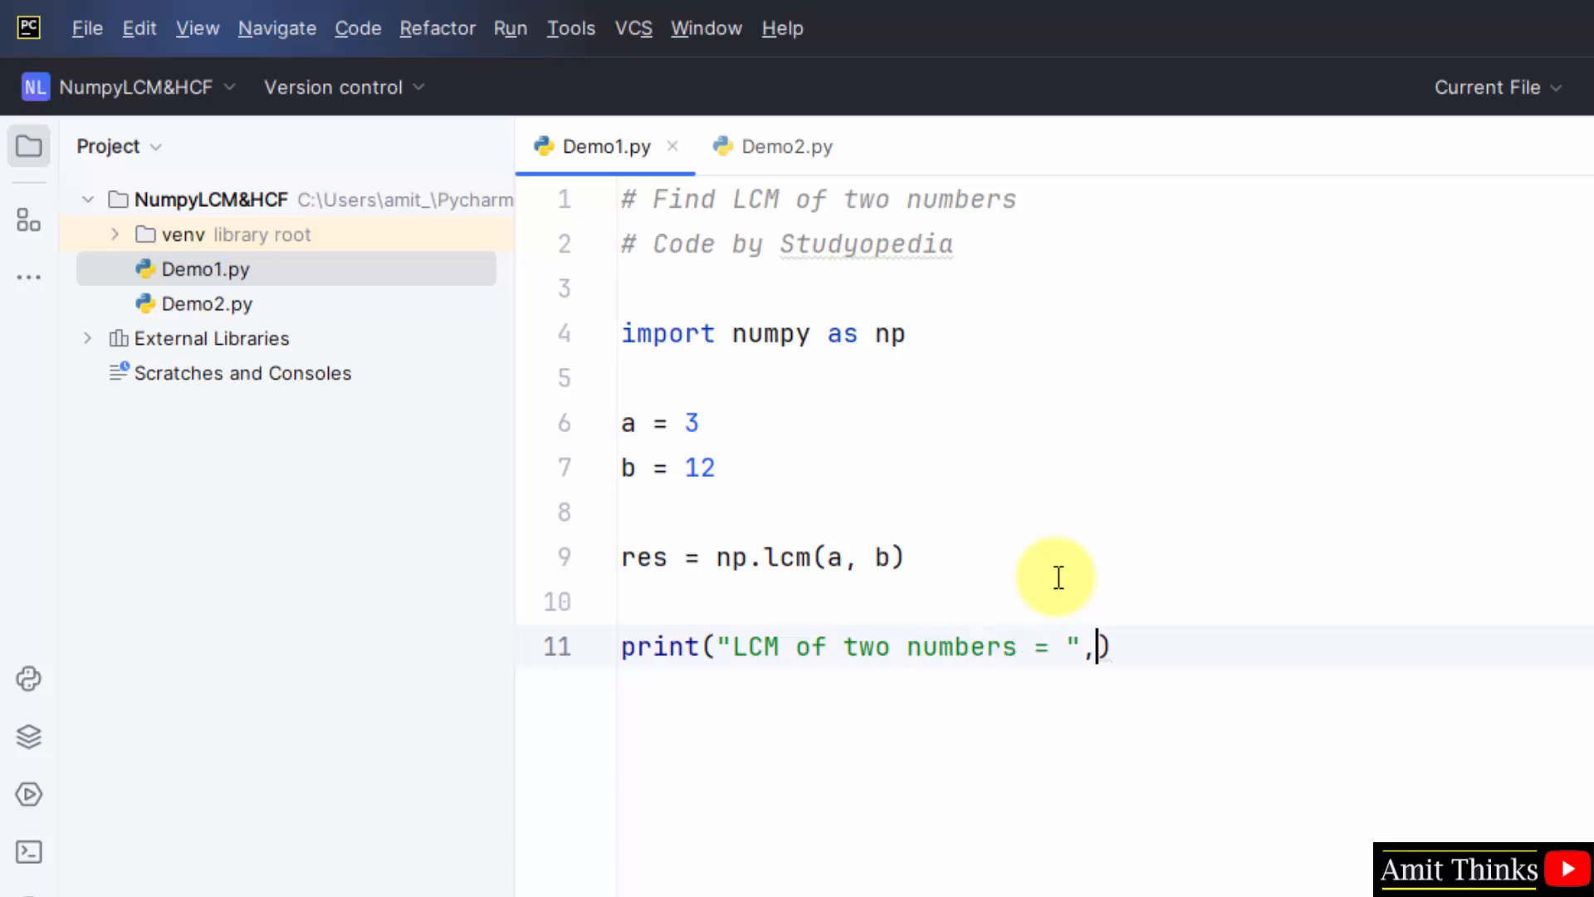
type("res")
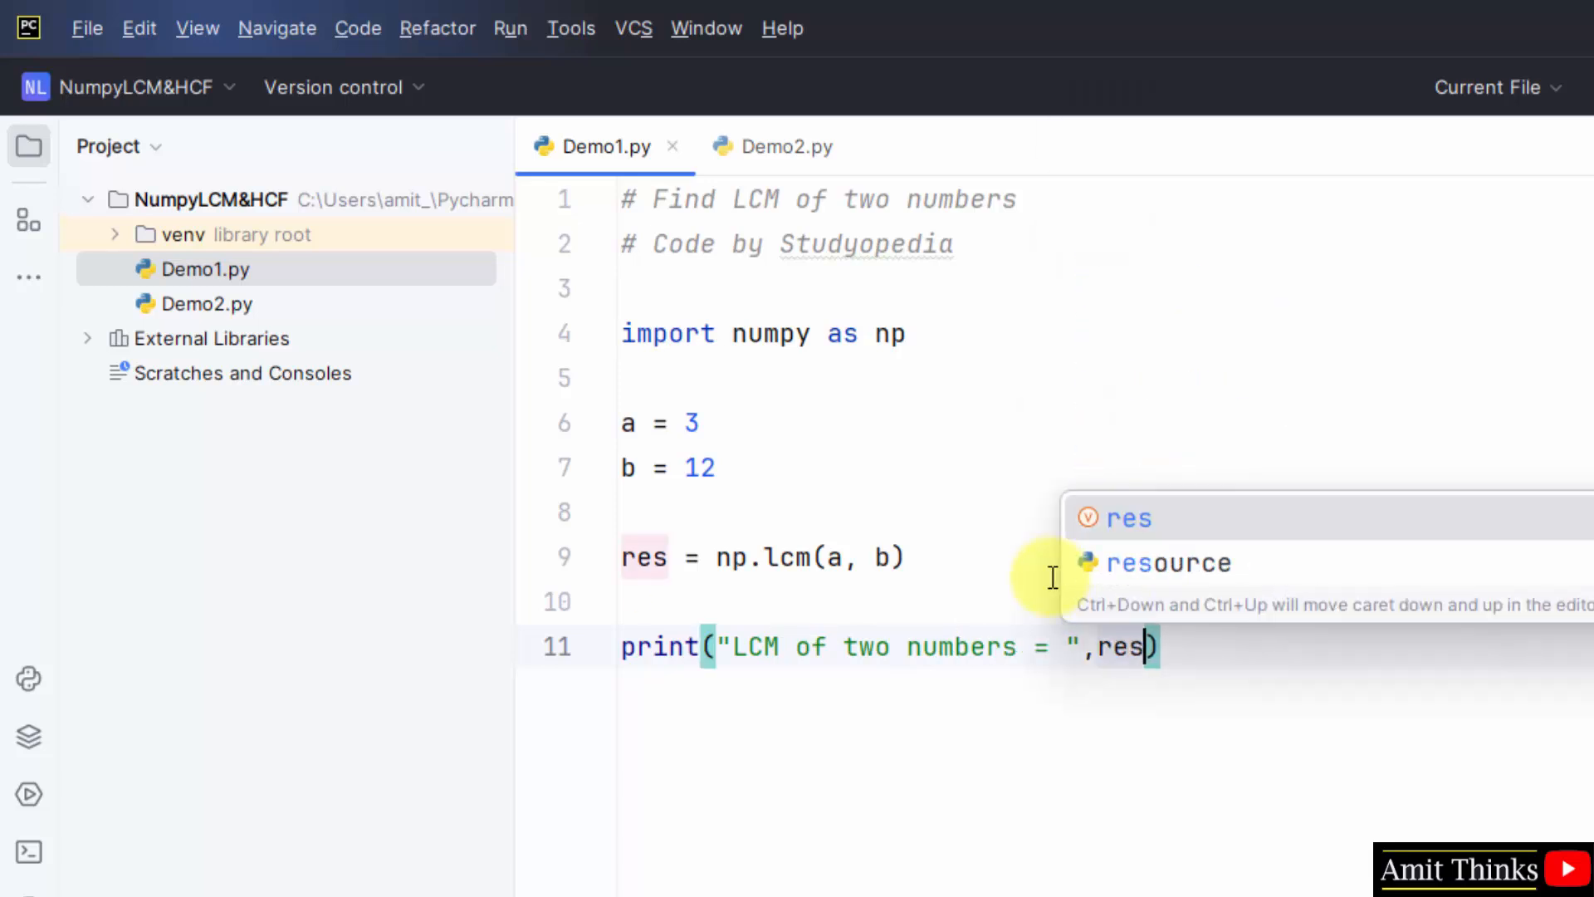
left_click(905, 558)
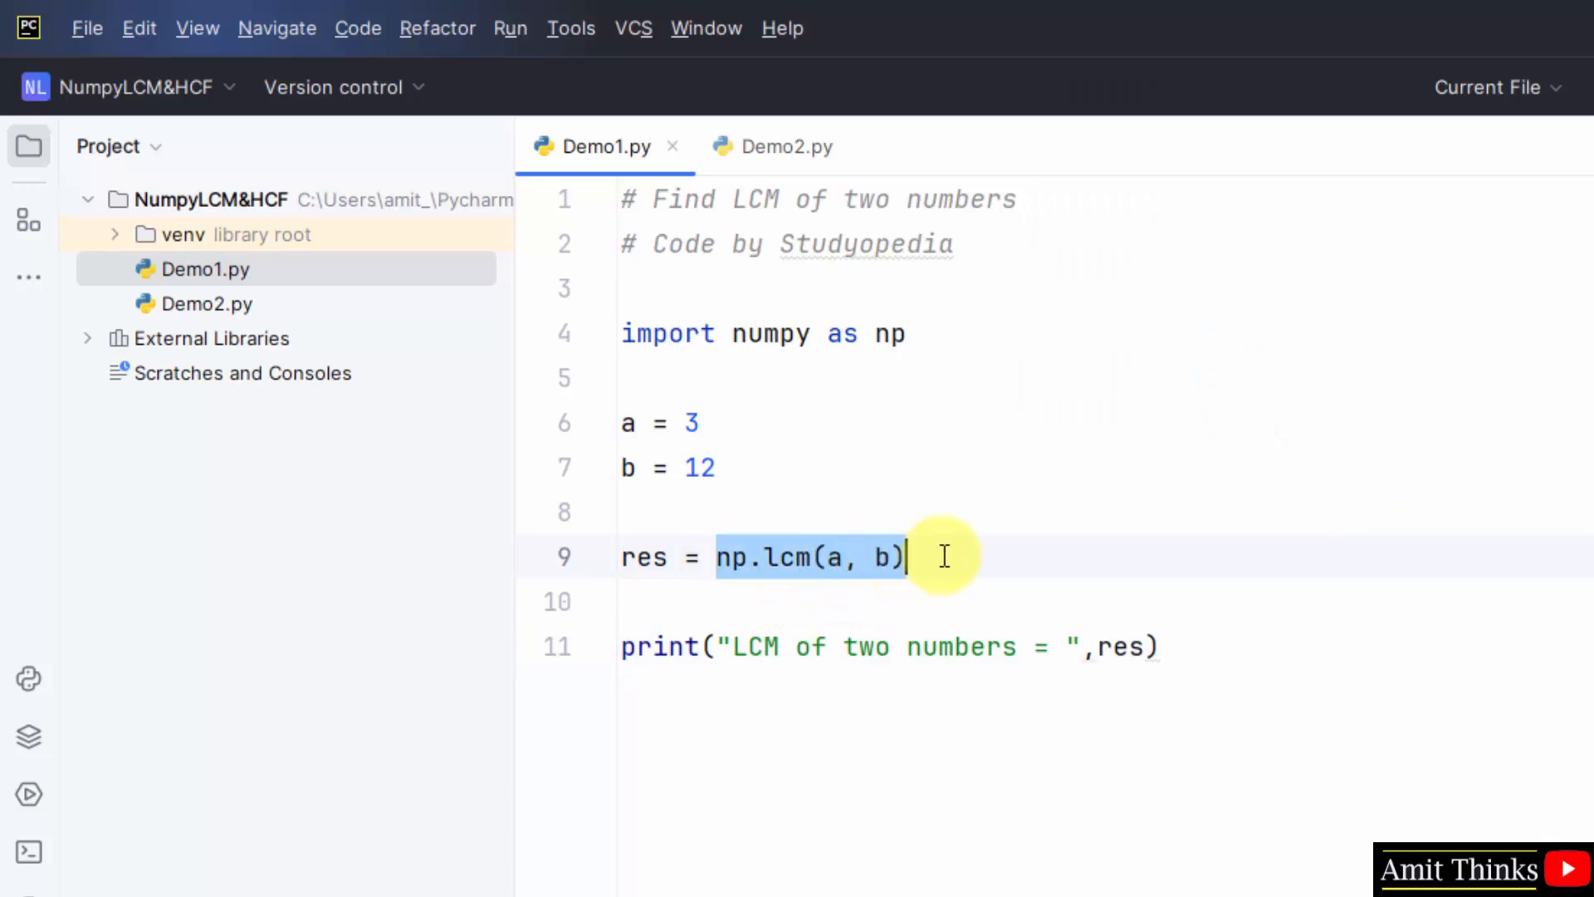
left_click(87, 28)
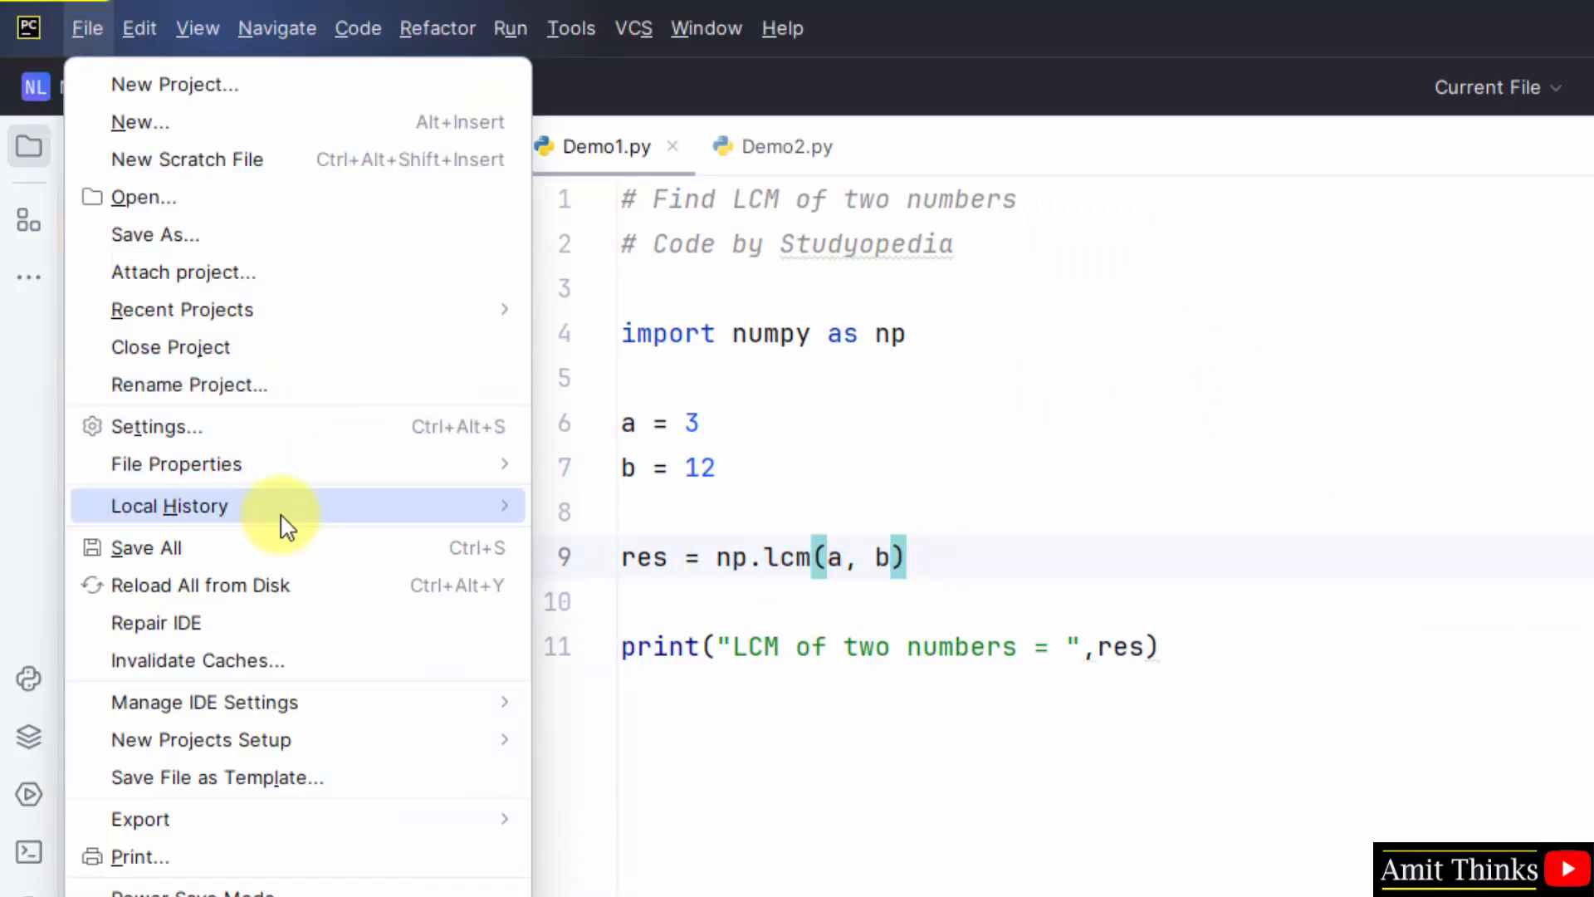
Step: Run Demo1 from the editor context menu to show the LCM output
left_click(680, 289)
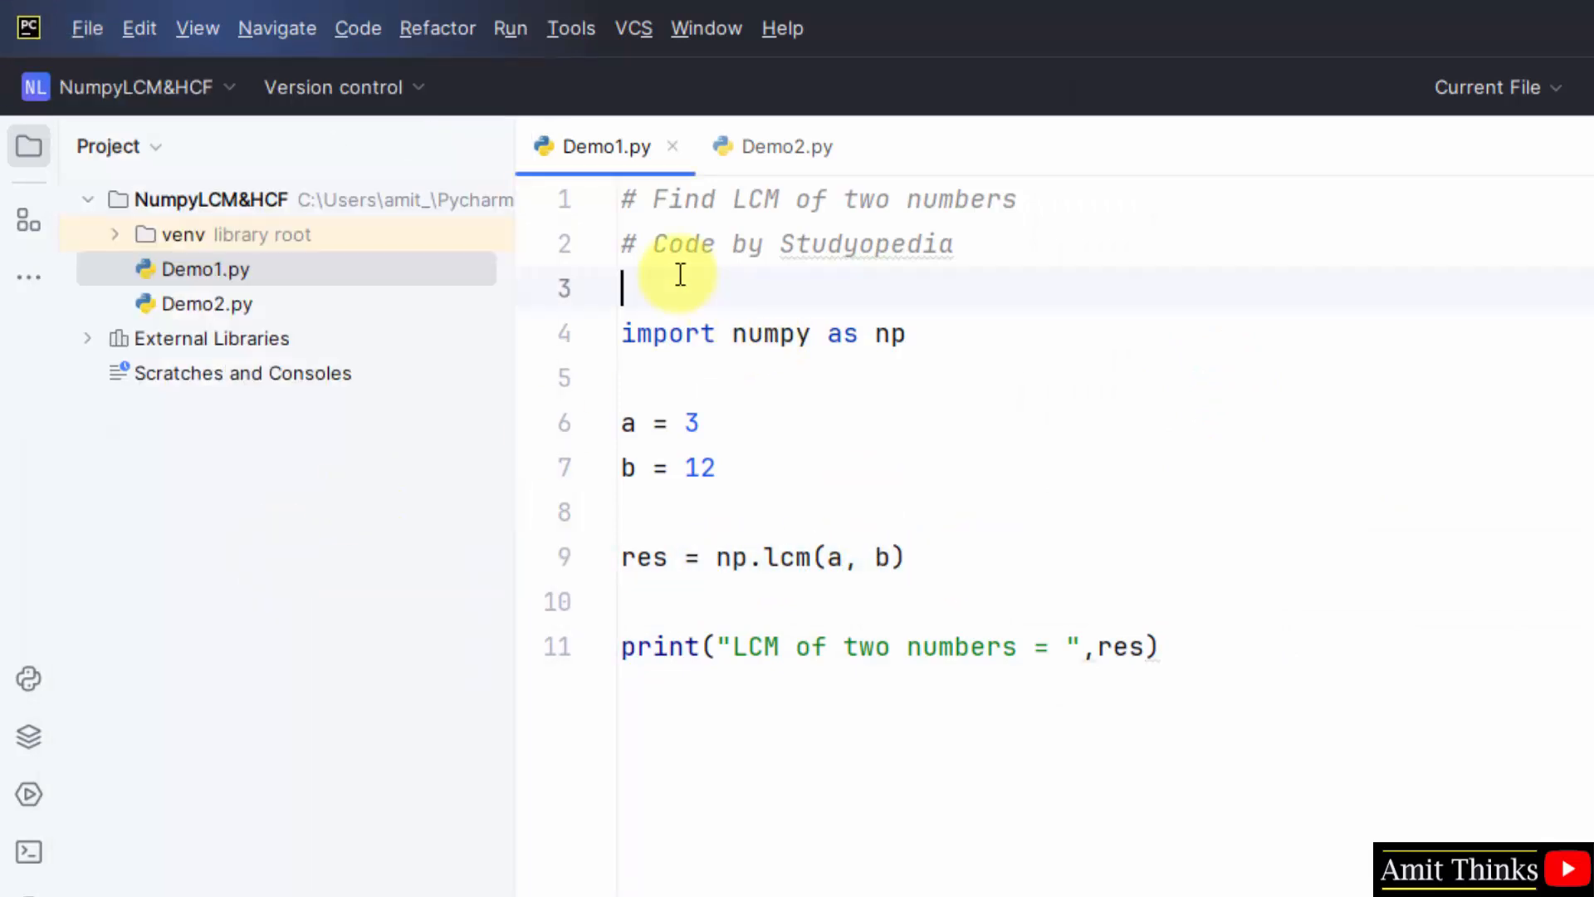
right_click(676, 287)
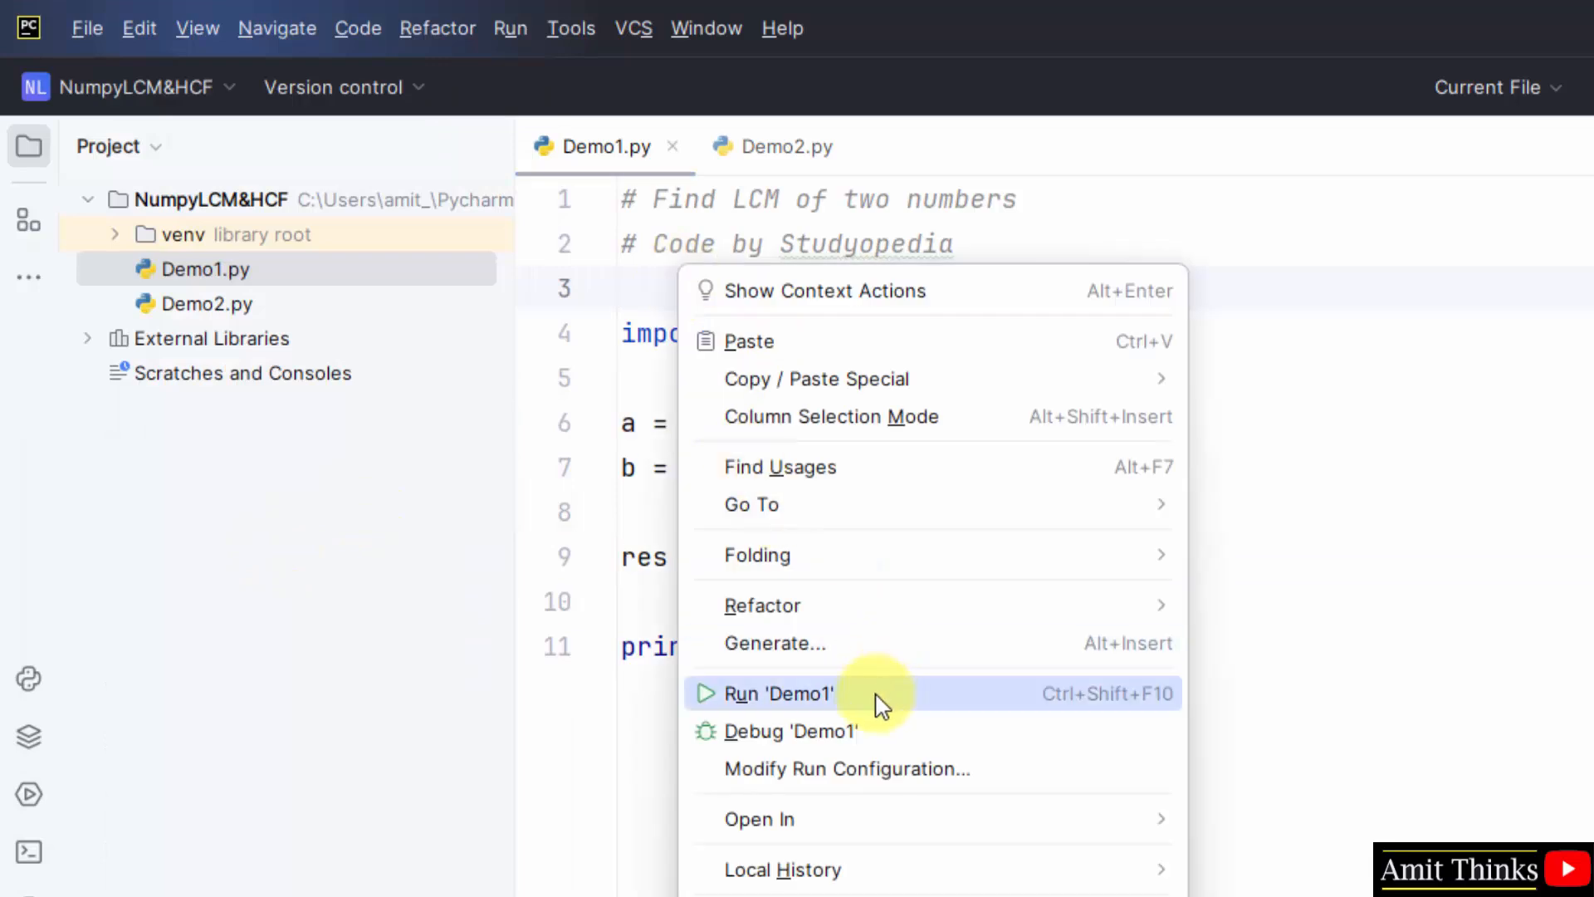
left_click(764, 695)
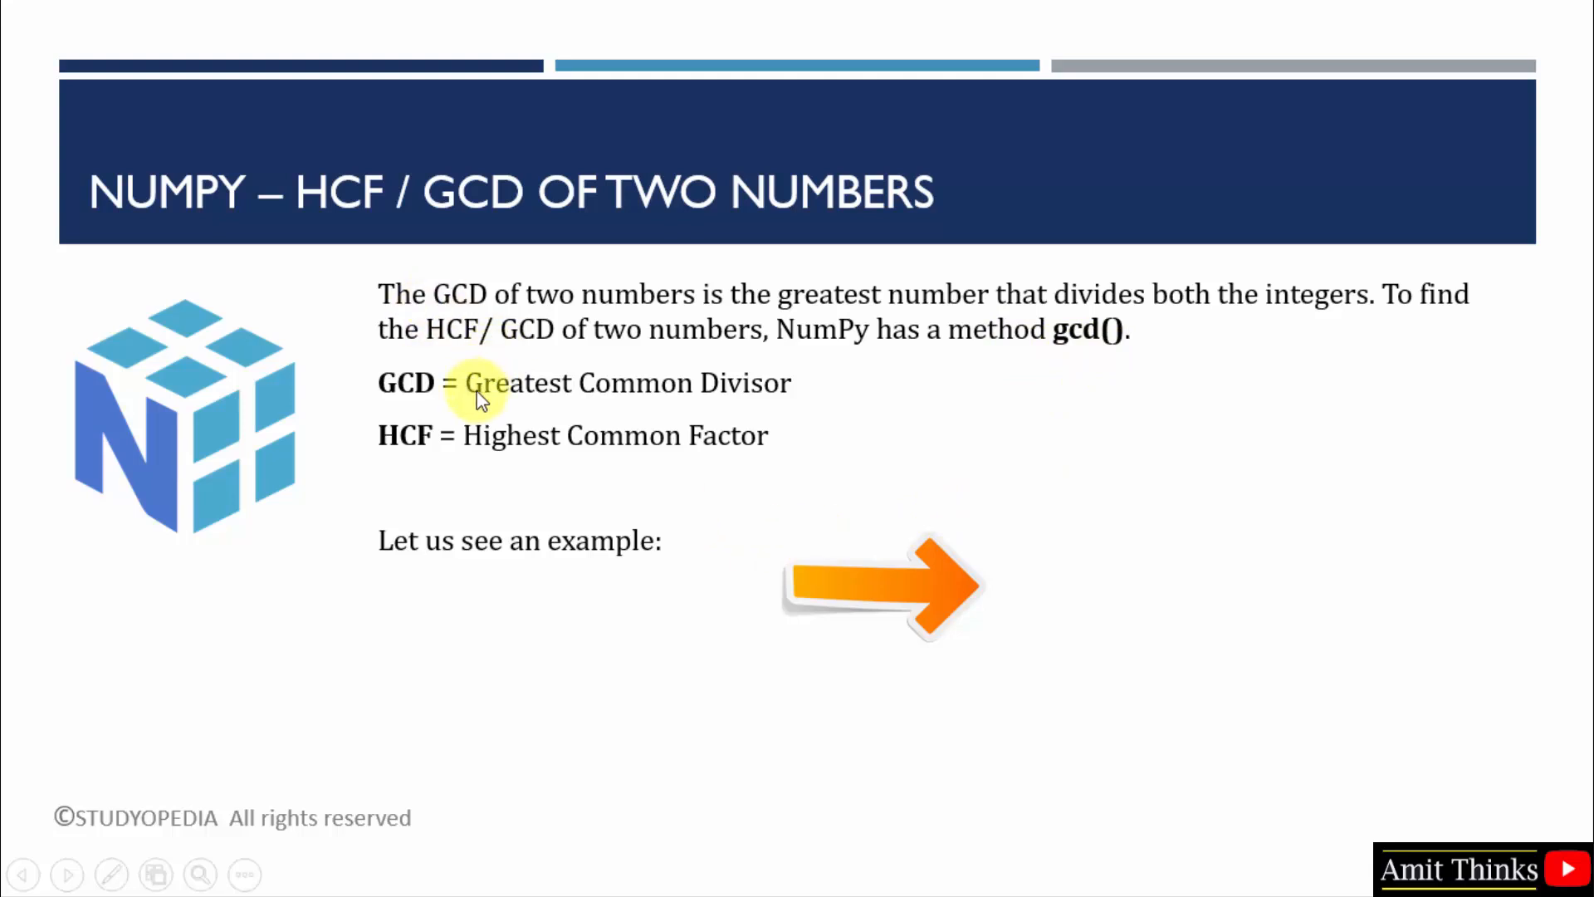
mouse_move(864, 508)
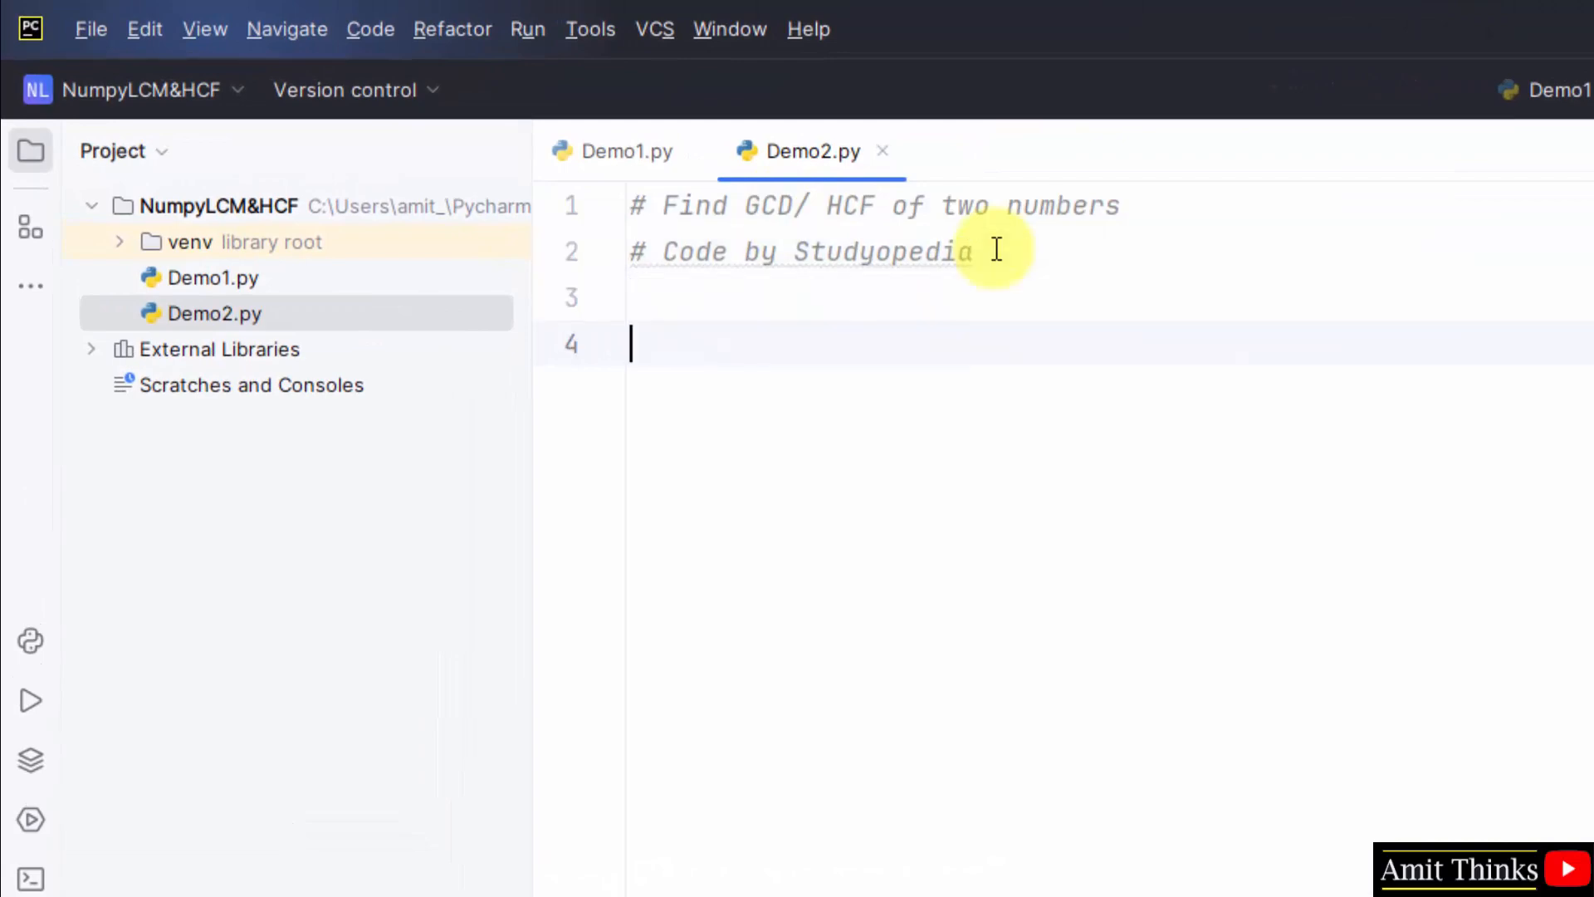
Step: Write import numpy as np, a = 2 and b = 8 in Demo2.py, starting the res line
type("import")
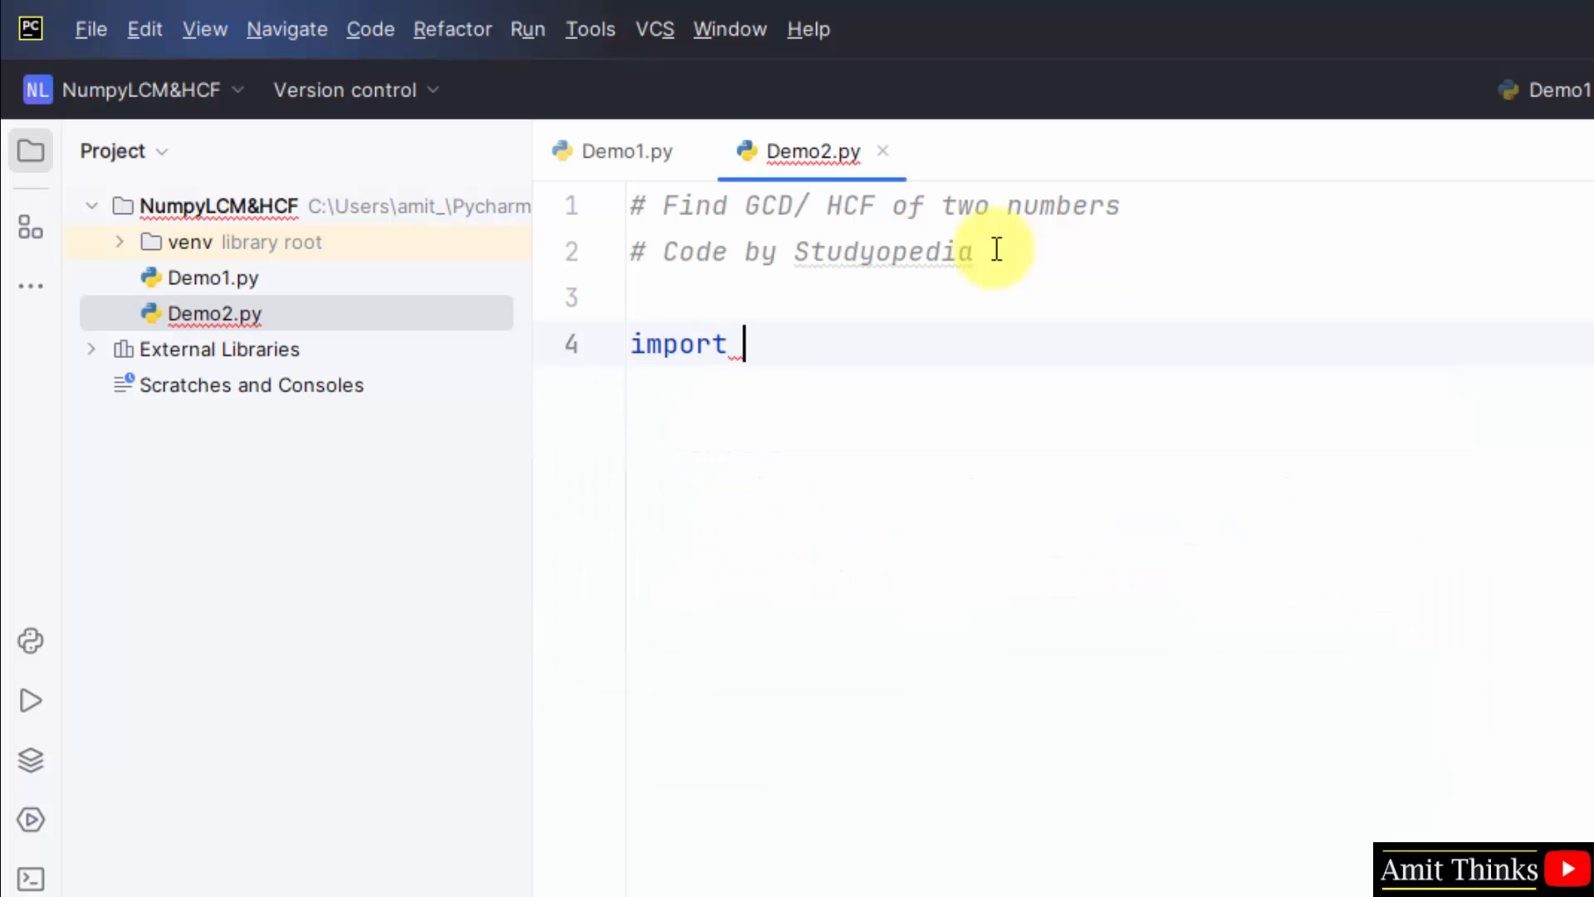
type("numpy as")
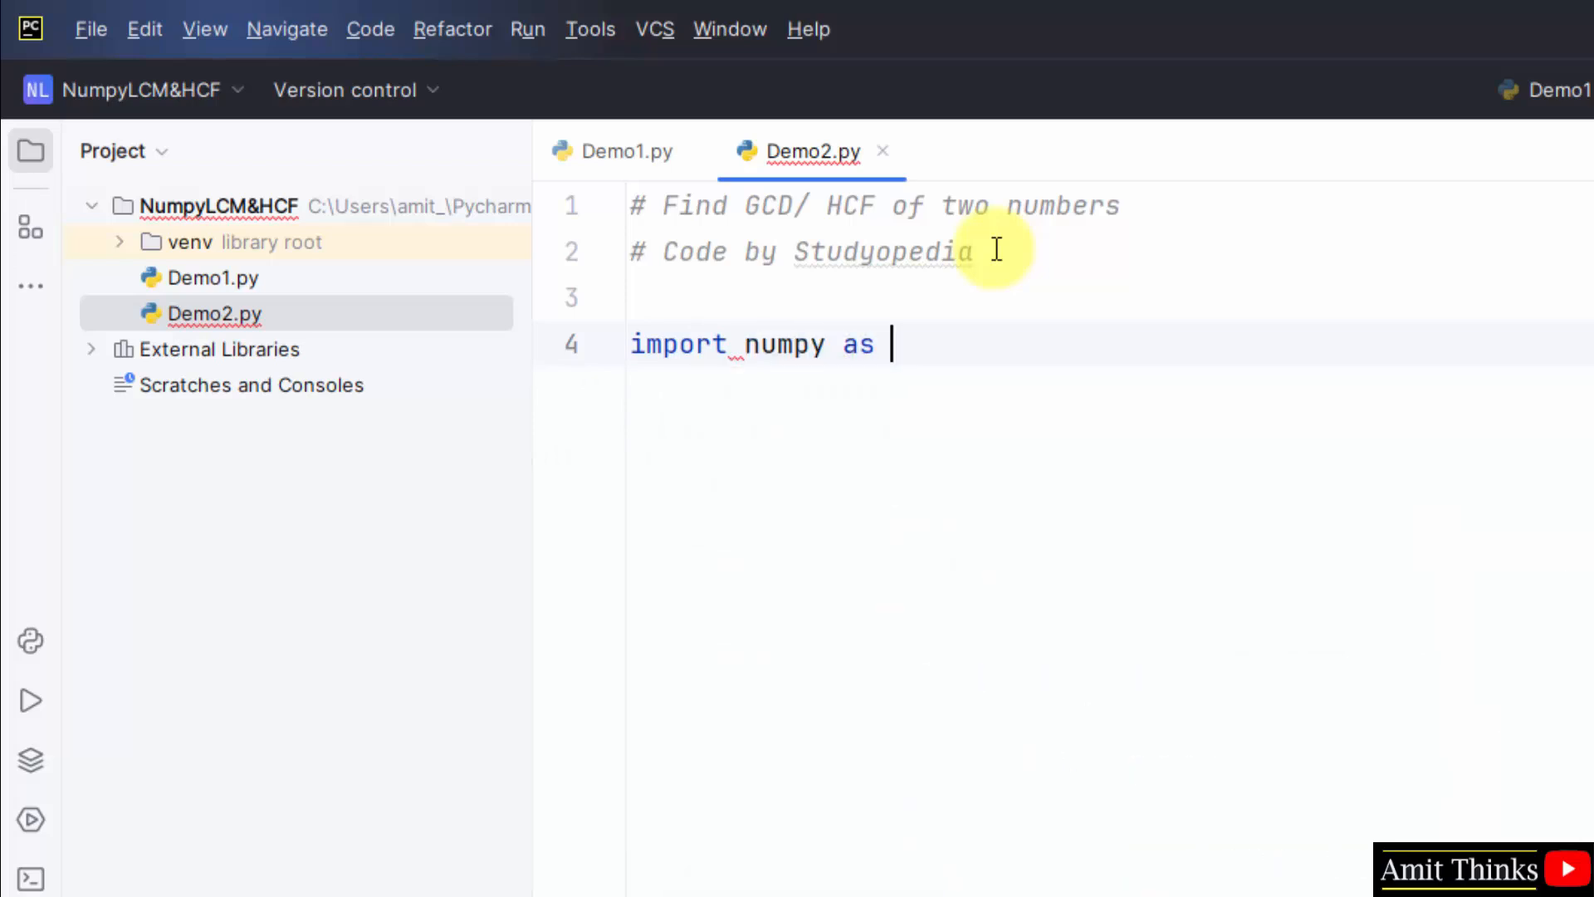
type("np")
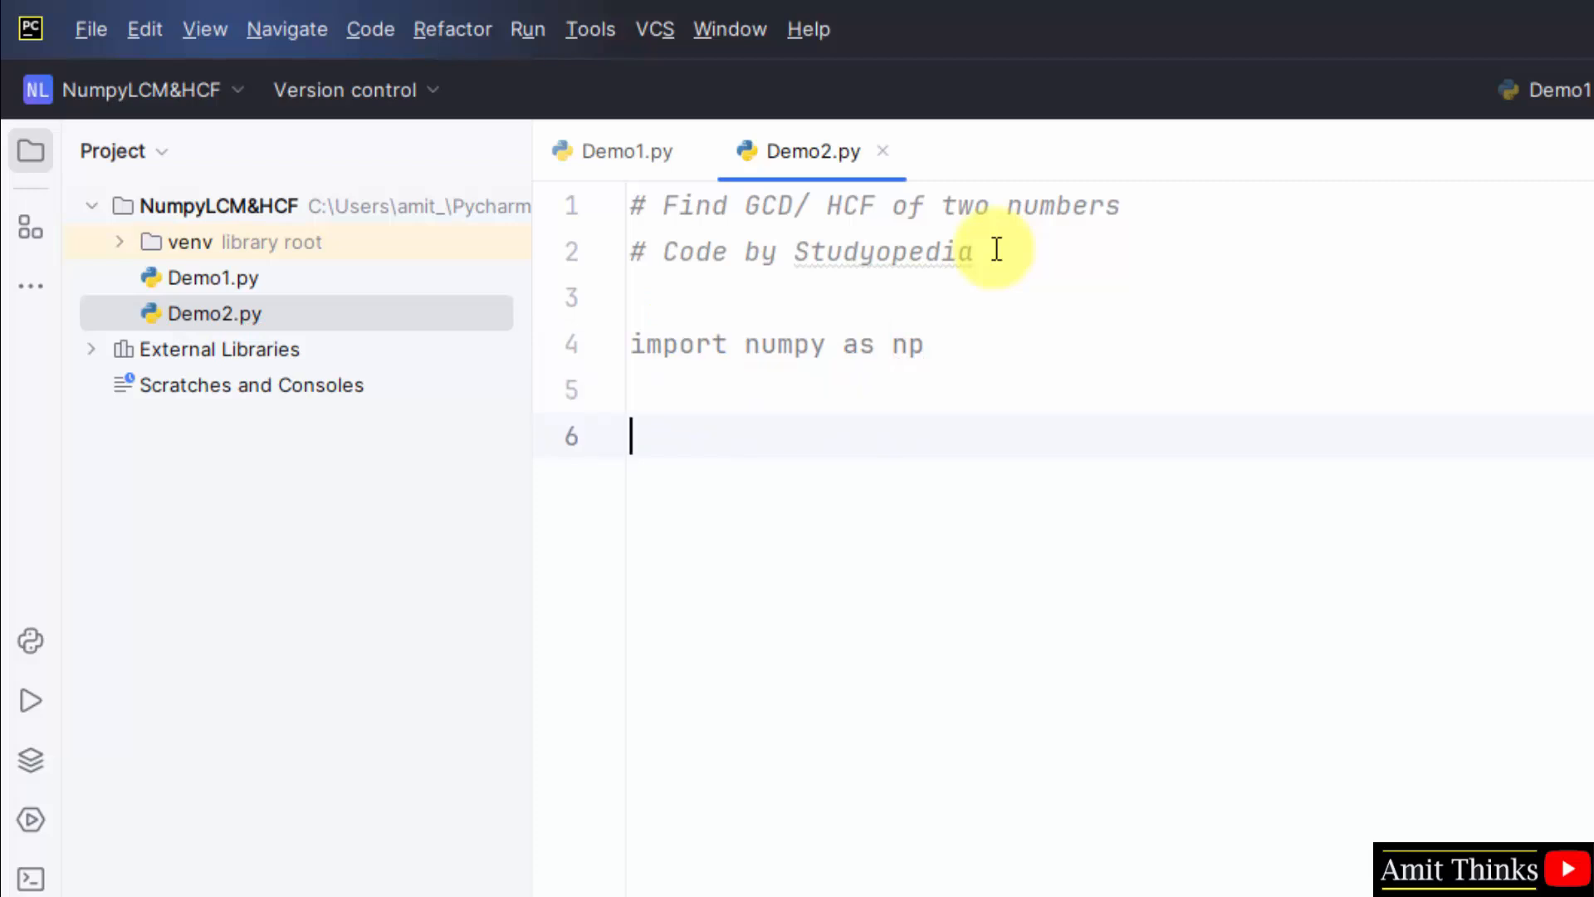
type("a =2")
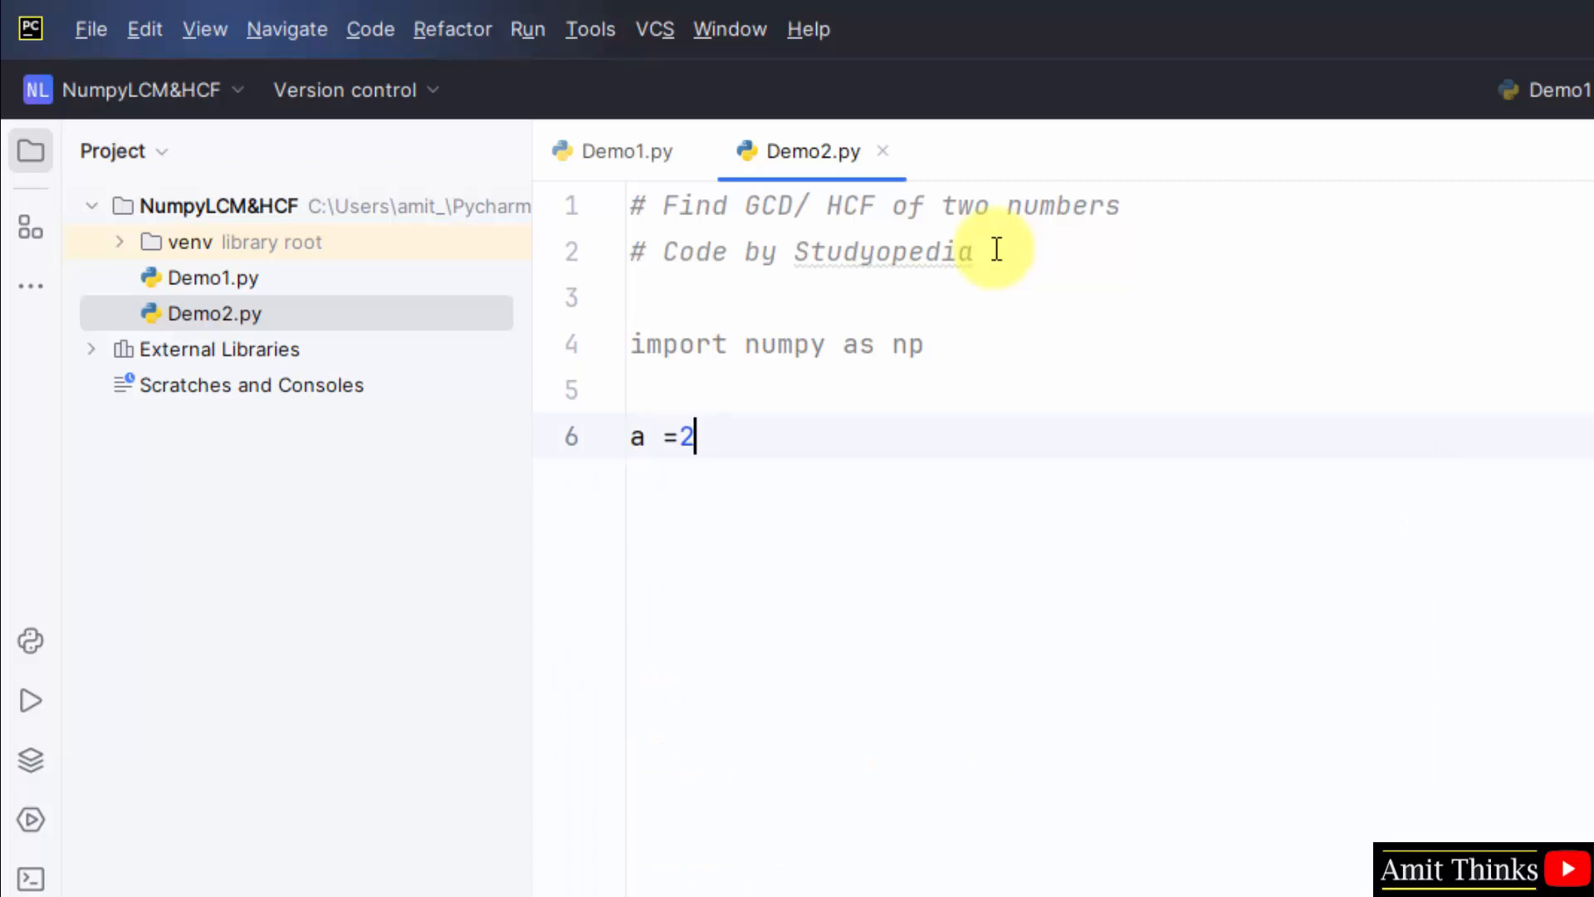
key("enter")
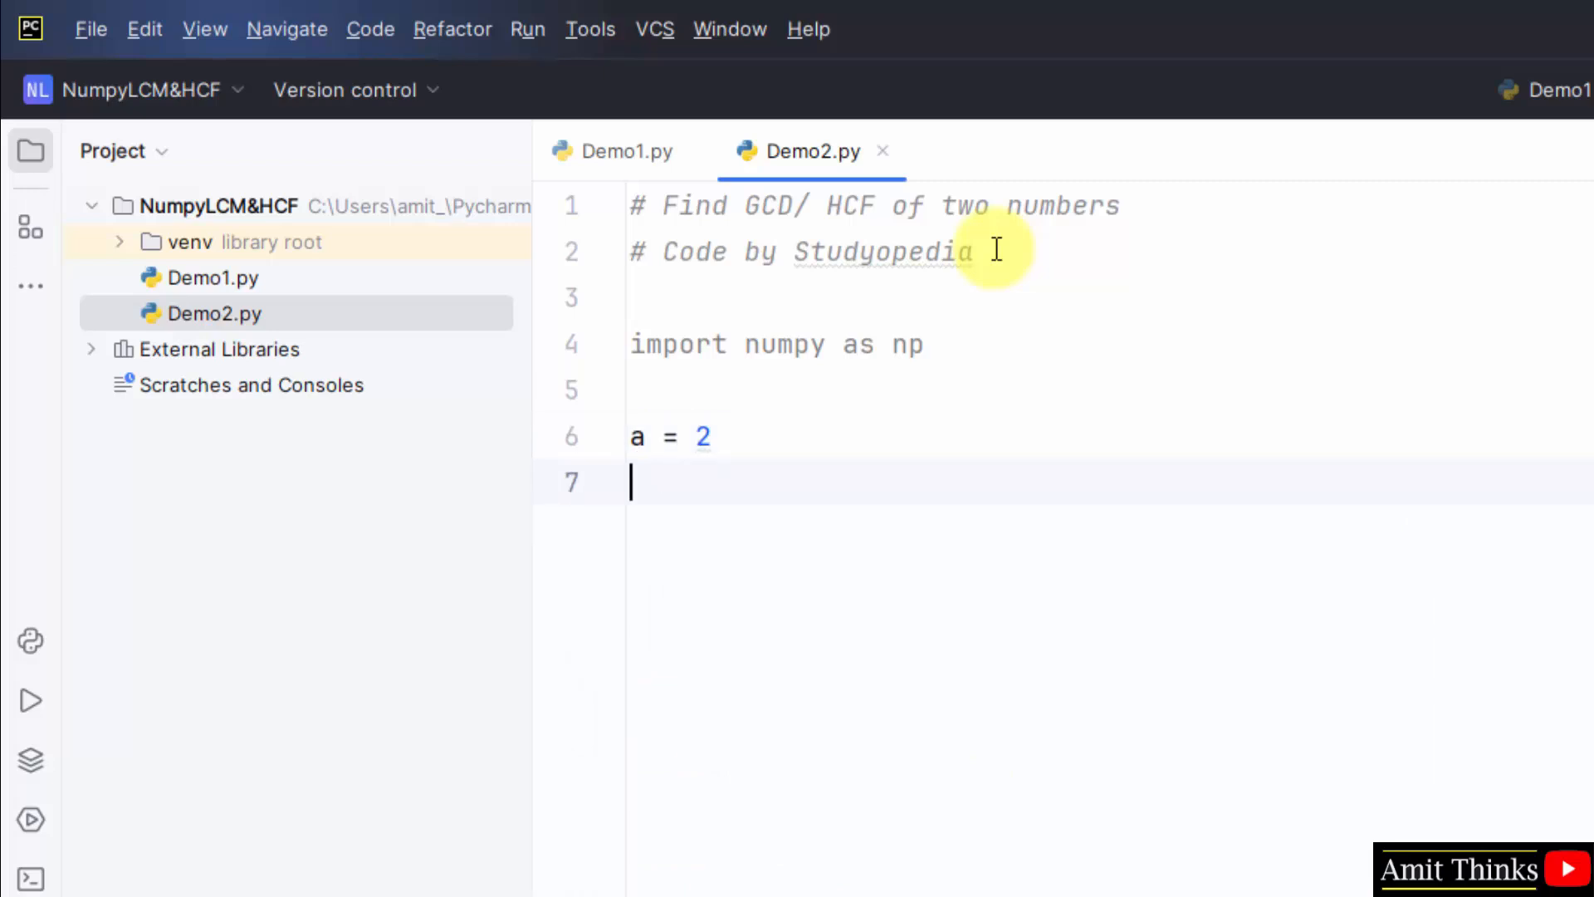
type("b = 8")
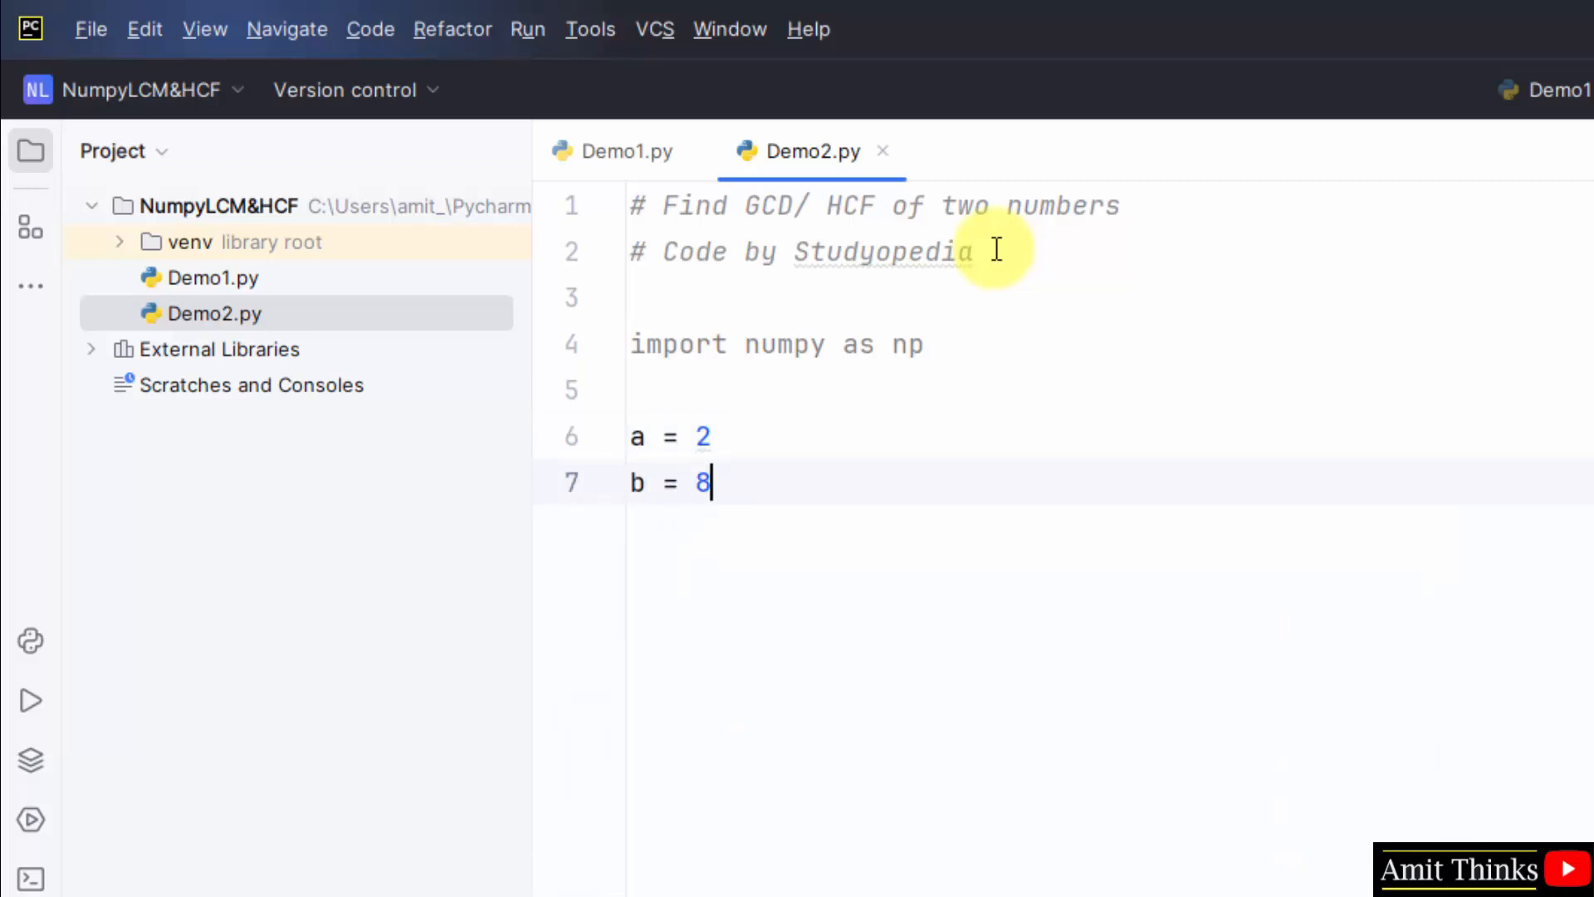
key("enter")
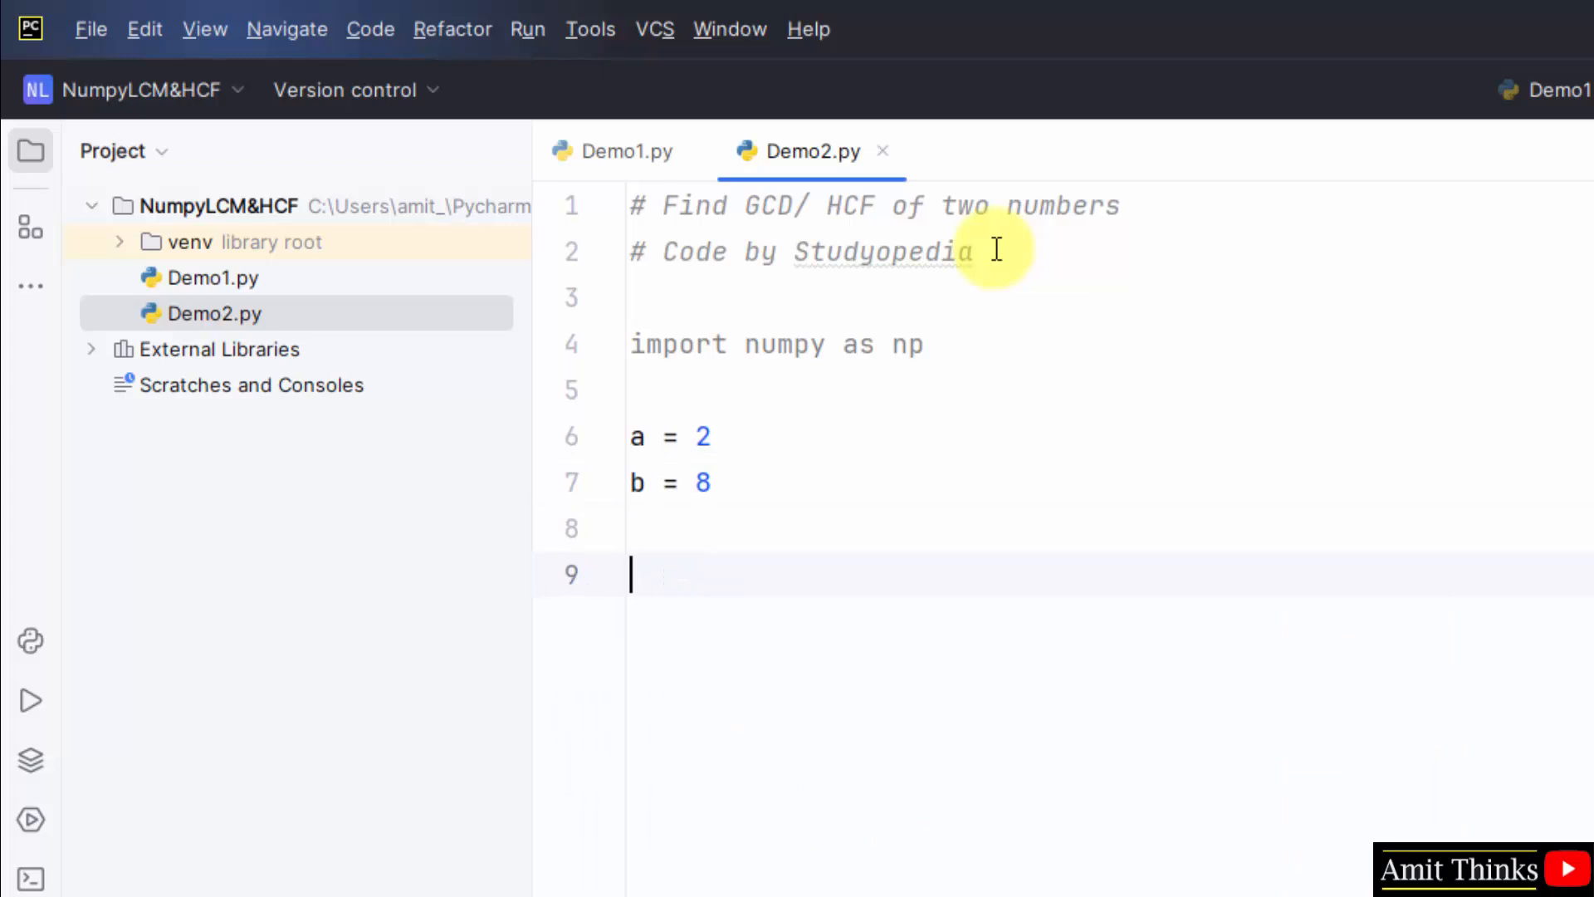
type("res =")
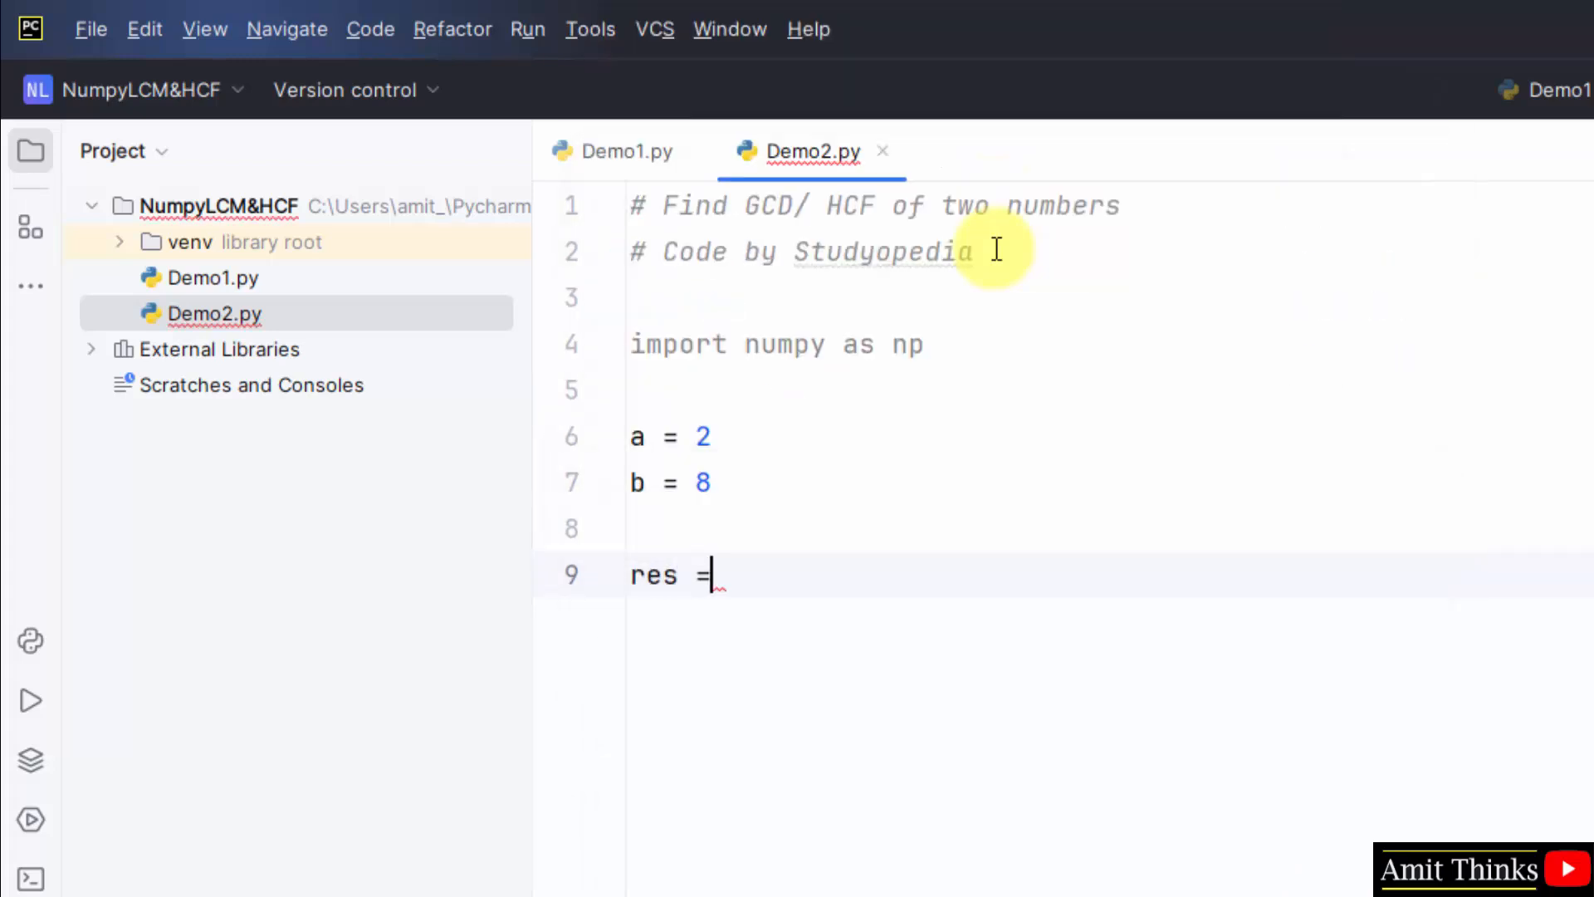
Step: Complete the line res = np.gcd(a, b) and move to a new line
type("\" \"")
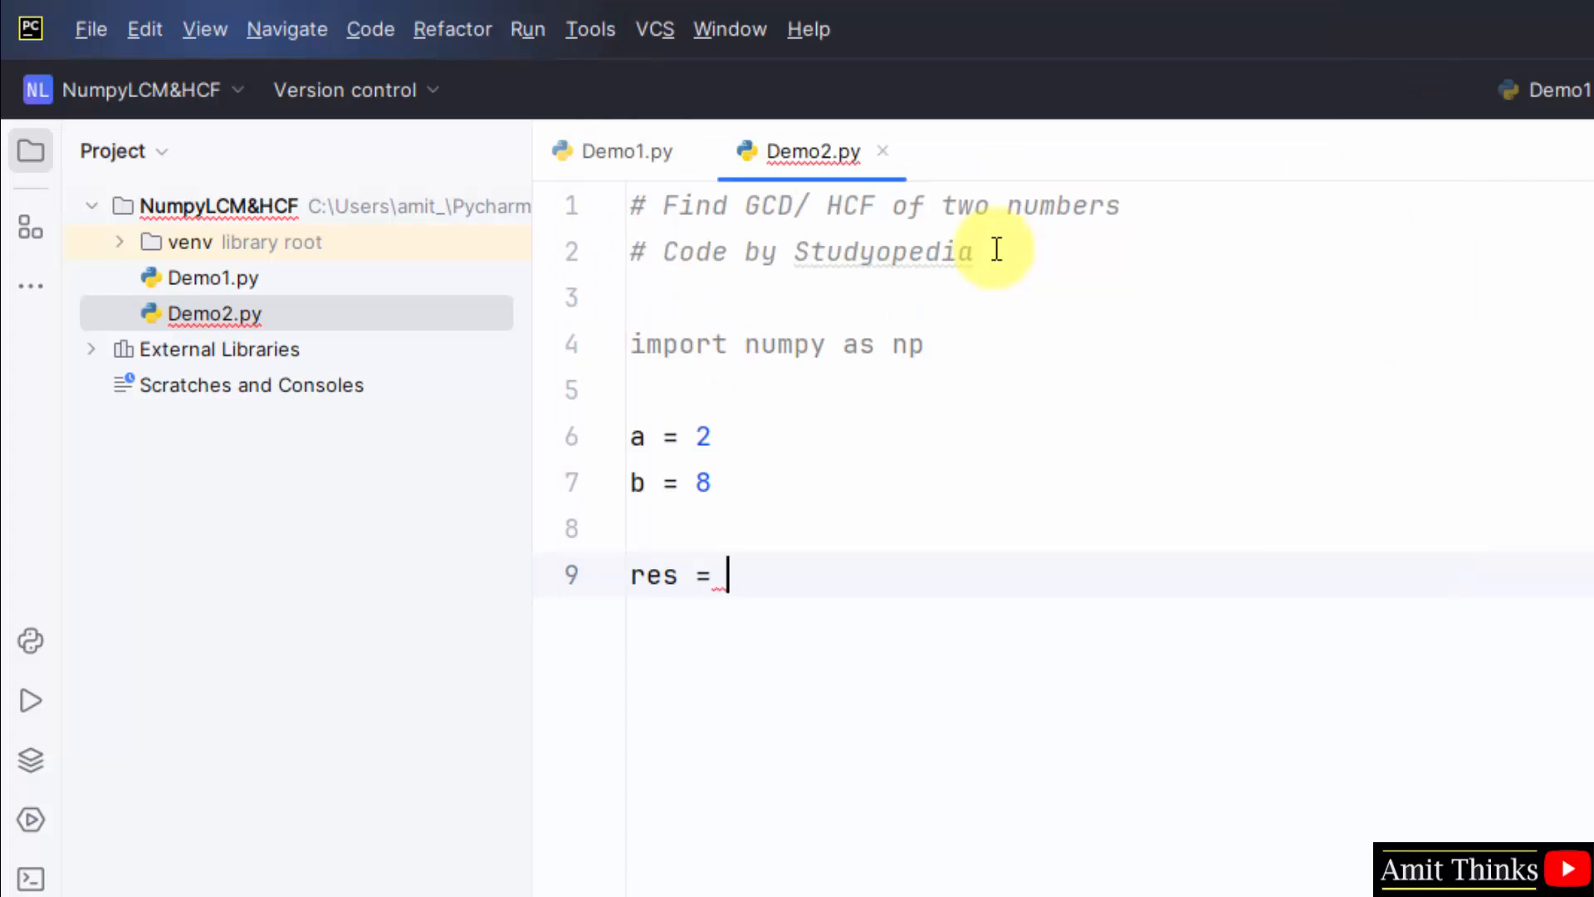
type("np.gcd")
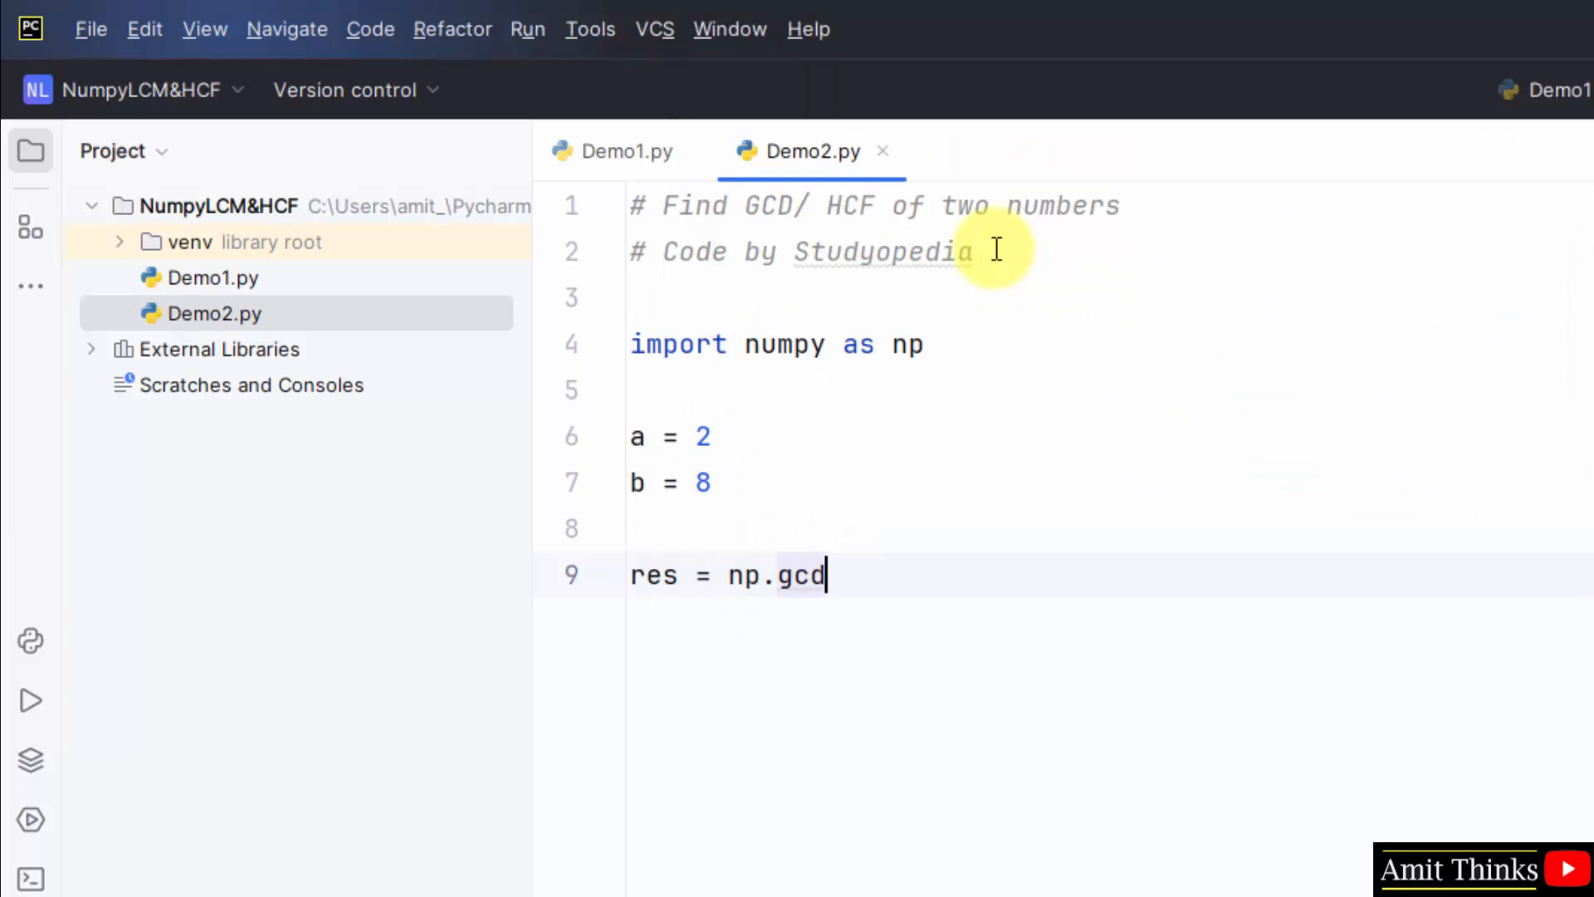
type("()")
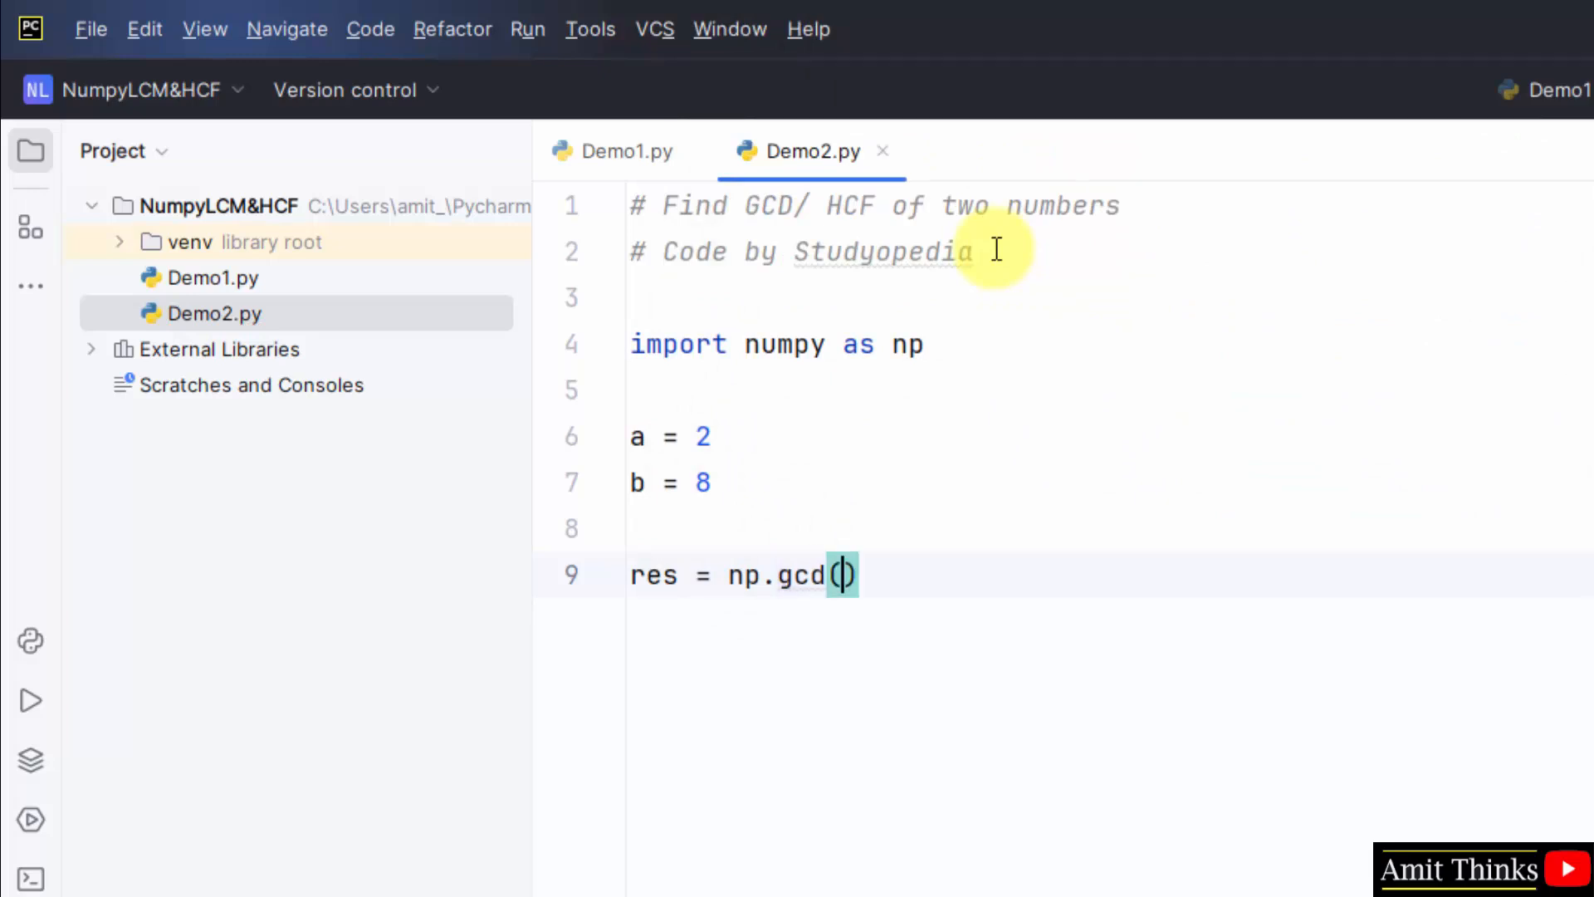
type("a, b")
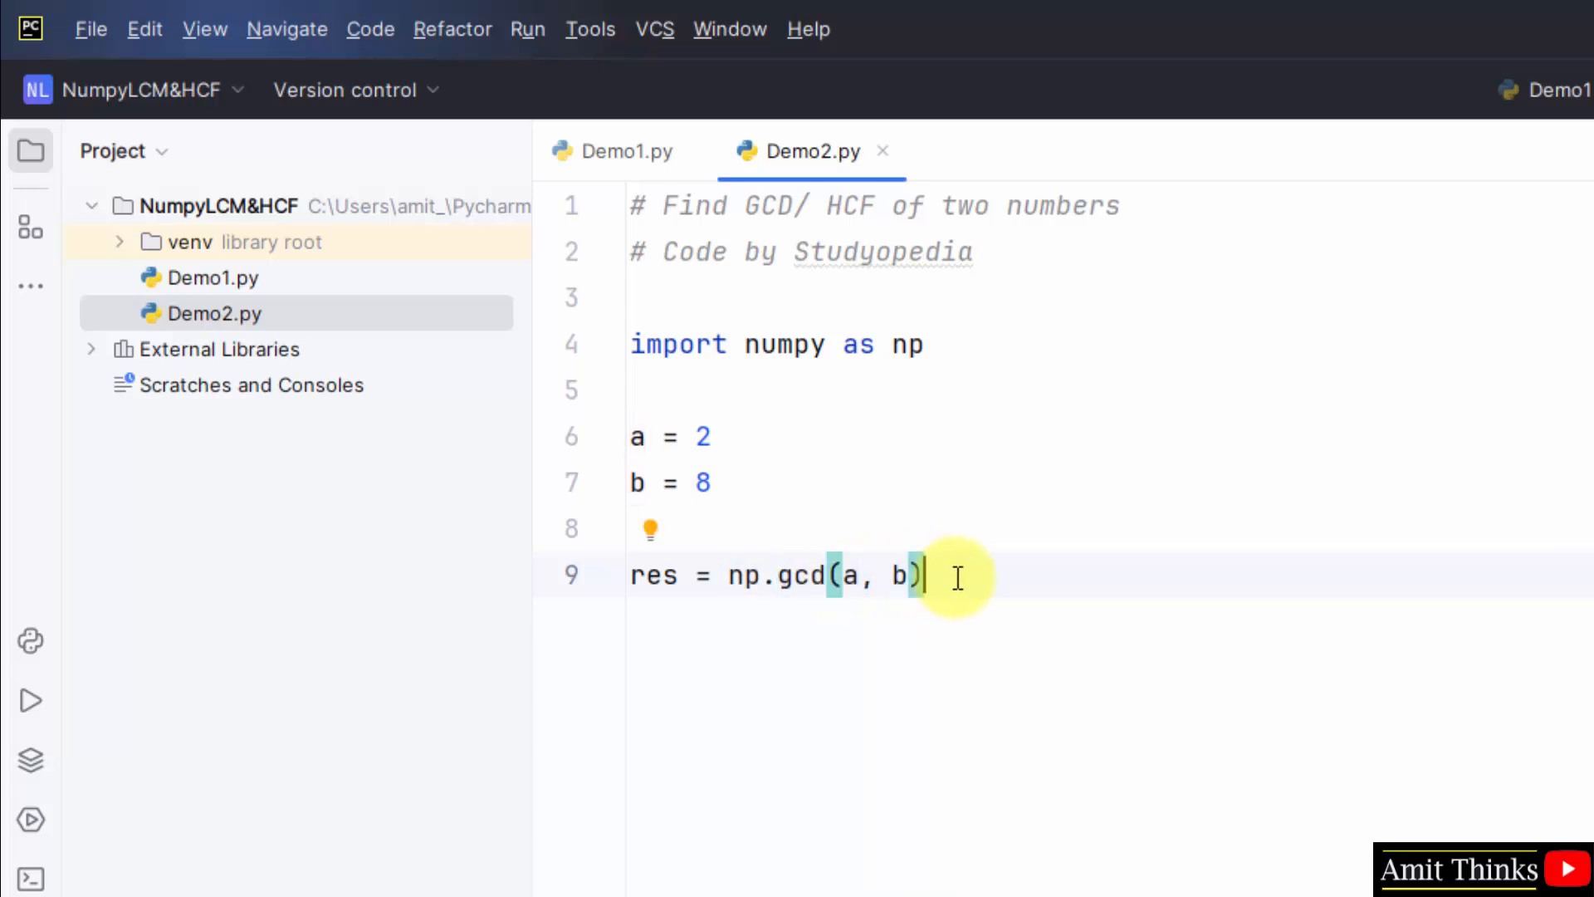
key("enter")
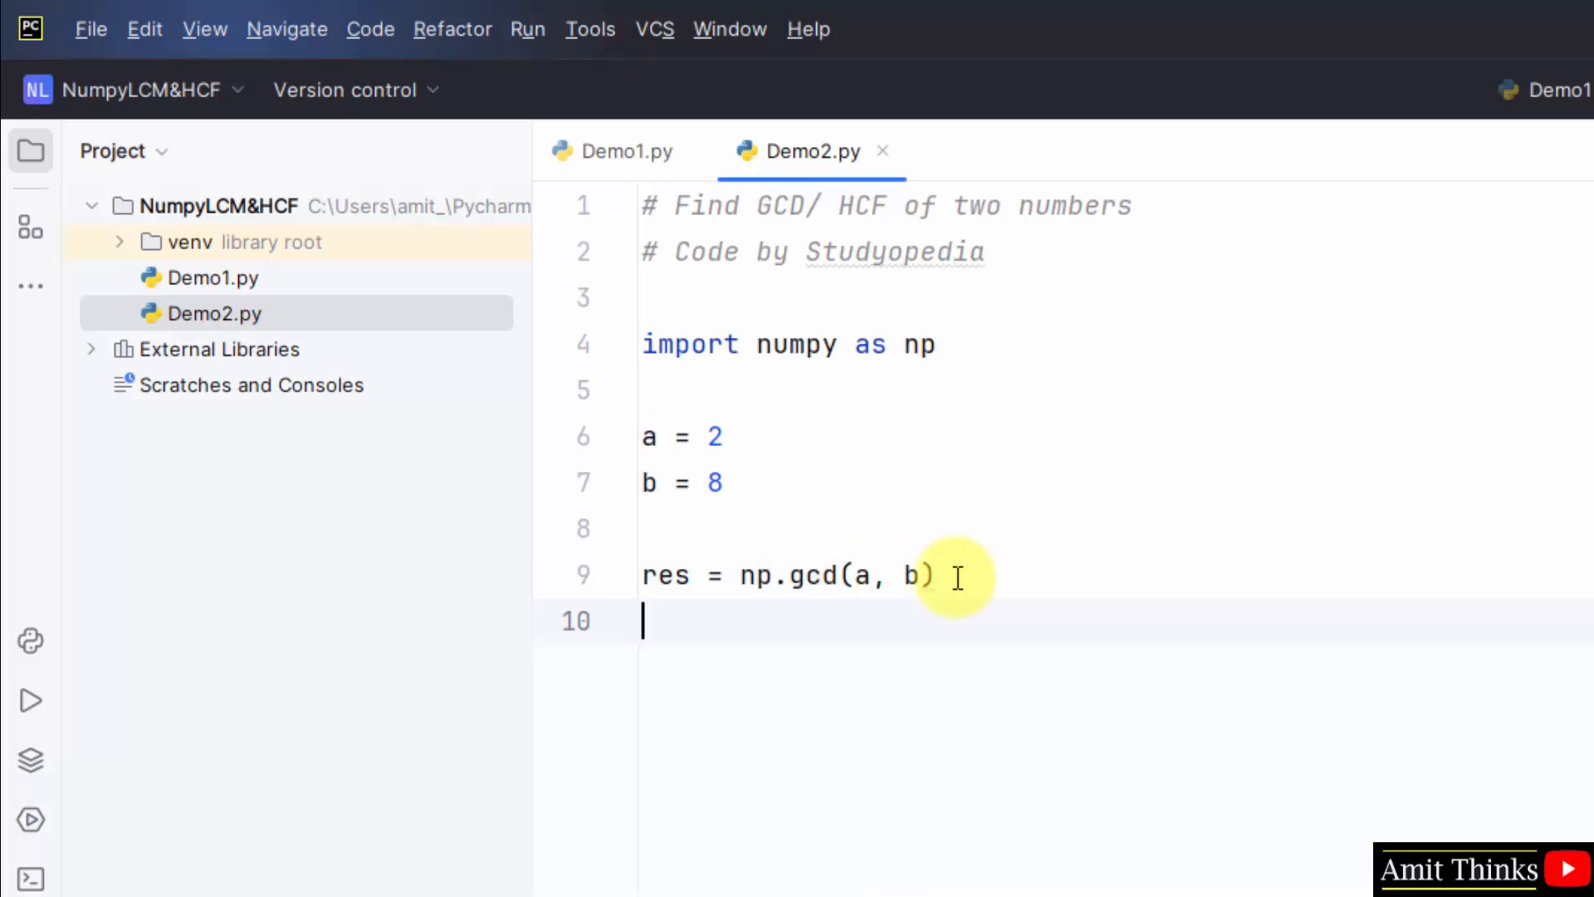
Step: Write print("GCD of two numbers = ", res) as the final line of Demo2.py
type("print(")
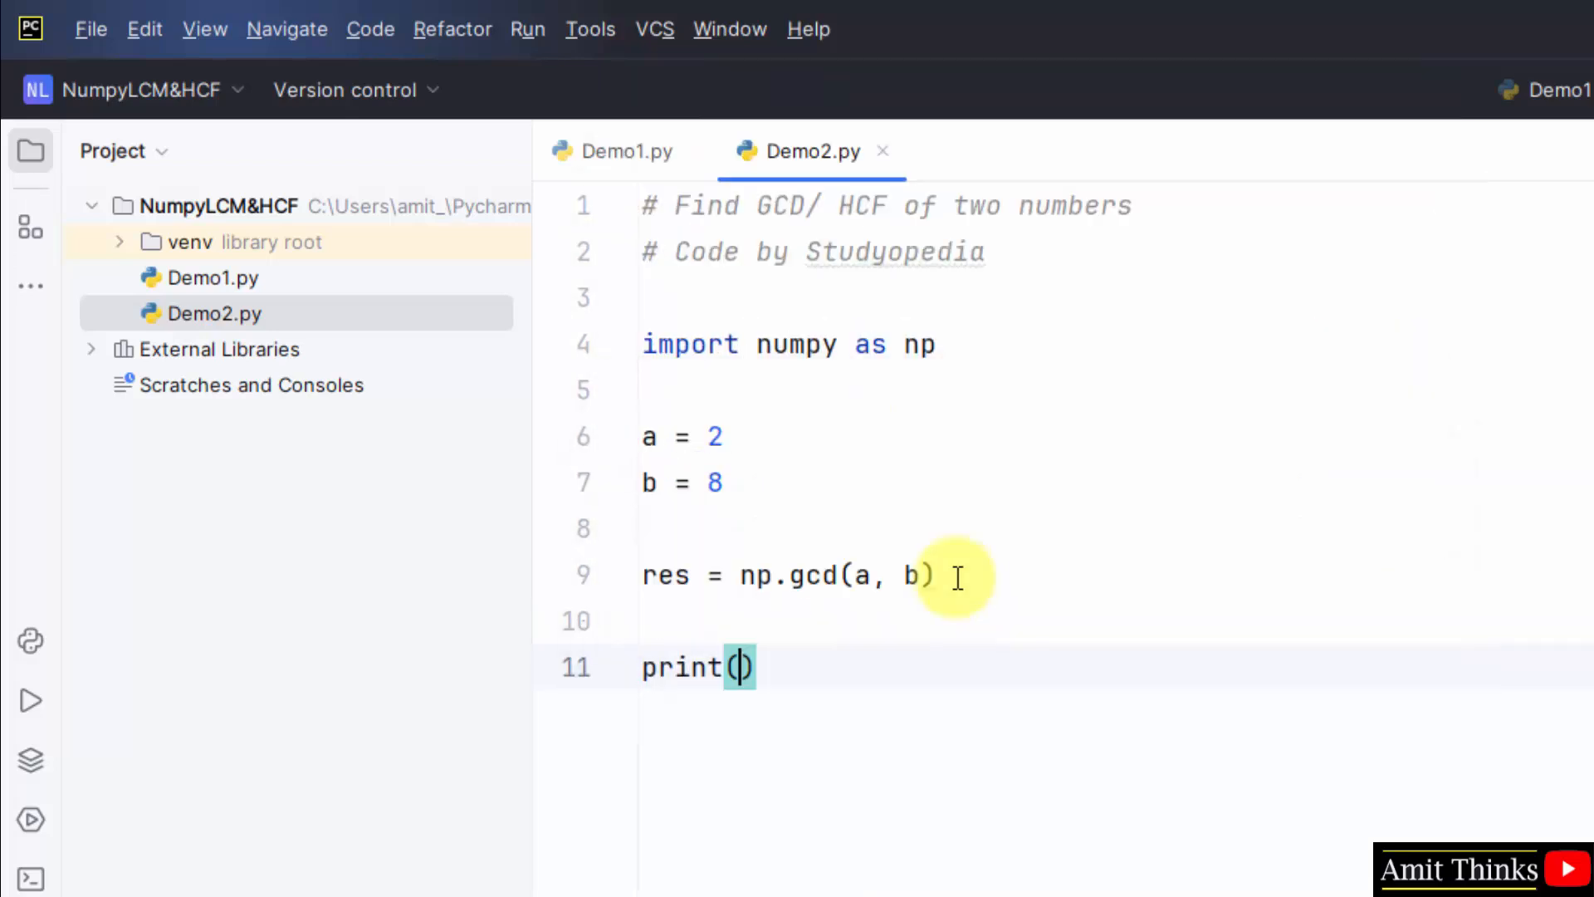
type("\"G")
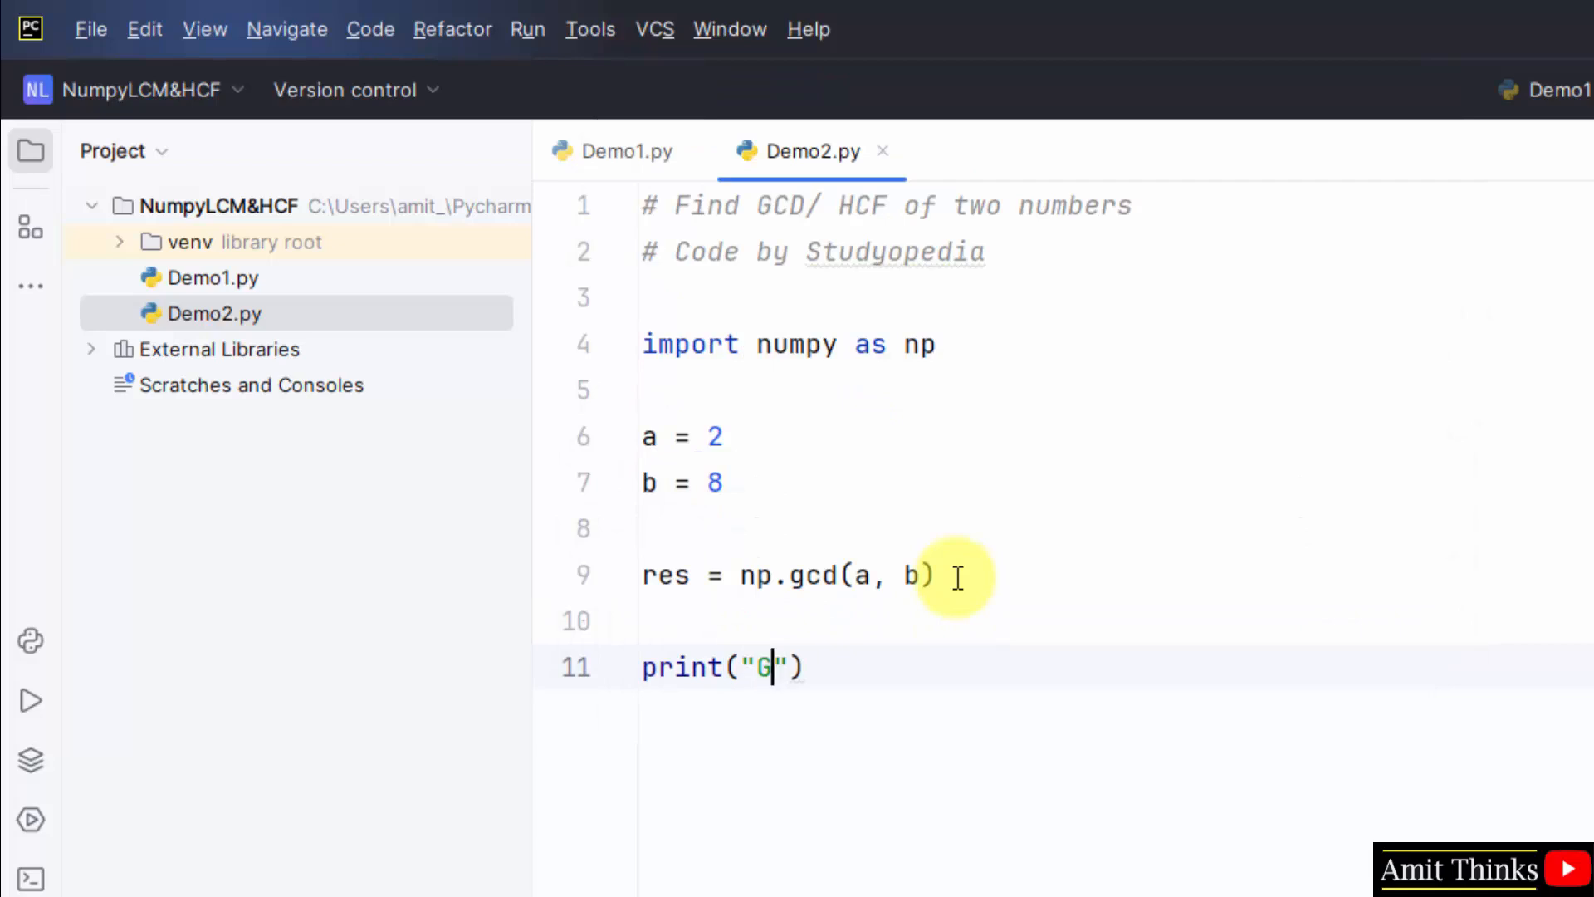
type("CD of two")
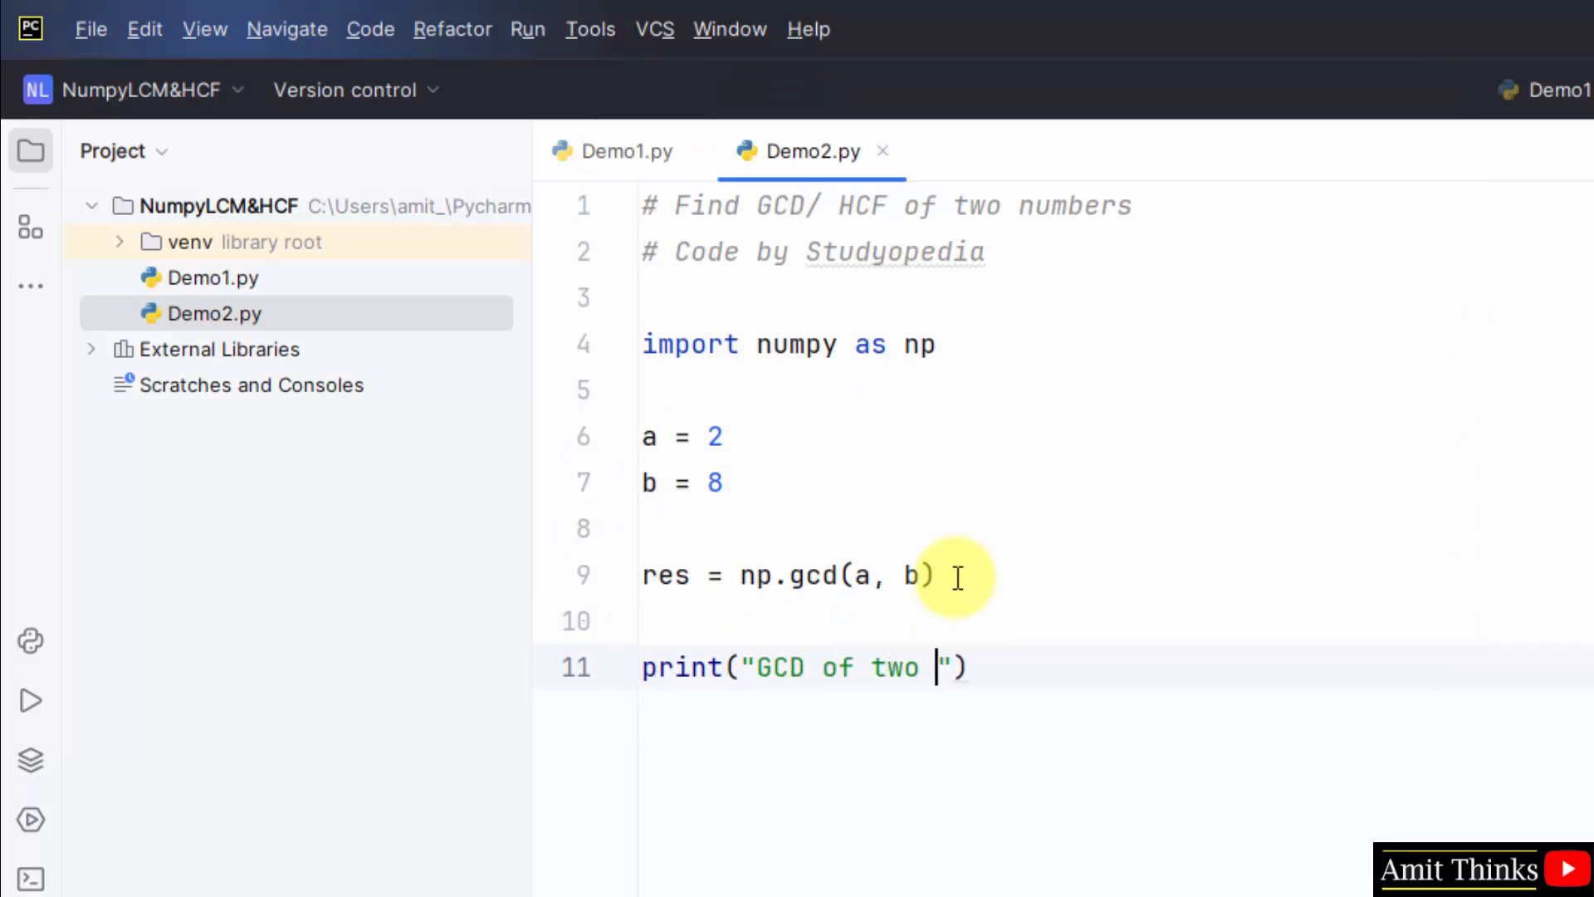
type("numbers =")
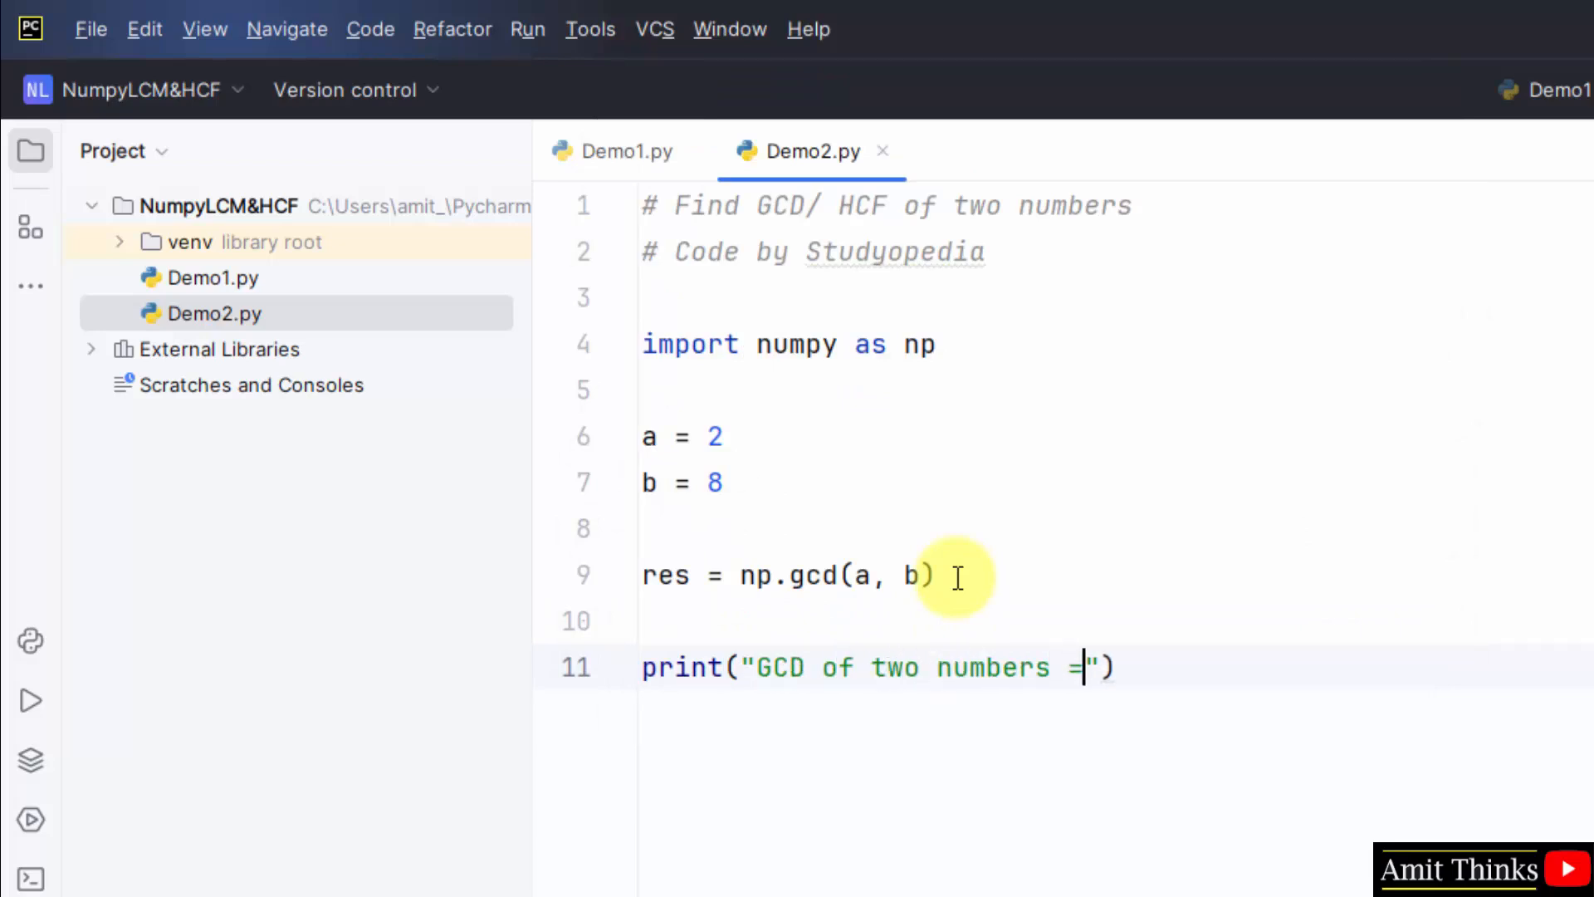
type(",res")
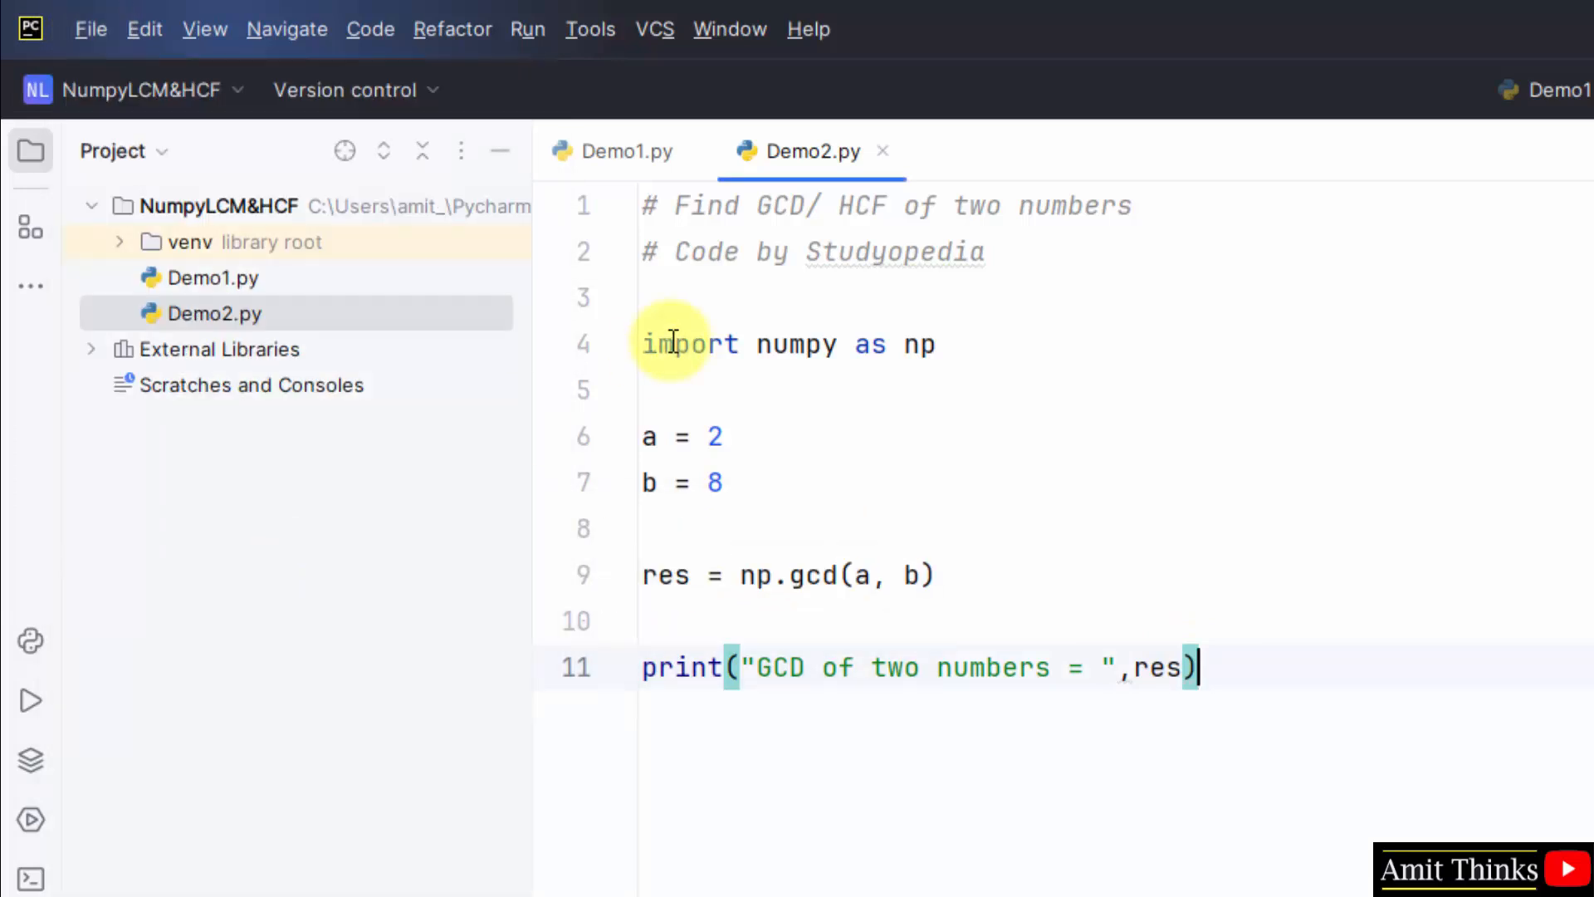
Step: Run Demo2 from the editor context menu to show the GCD output
right_click(671, 344)
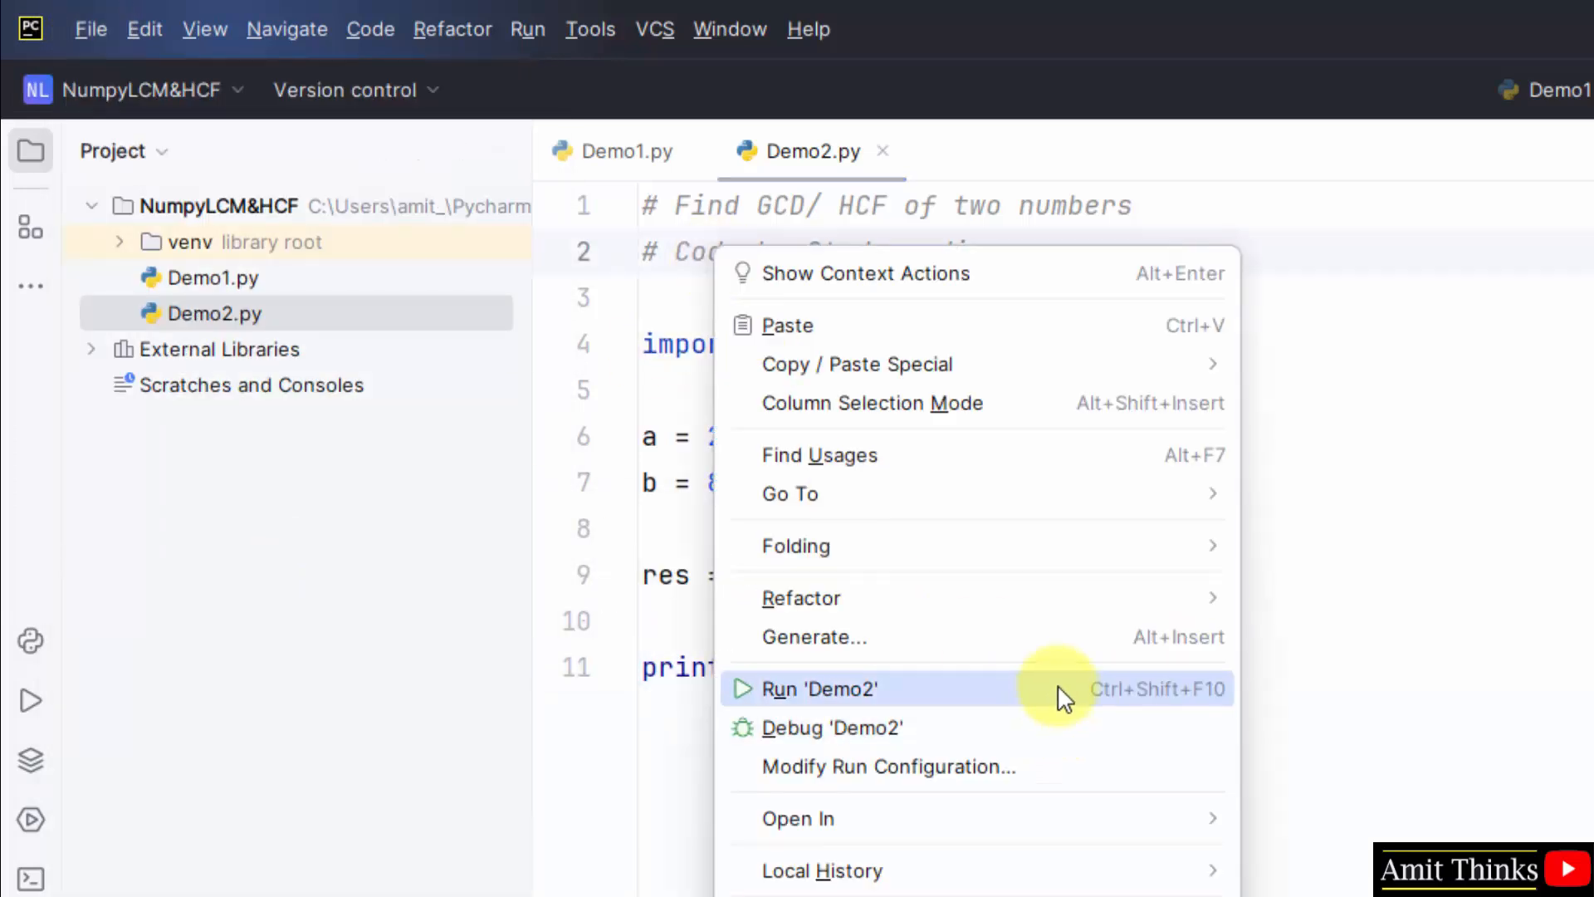
left_click(809, 688)
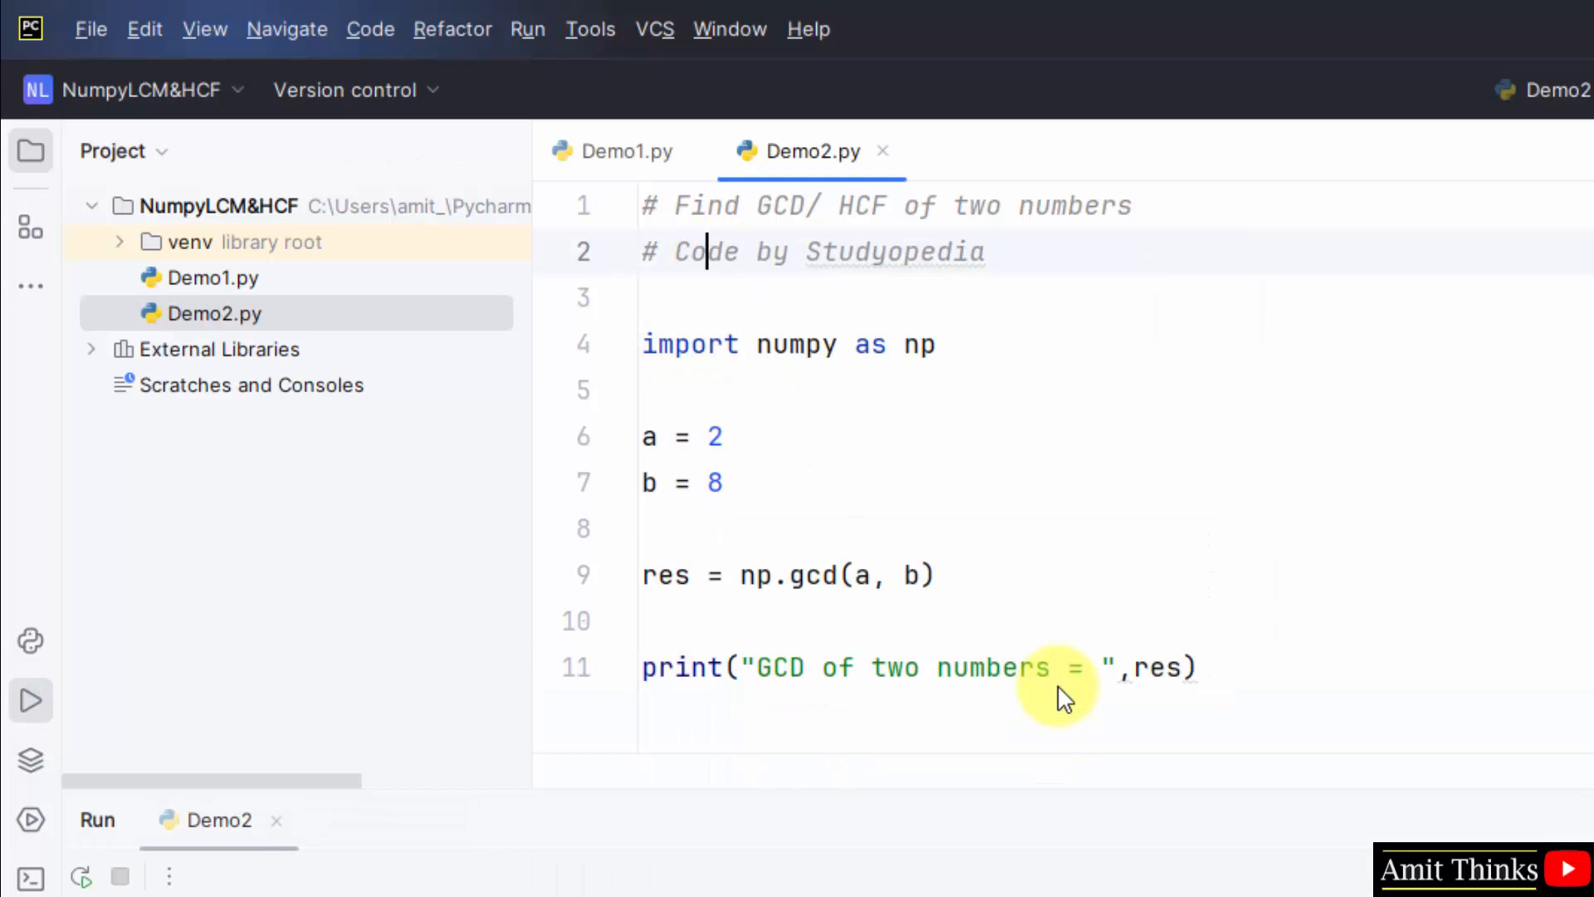